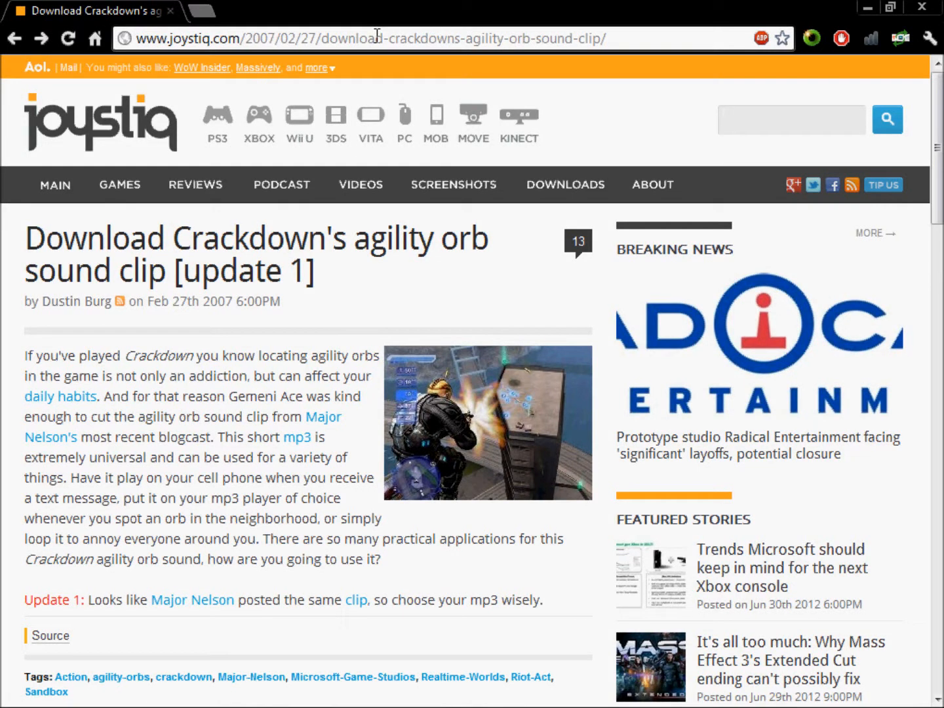
mouse_move(420, 515)
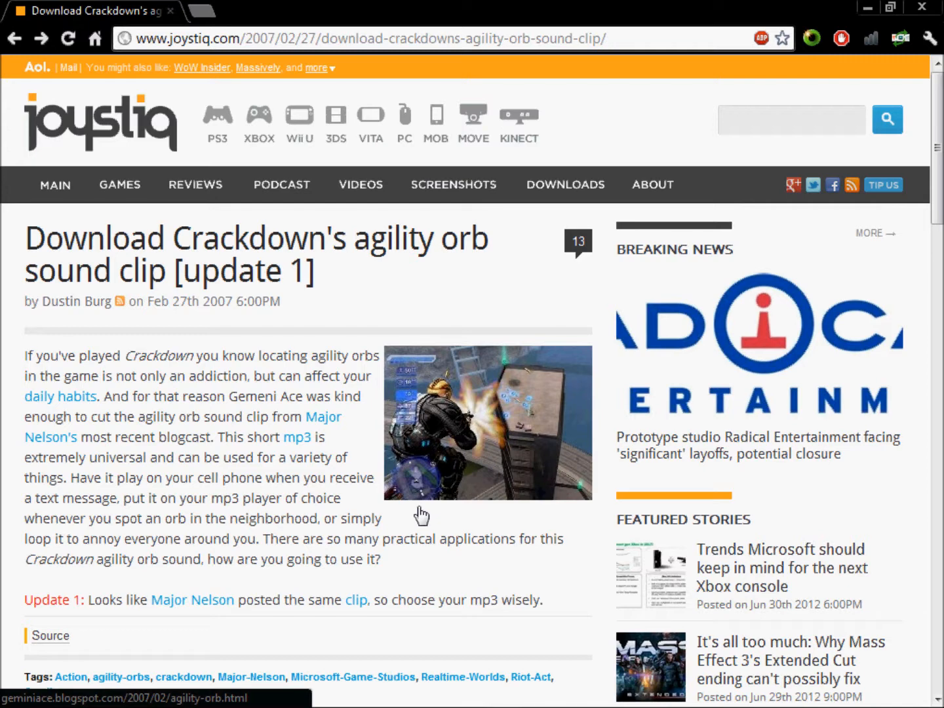
mouse_move(322, 220)
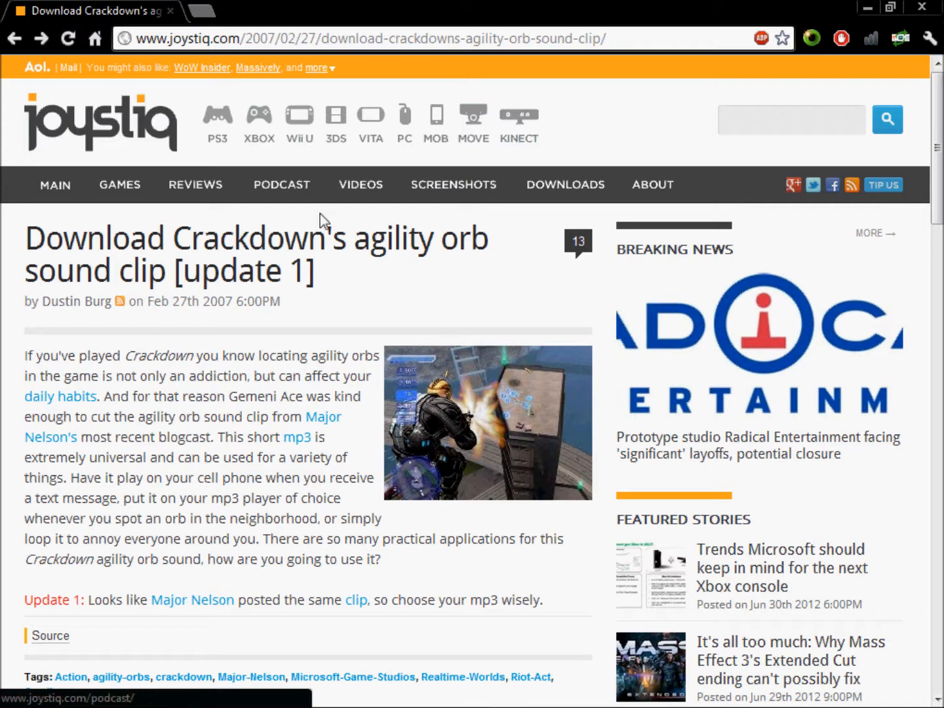
Step: Preview the Item_Collect sound, then turn off 3D Sound and apply the import settings
double_click(249, 238)
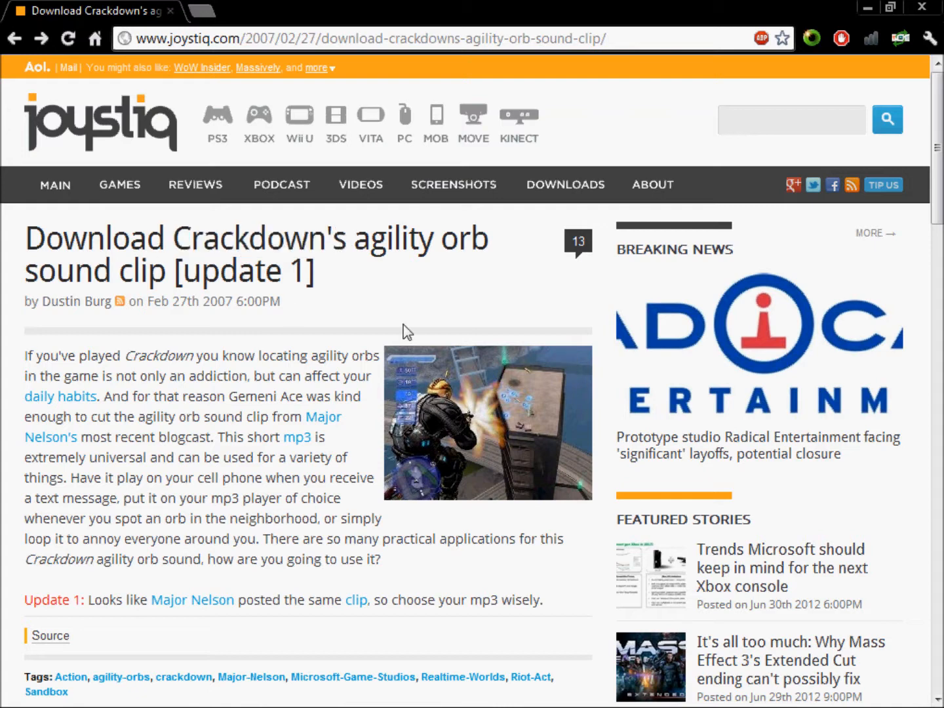
mouse_move(229, 372)
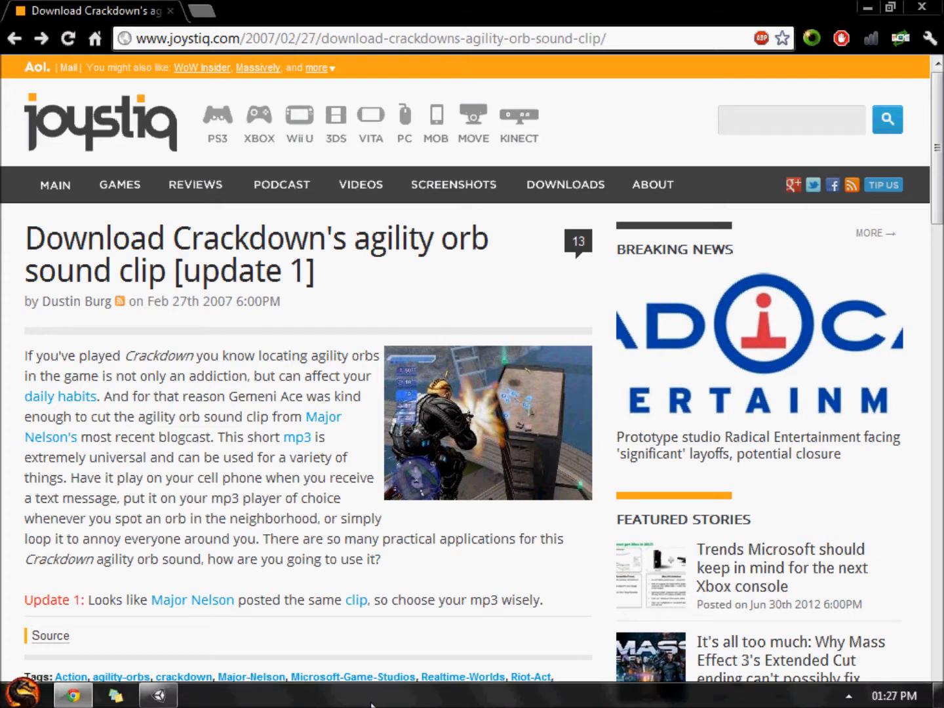
mouse_move(387, 514)
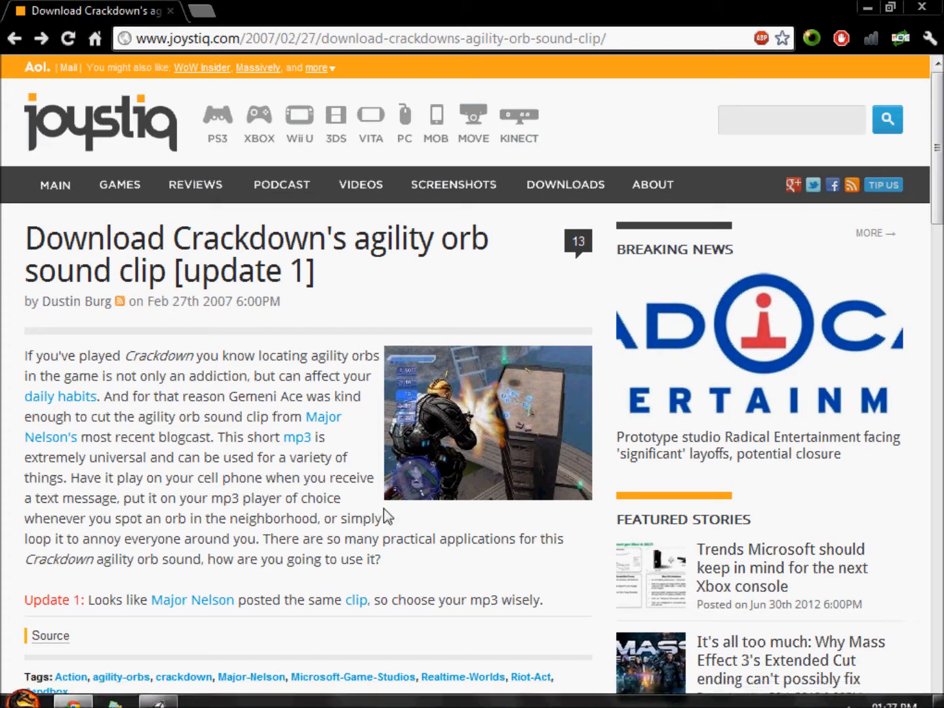
mouse_move(356, 600)
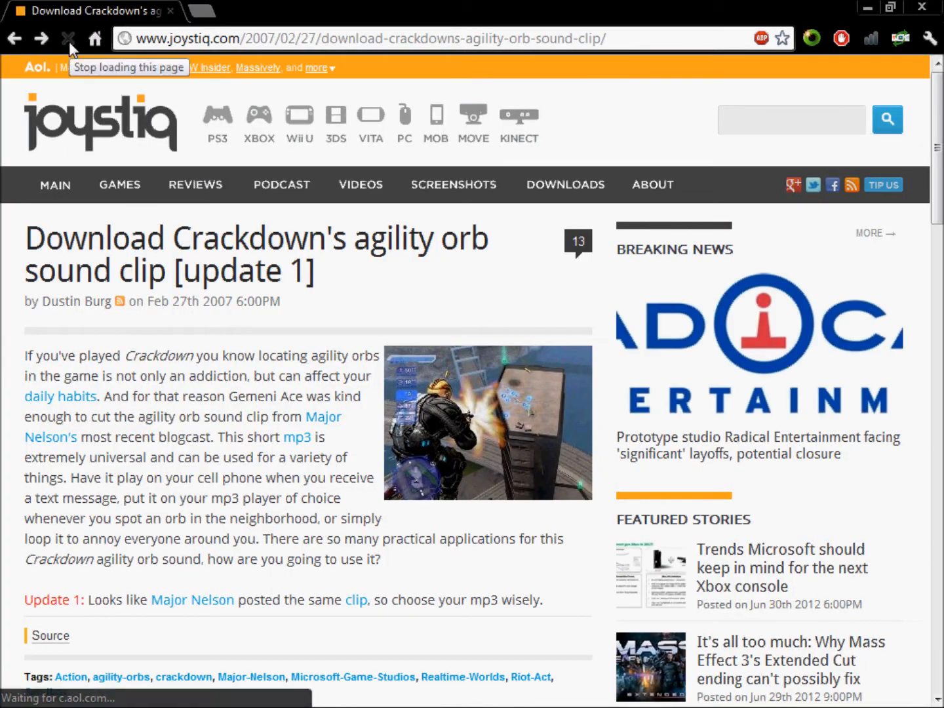
click(69, 38)
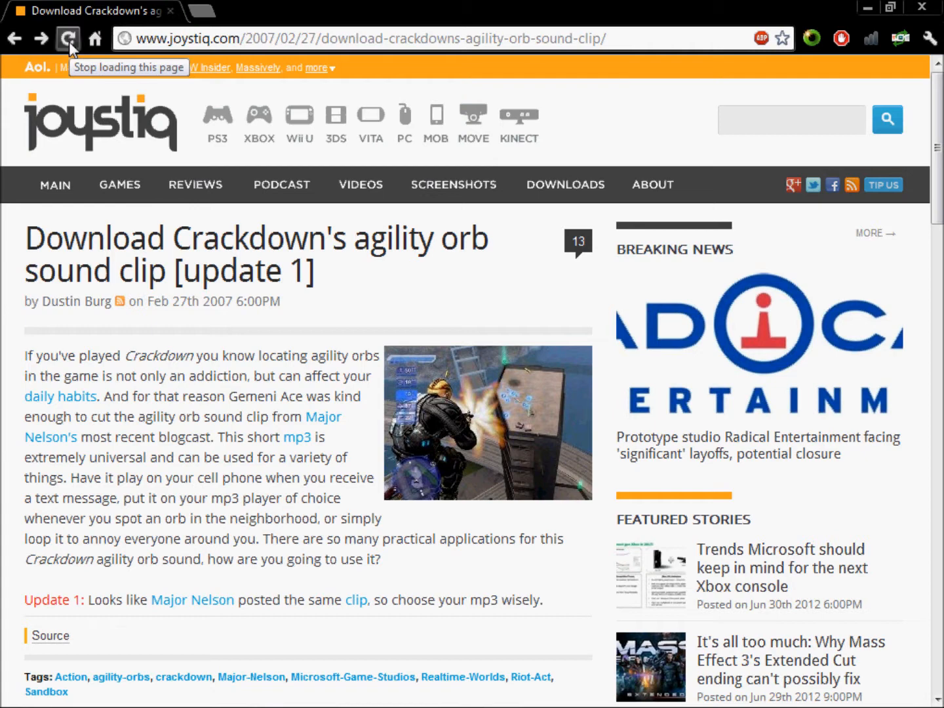
mouse_move(336, 124)
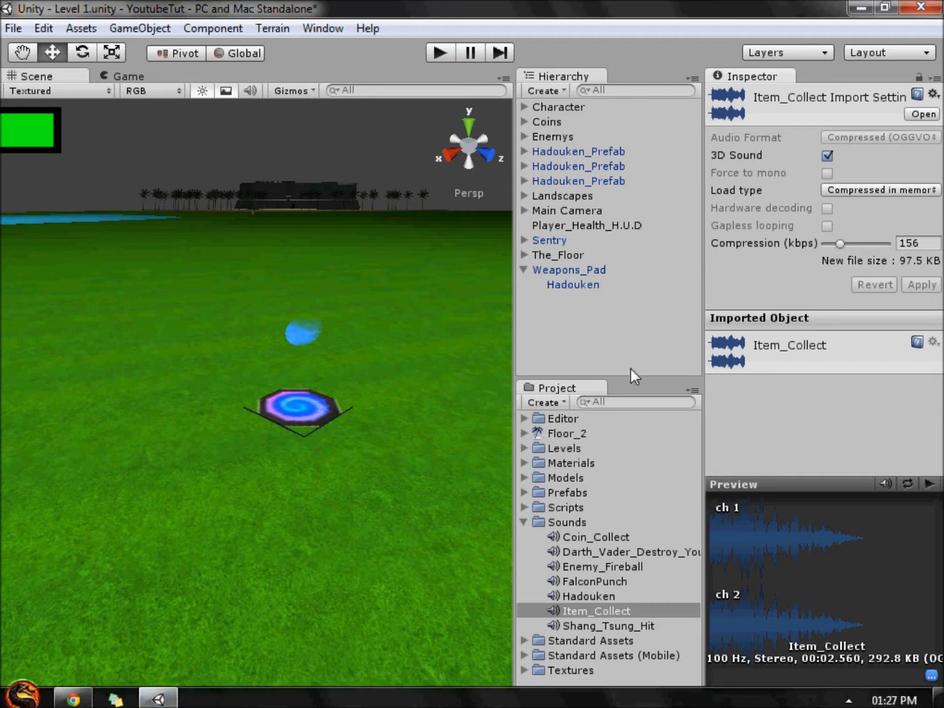
mouse_move(649, 615)
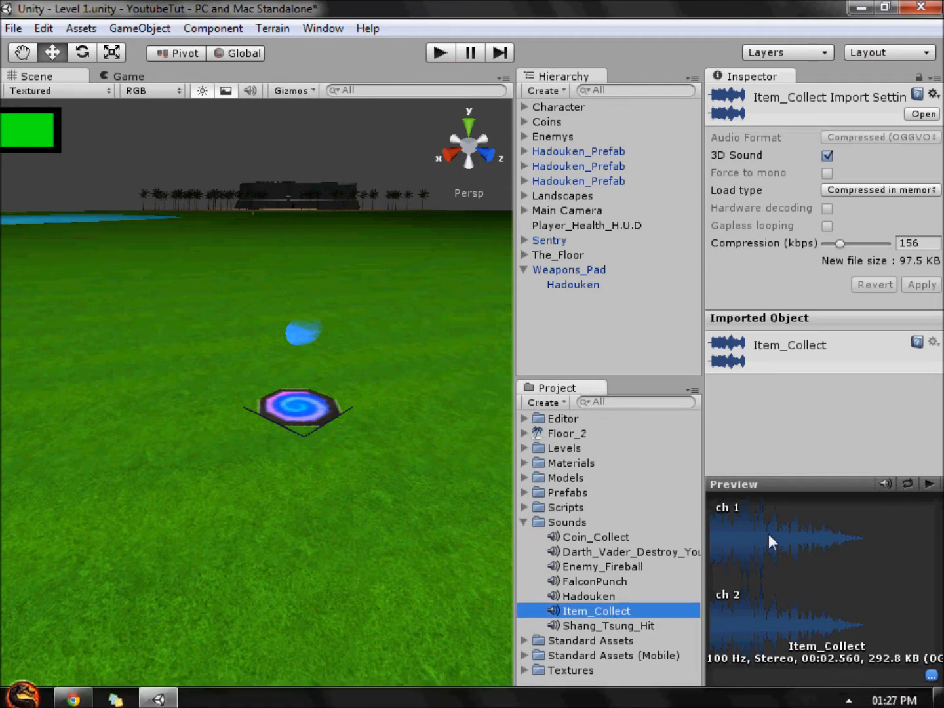
click(929, 483)
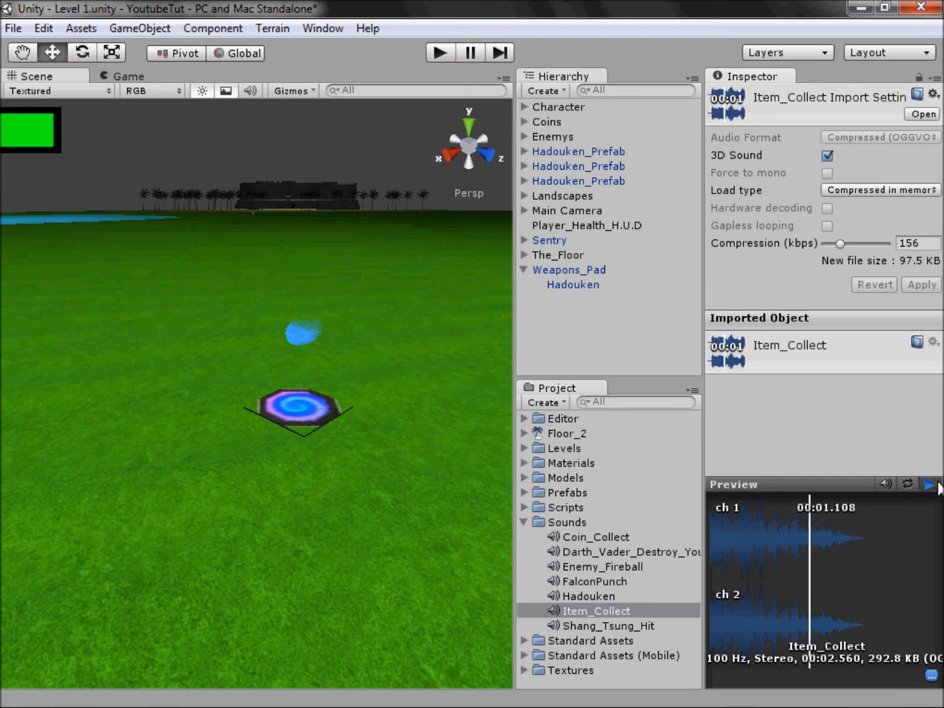
click(929, 484)
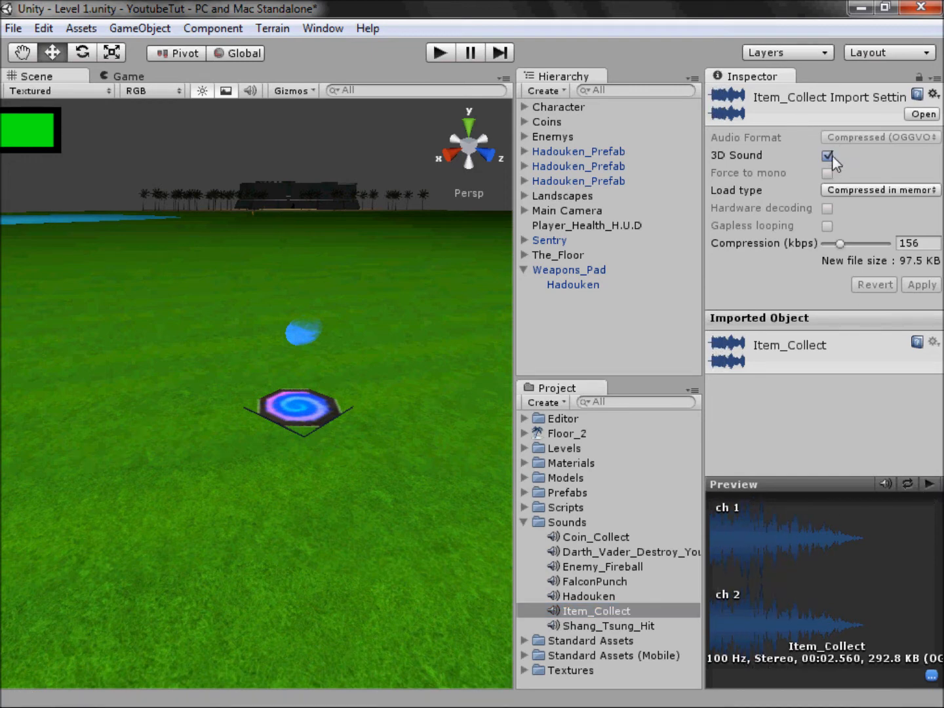
click(827, 155)
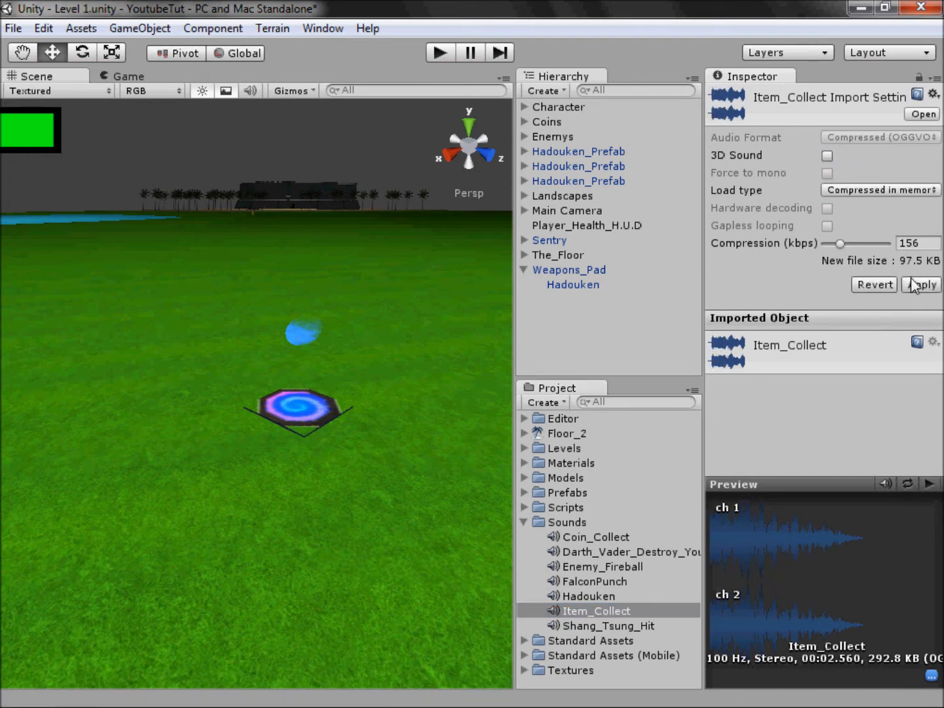
click(920, 284)
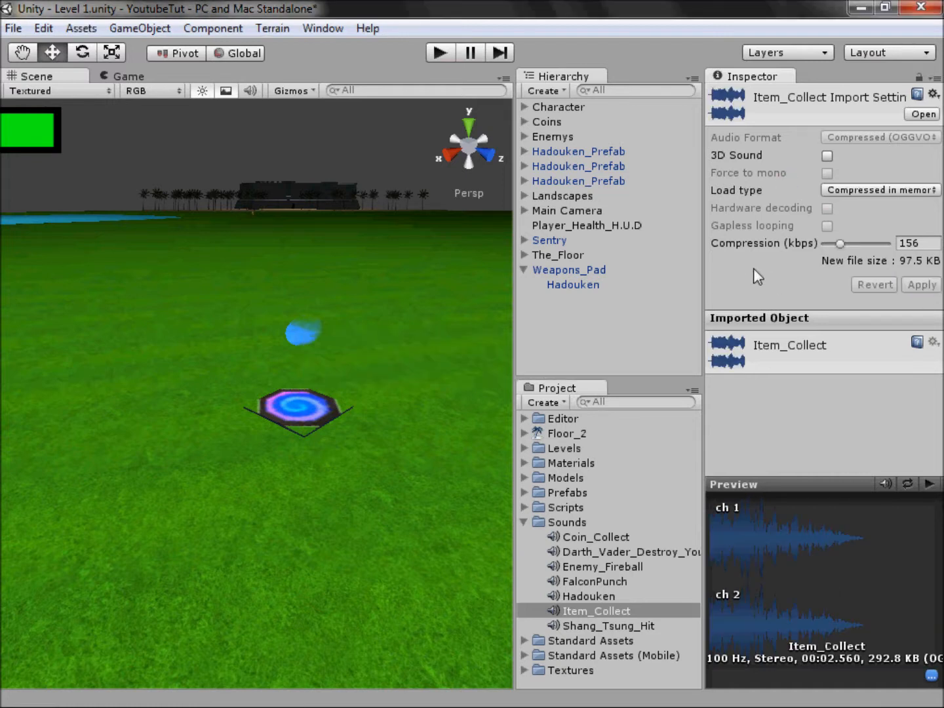
Step: Replace Weapons_Pad with a new Hadouken_Prefab pad and select the first pad's Hadouken child
click(524, 522)
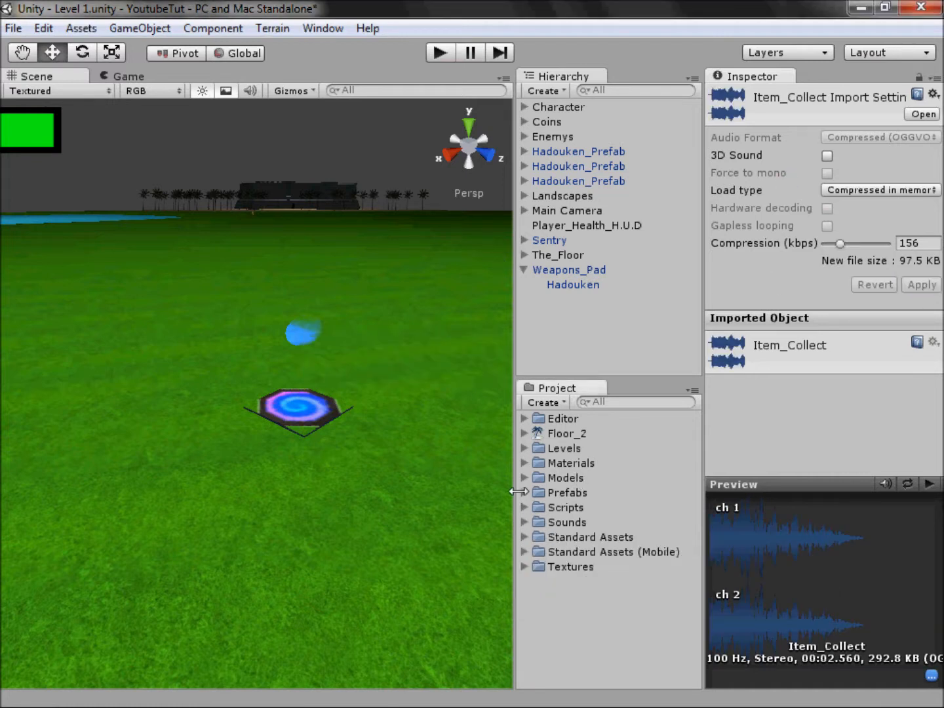
click(525, 492)
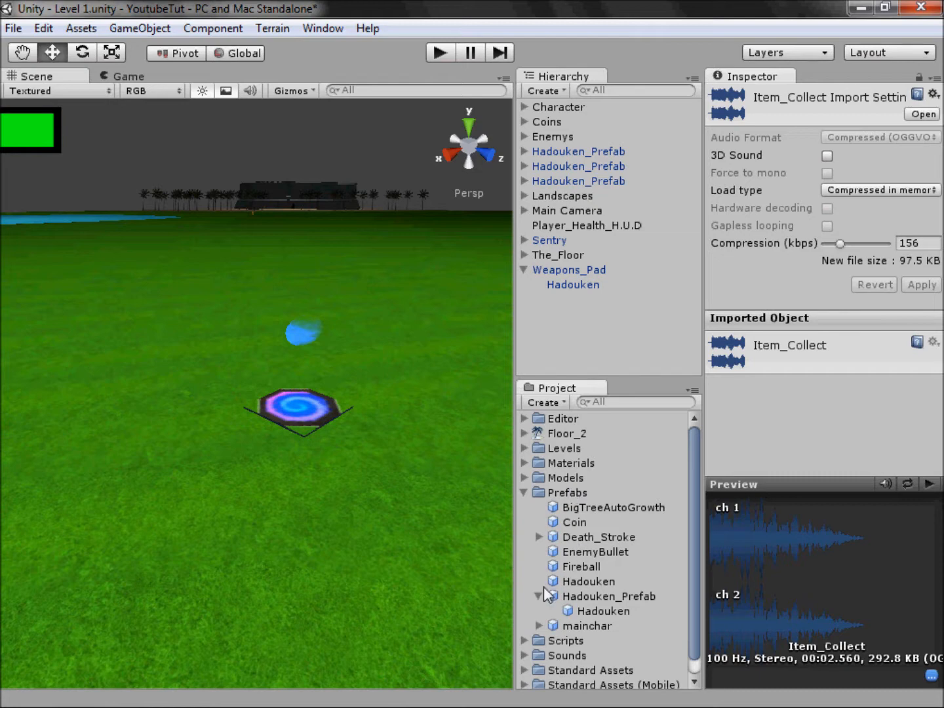
click(608, 596)
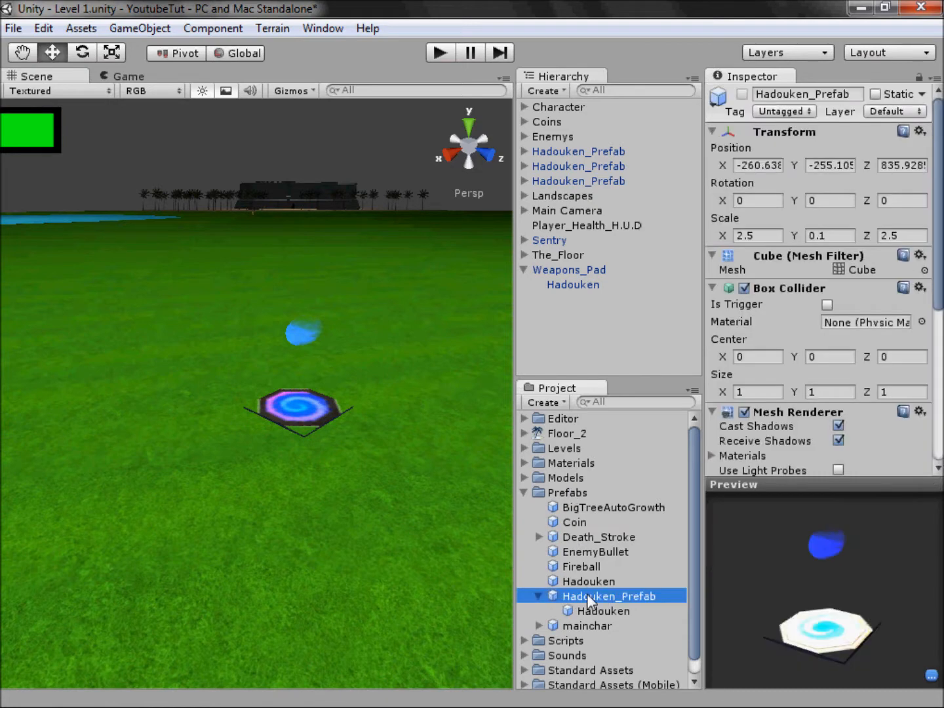
click(578, 150)
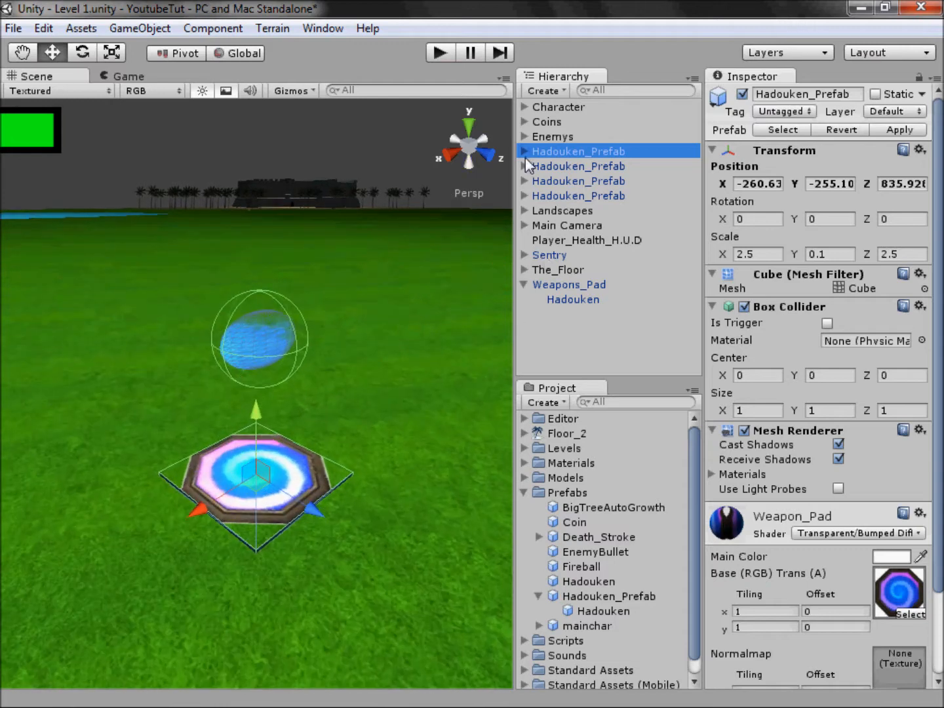
click(568, 284)
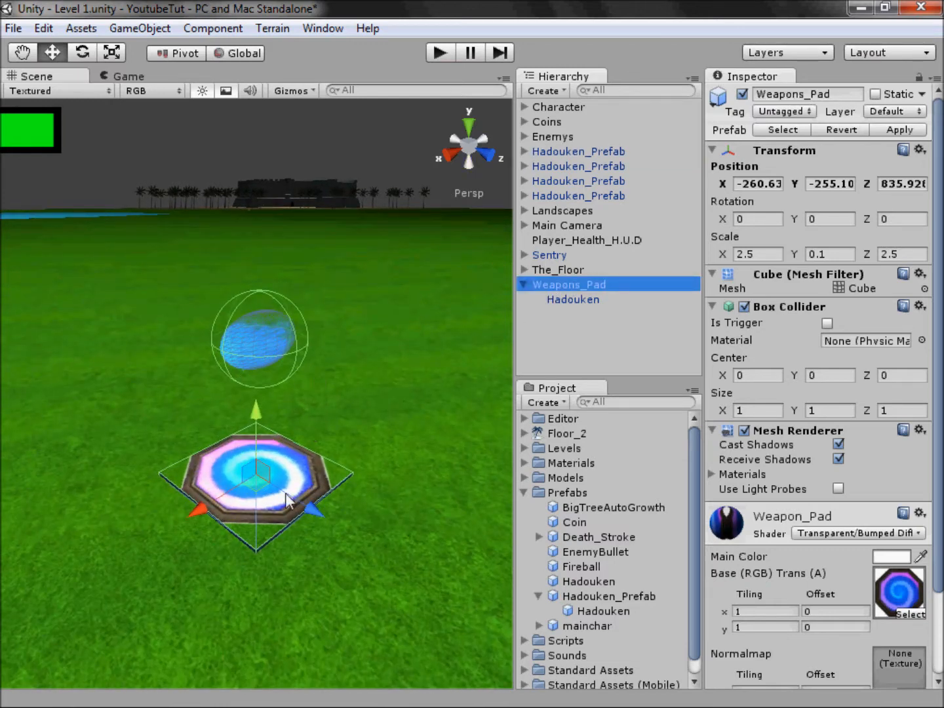
click(578, 150)
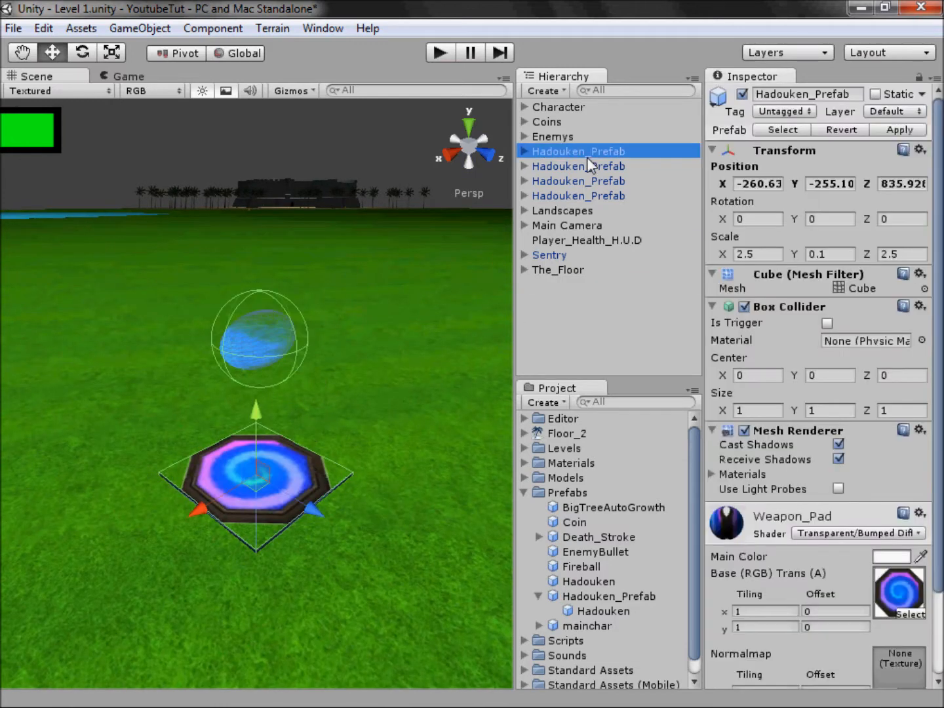
mouse_move(511, 148)
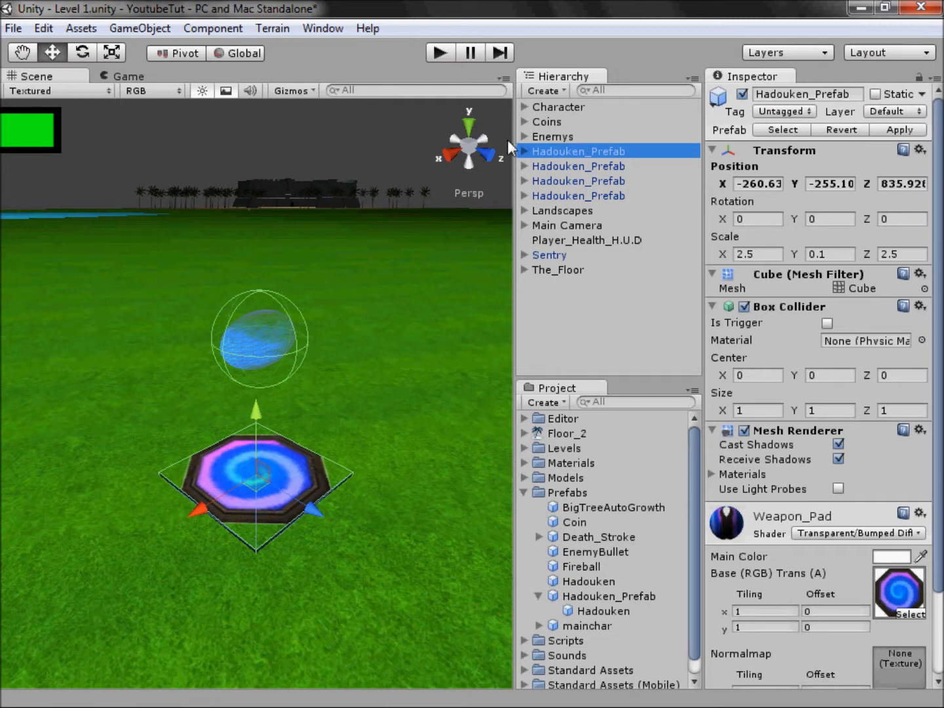
click(579, 165)
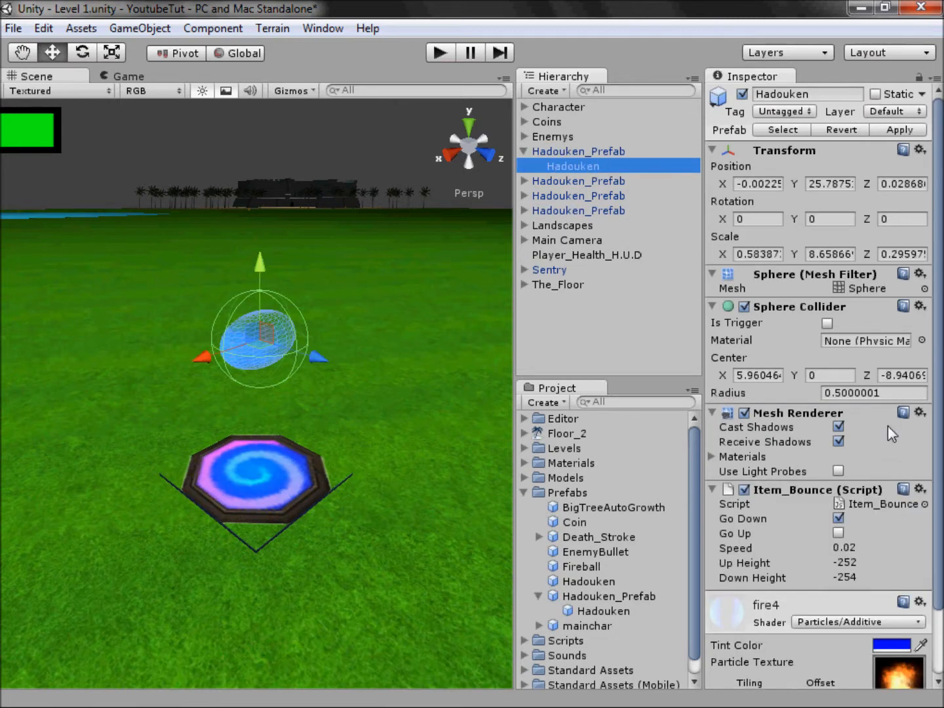
Step: Tick Is Trigger on the Hadouken pickup's Sphere Collider and rename it Hadouken_Collect
click(827, 322)
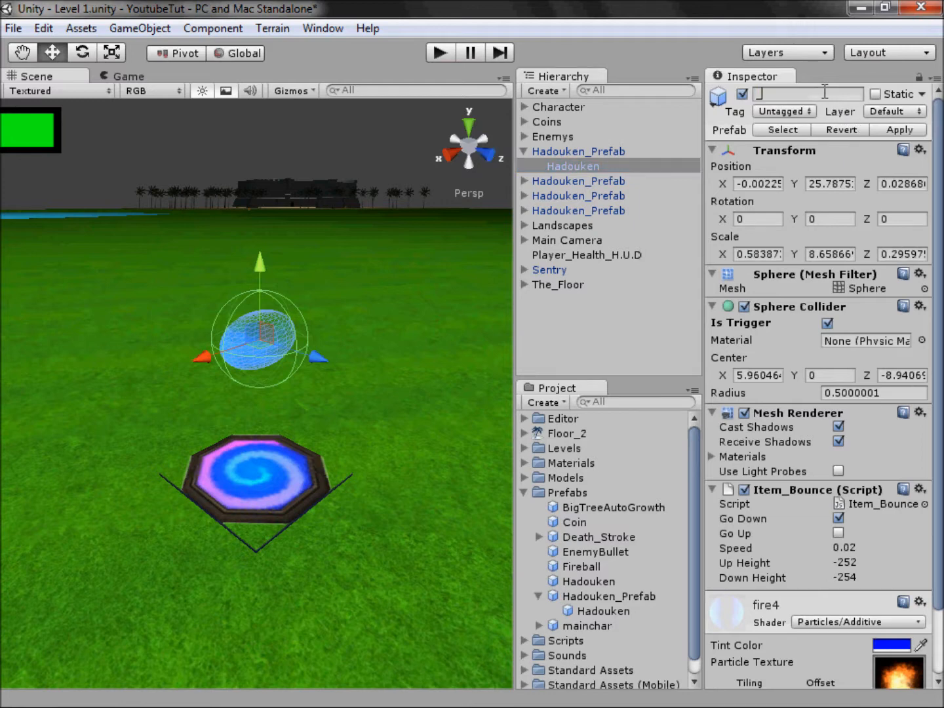
text(_Collect)
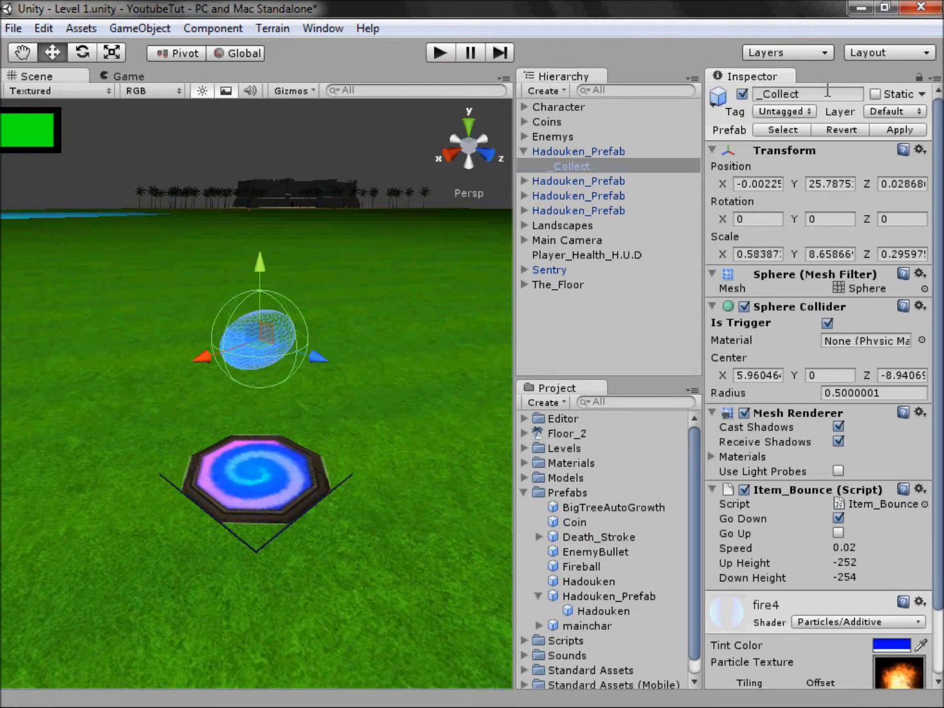
click(578, 151)
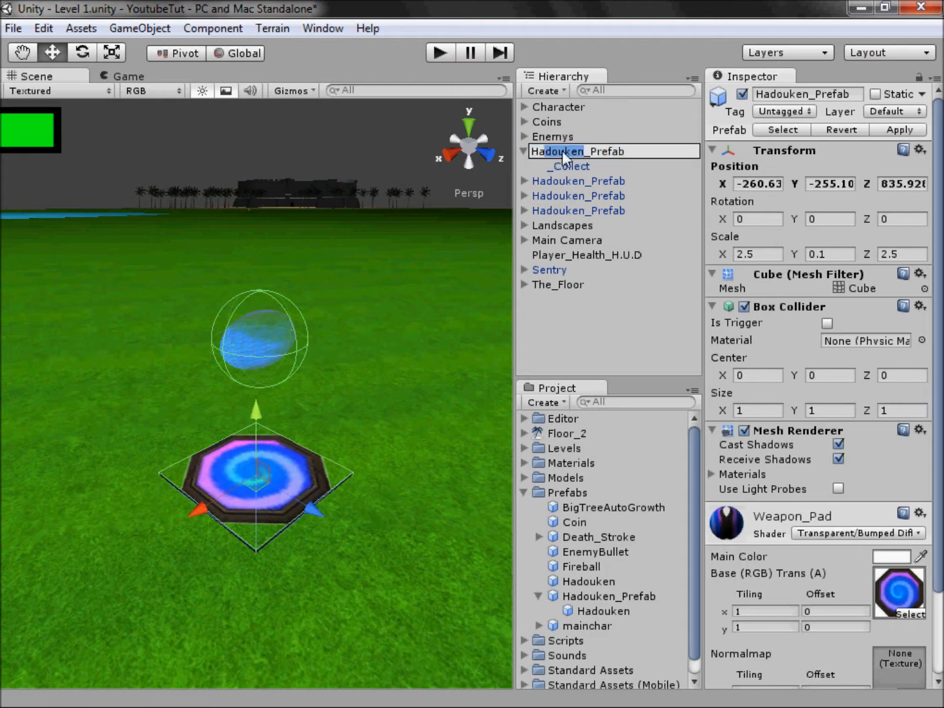
click(568, 166)
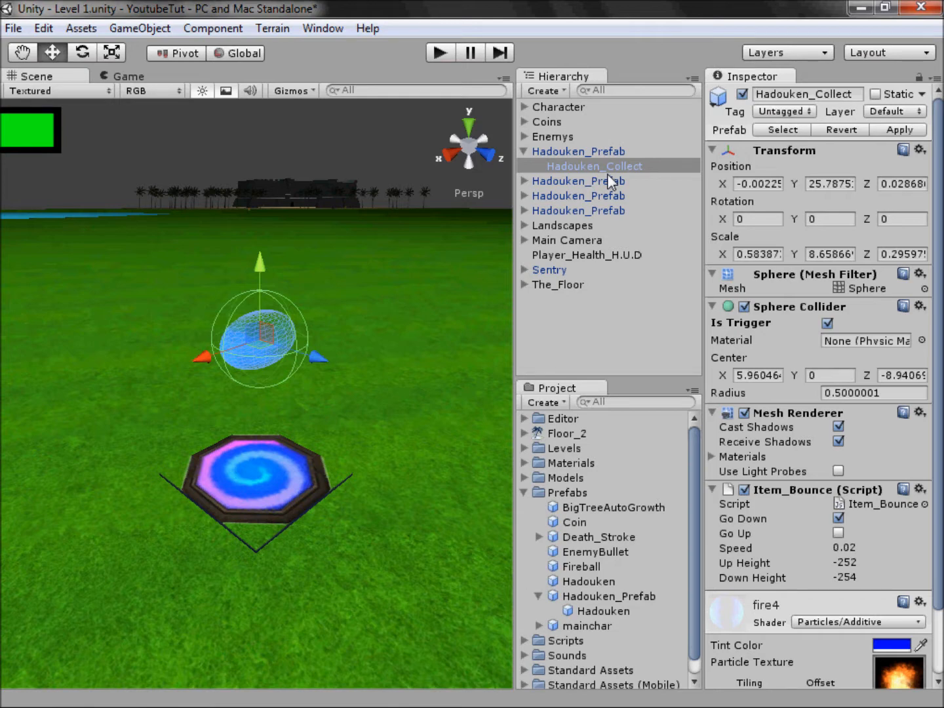
mouse_move(623, 115)
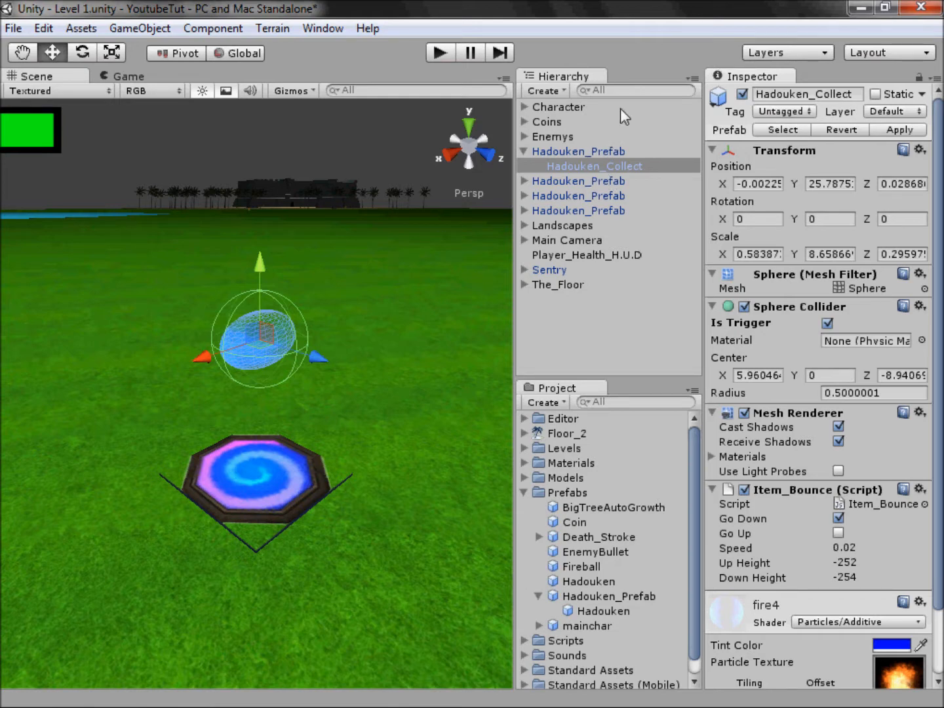
Step: Select Hadouken_Collect inside the first Hadouken_Prefab pad
click(578, 151)
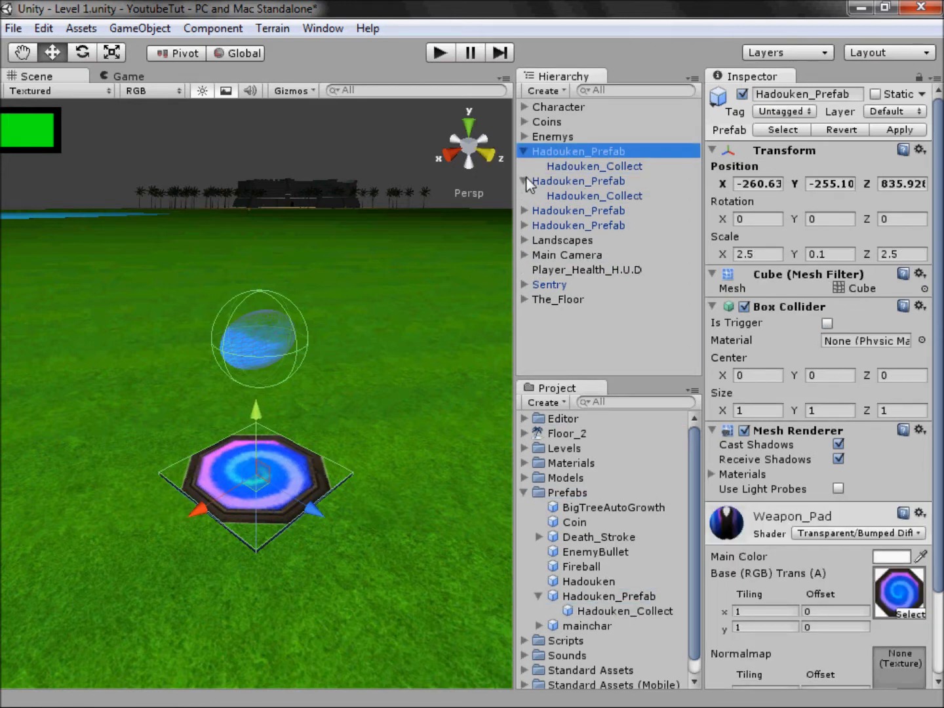
click(525, 181)
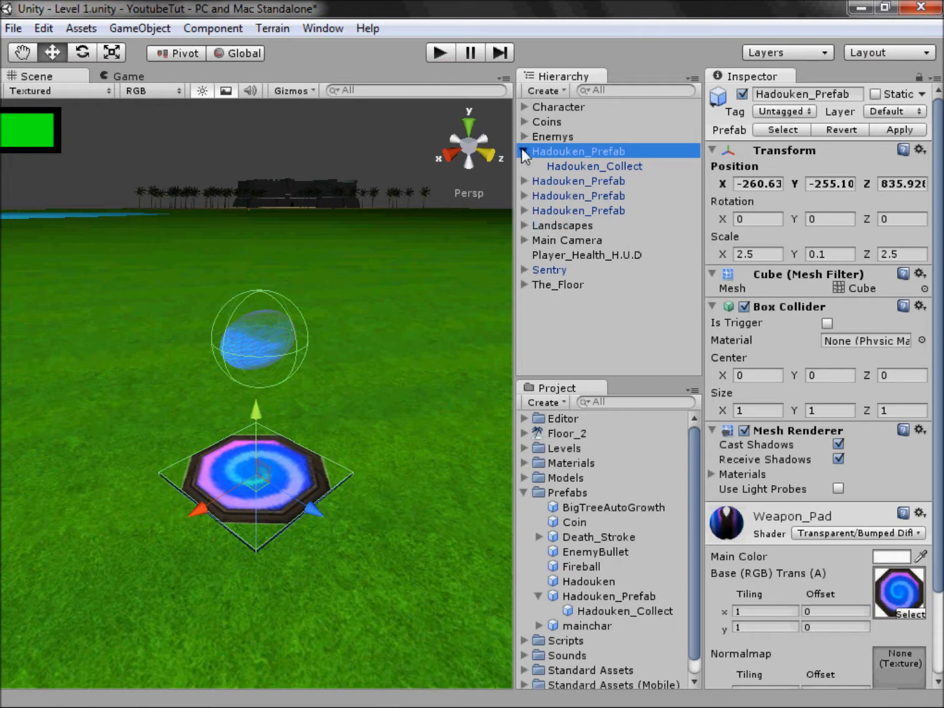
click(525, 150)
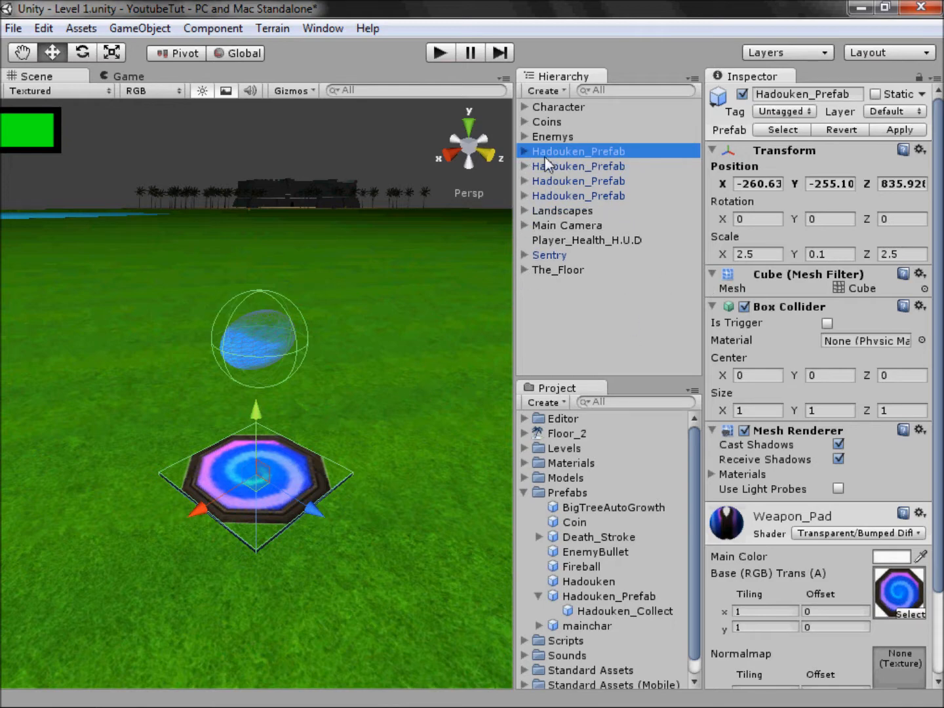
click(594, 166)
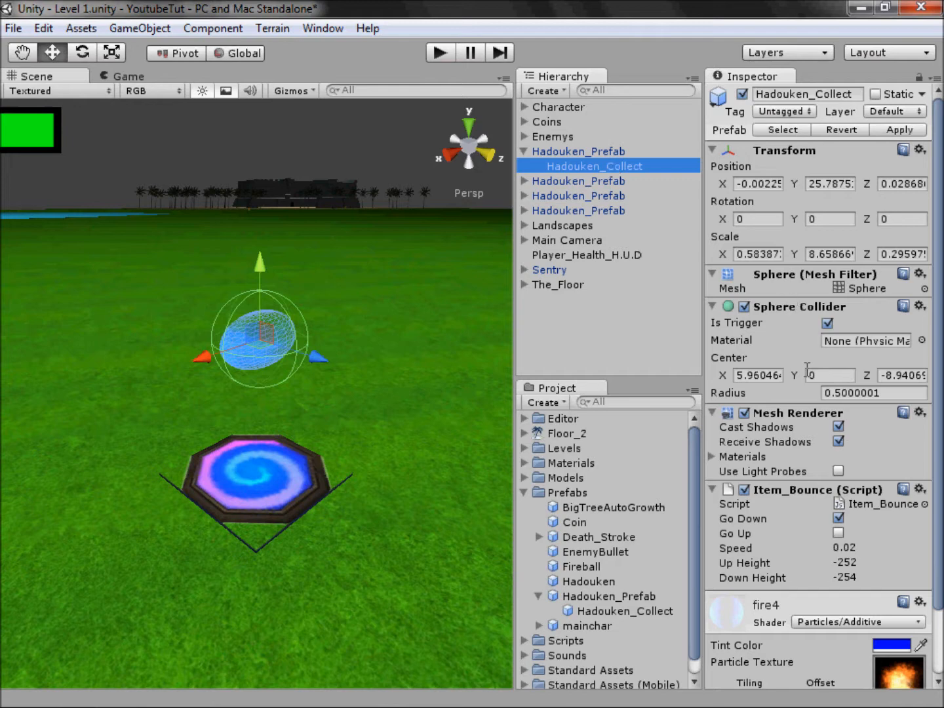
click(524, 151)
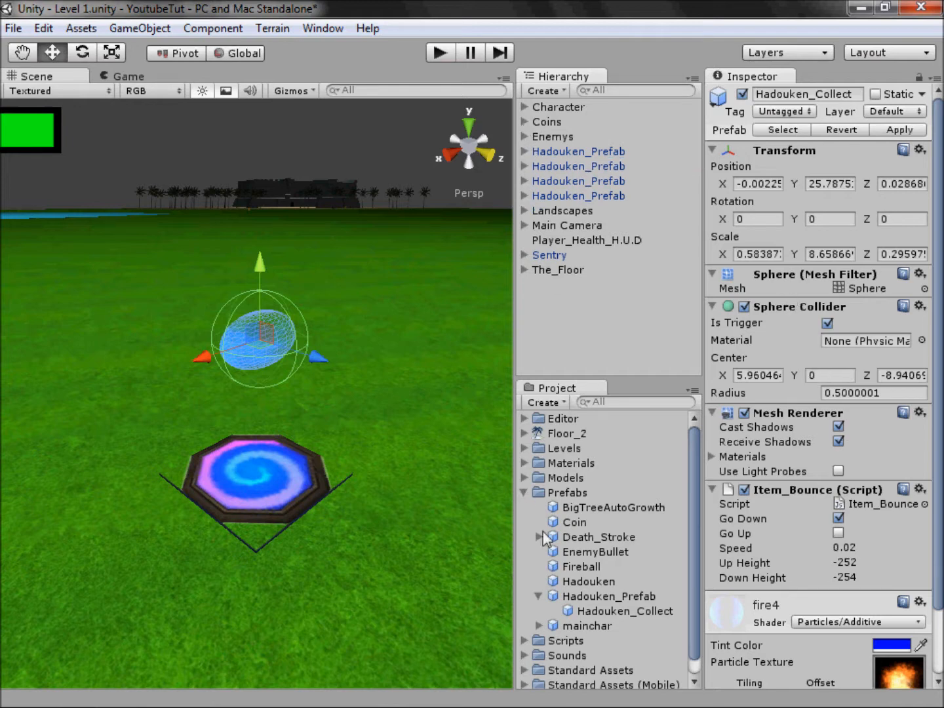
Step: Collapse Prefabs and select the Collection script under Scripts > Money
click(523, 492)
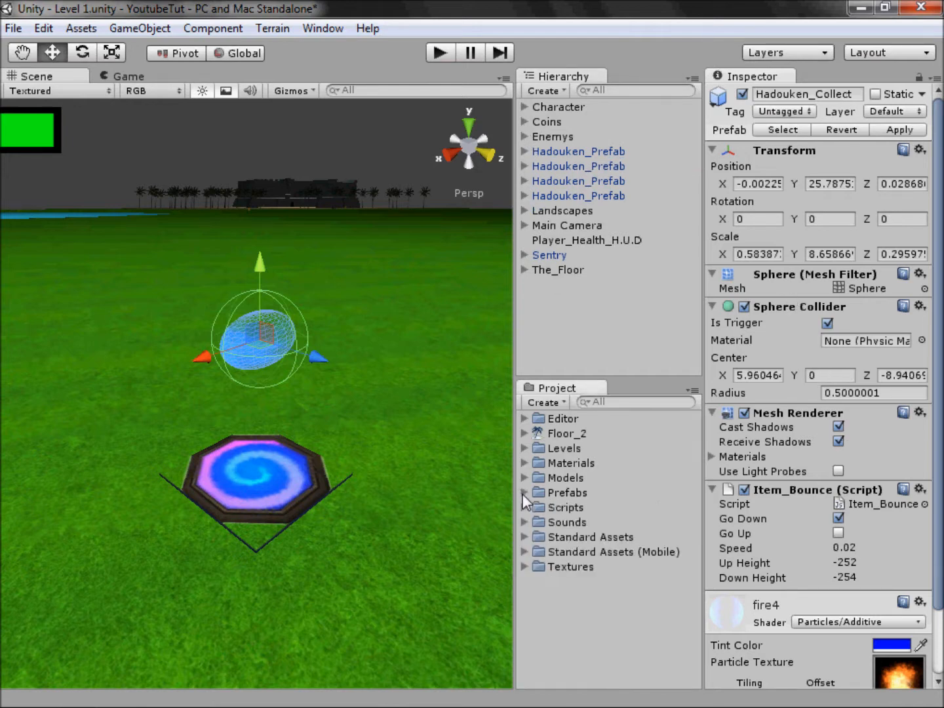
click(525, 507)
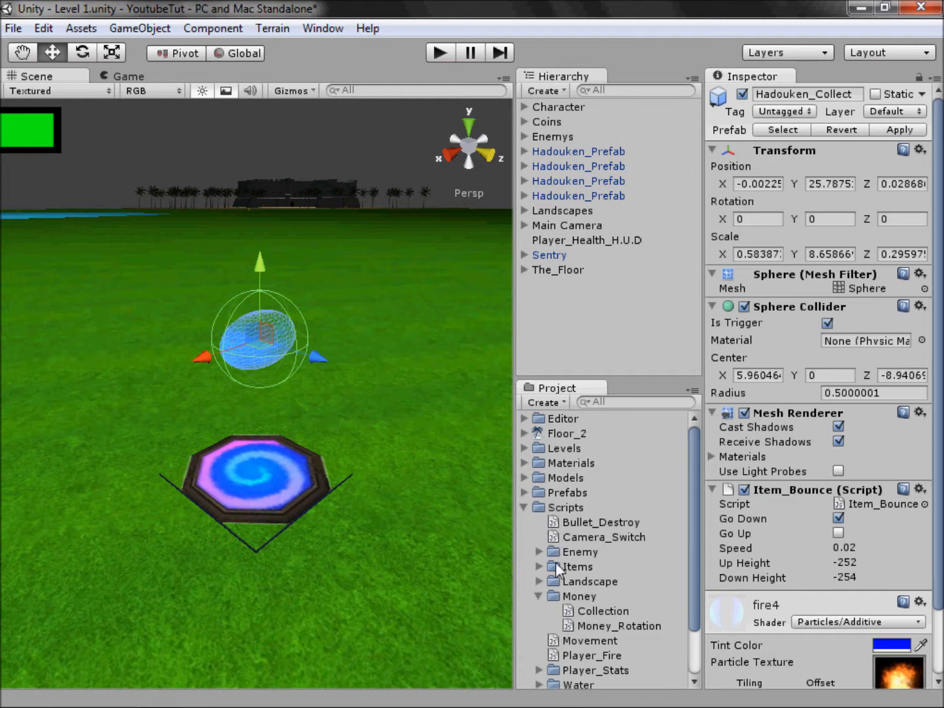
click(602, 610)
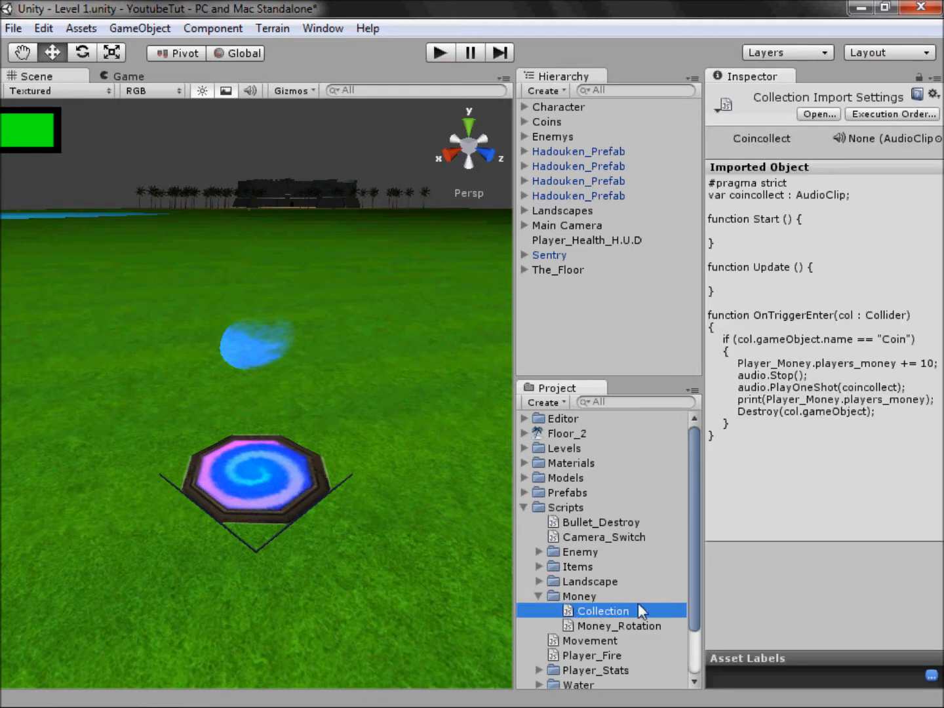
click(565, 507)
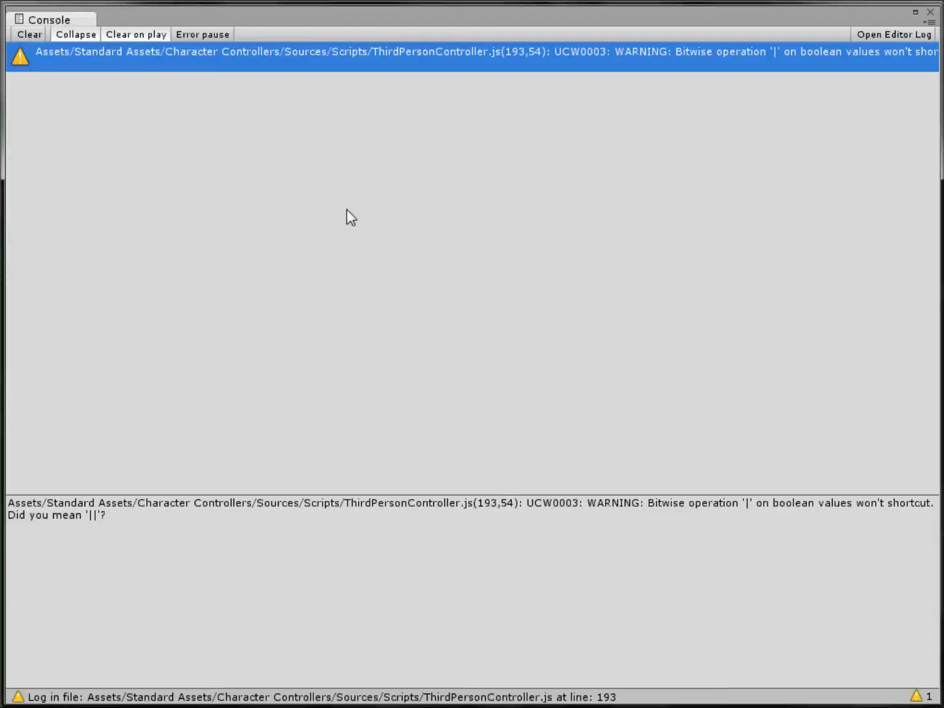
mouse_move(256, 7)
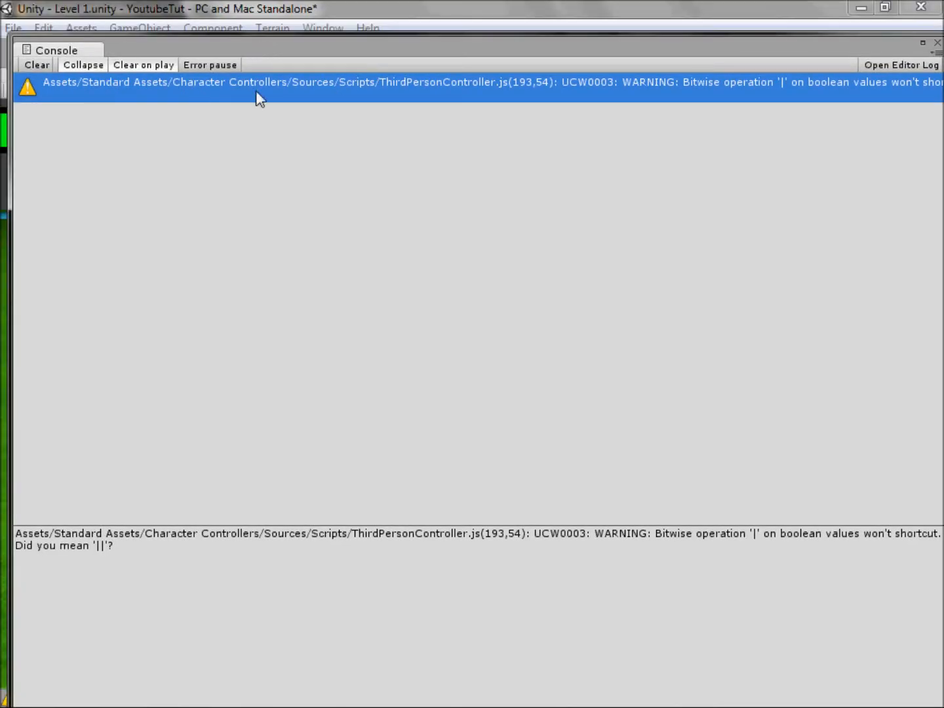
mouse_move(767, 92)
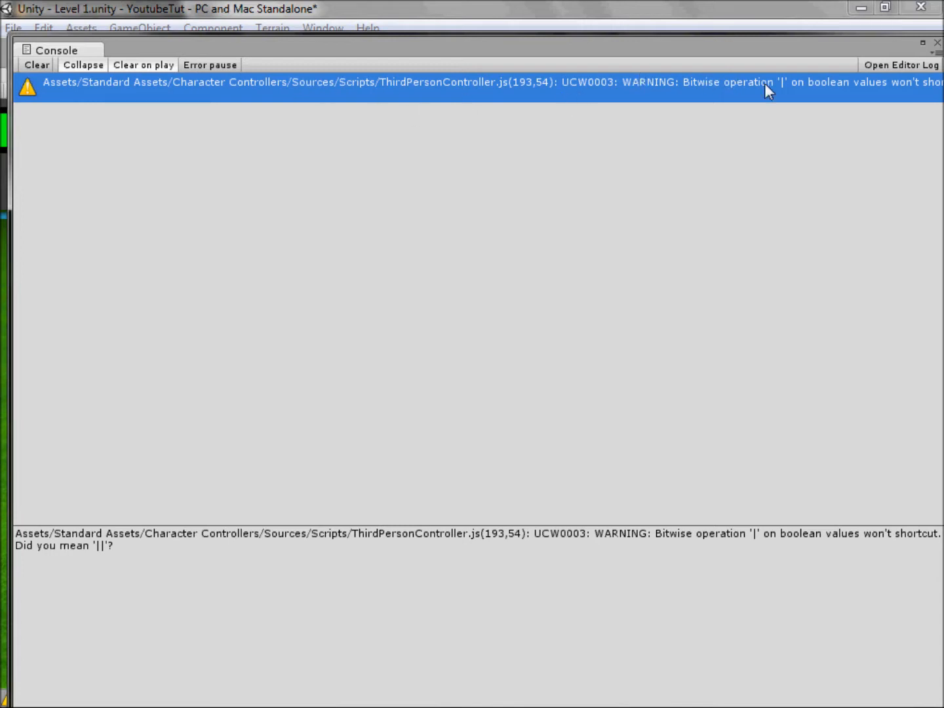
mouse_move(797, 175)
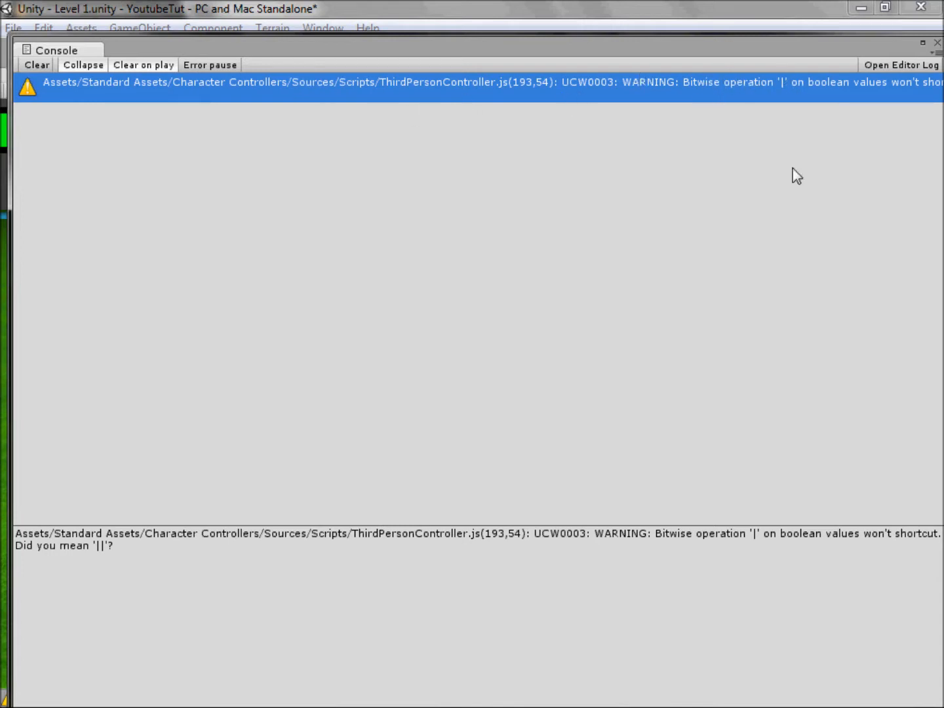
mouse_move(669, 85)
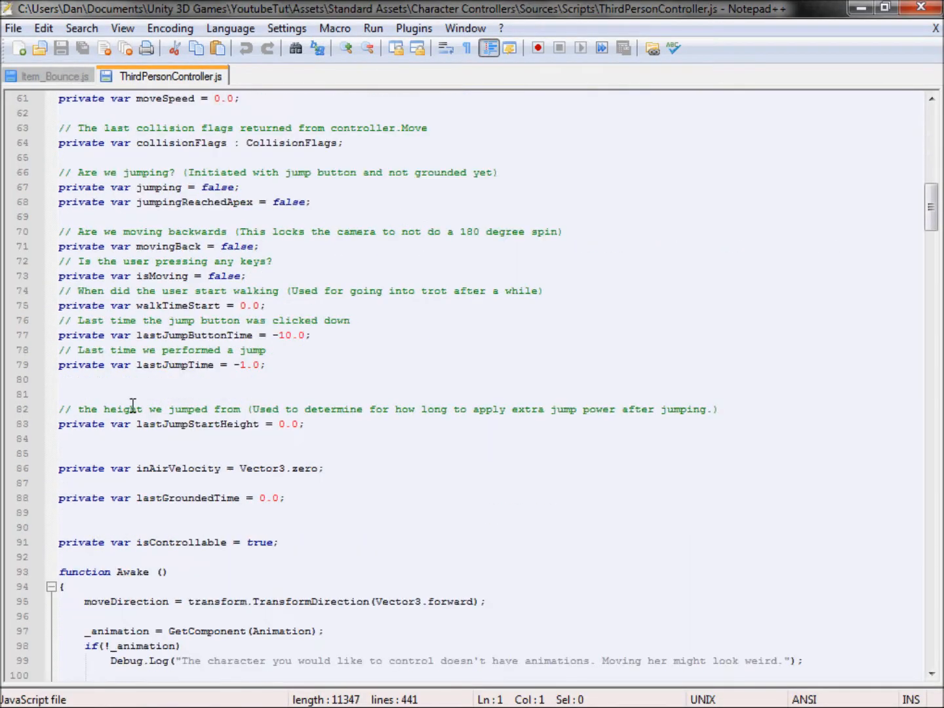
Step: Change the single | on line 193 of ThirdPersonController.js to || and save
scroll(down, 3)
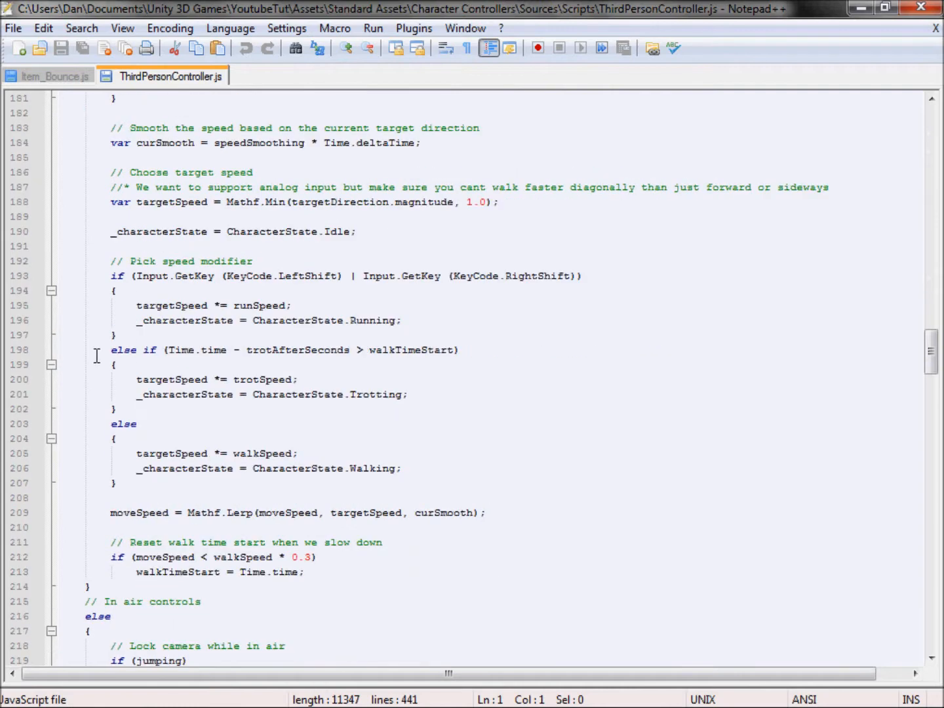
scroll(up, 3)
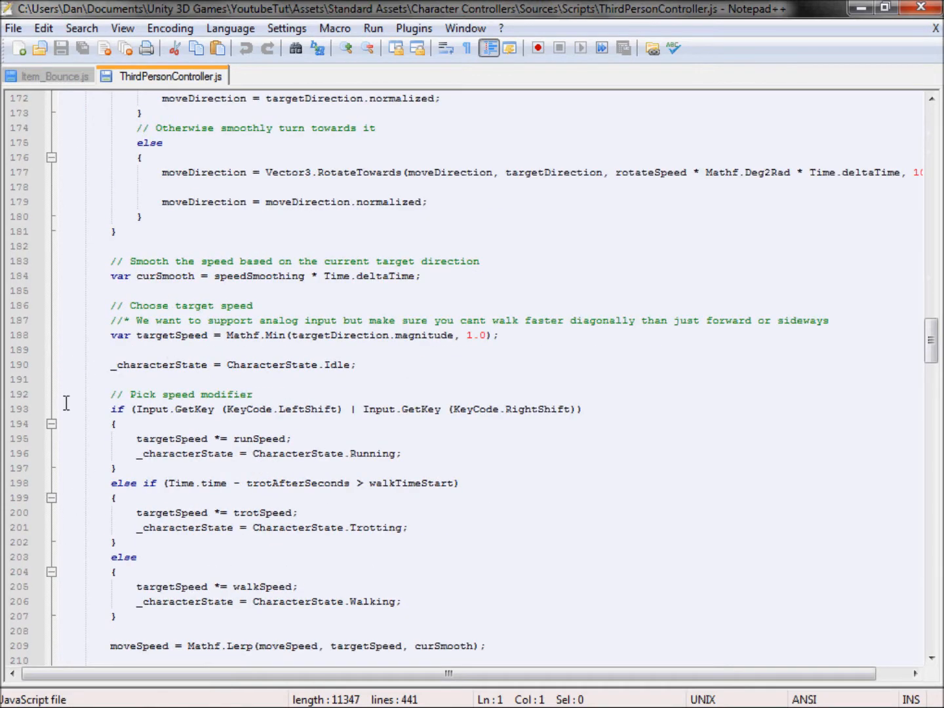
click(353, 408)
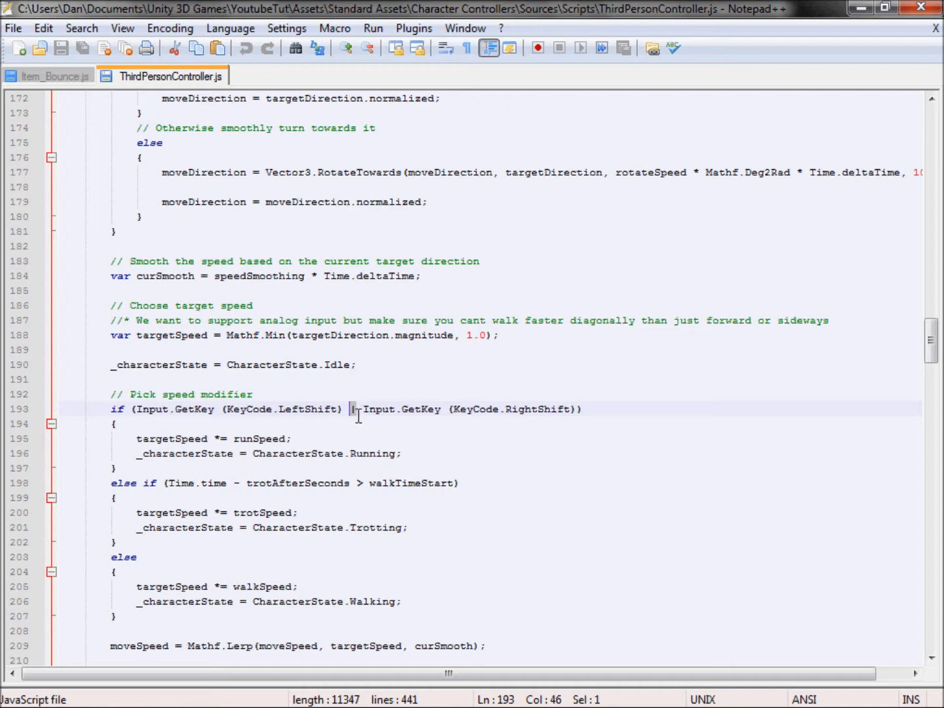
text(||)
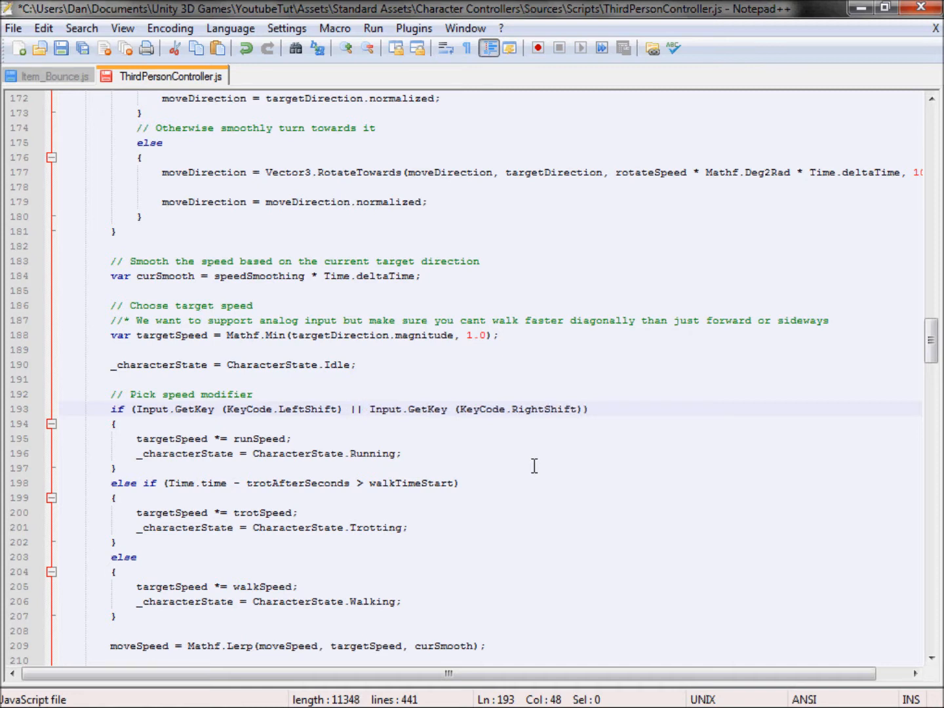
click(62, 48)
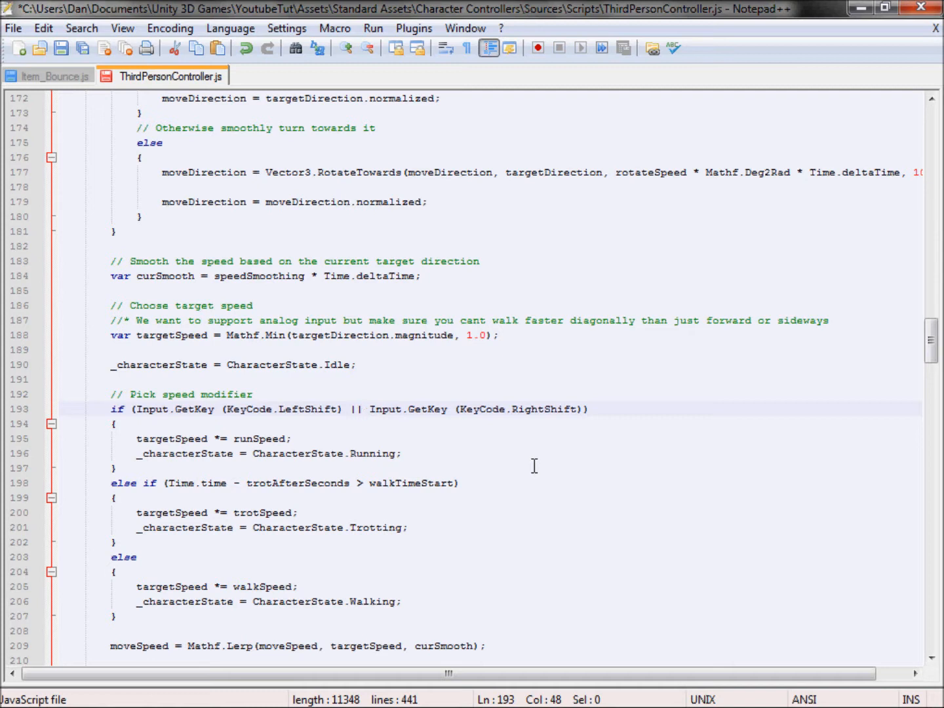
text(|)
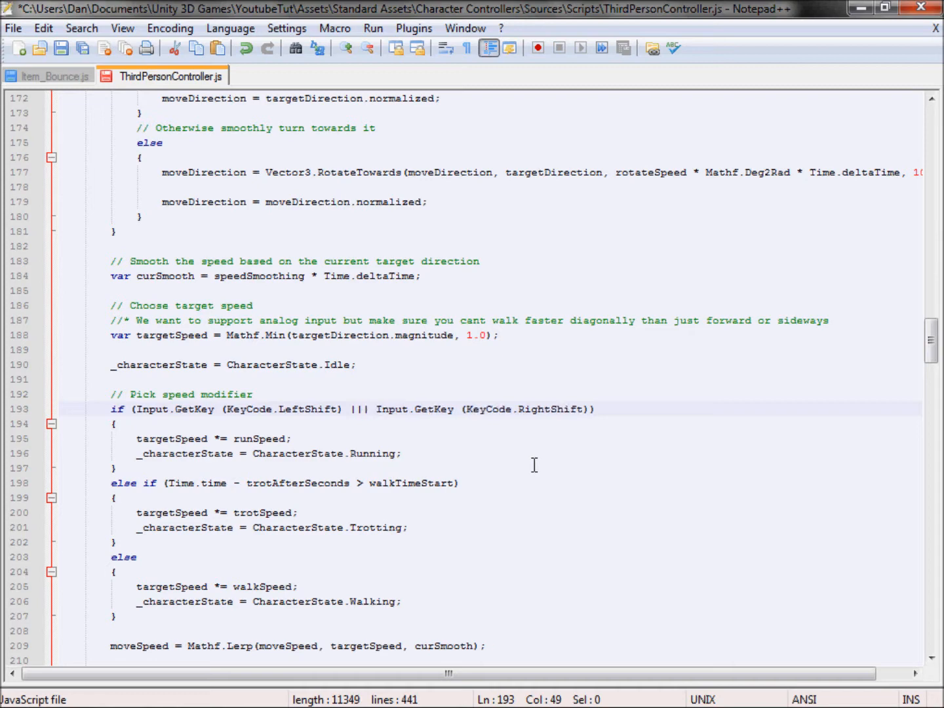
key(Backspace)
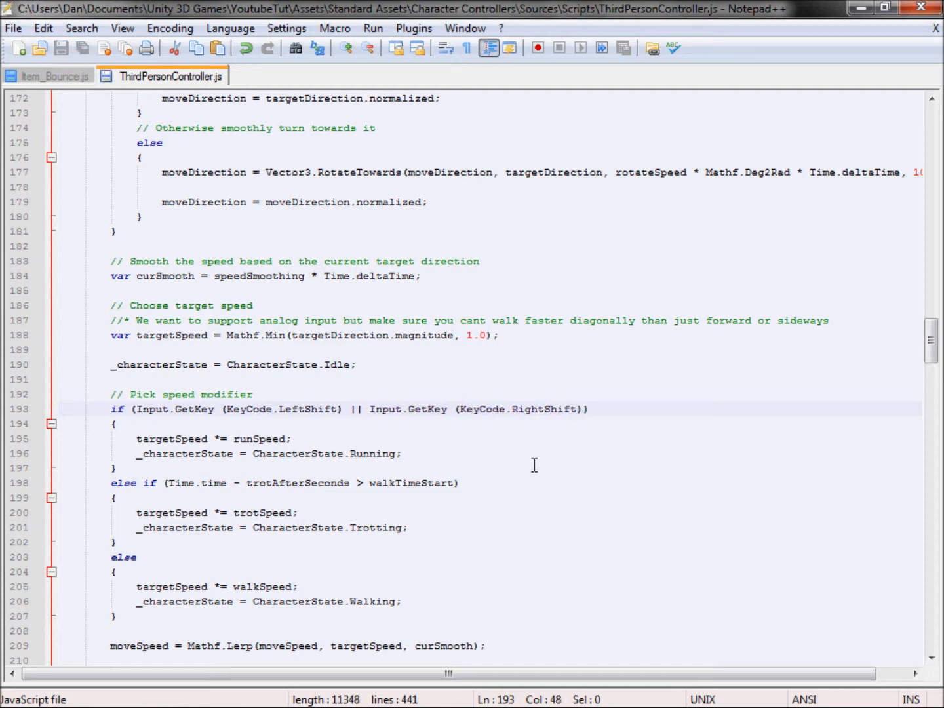
right_click(162, 76)
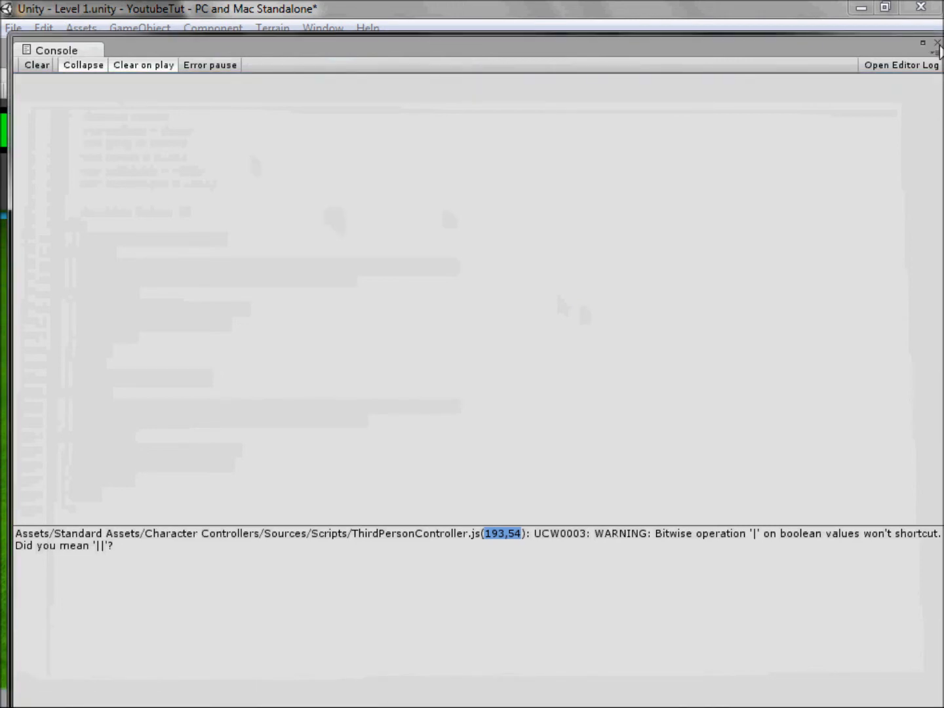
Step: Close the Console and open Scripts > Items > Collection in Notepad++
click(938, 42)
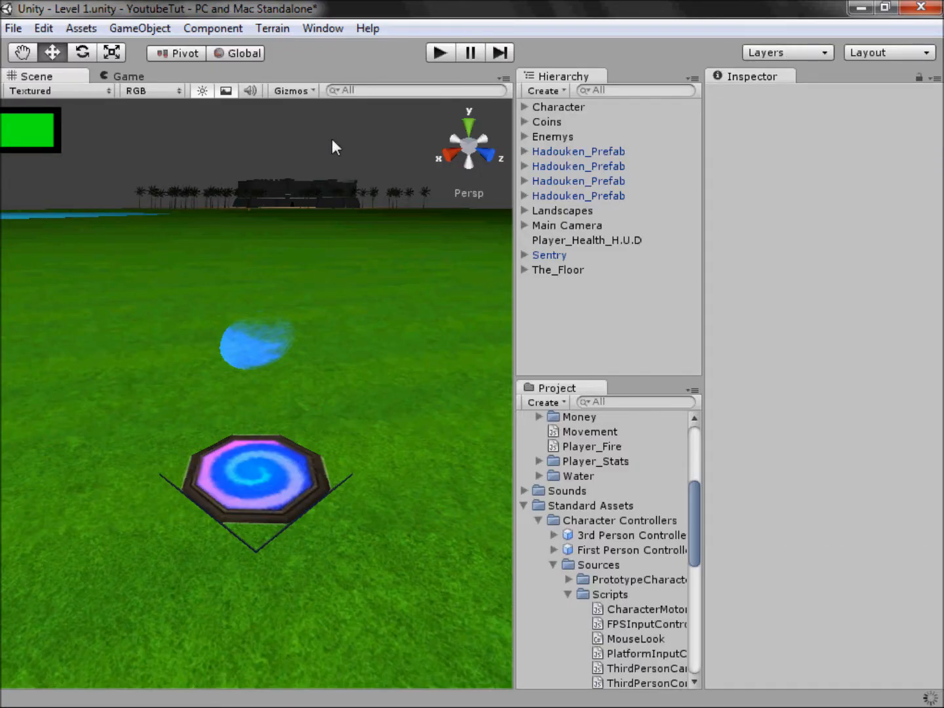
mouse_move(255, 631)
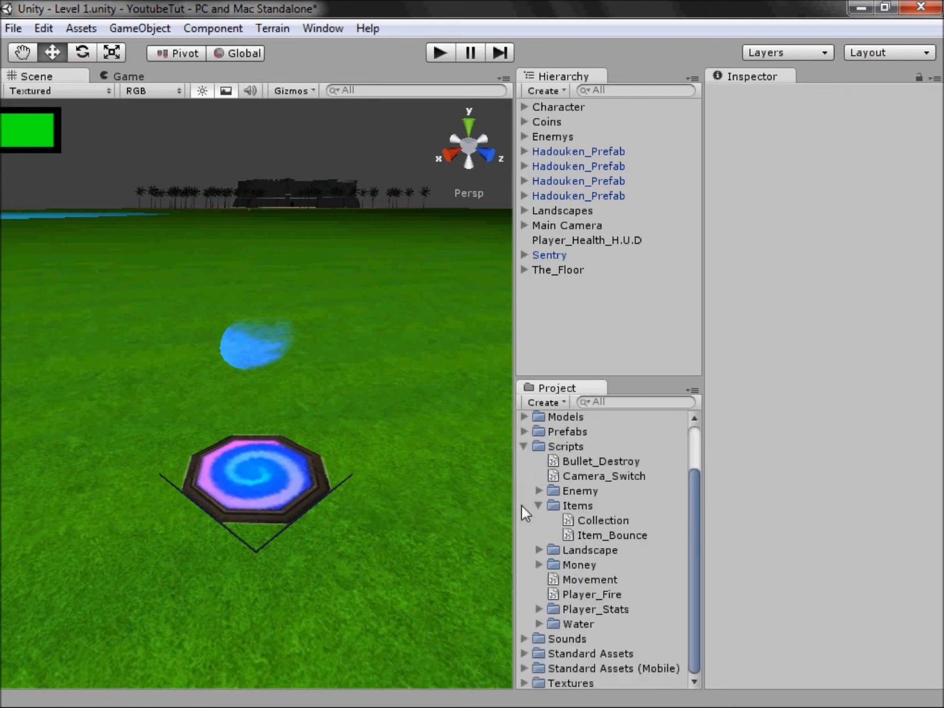
mouse_move(518, 522)
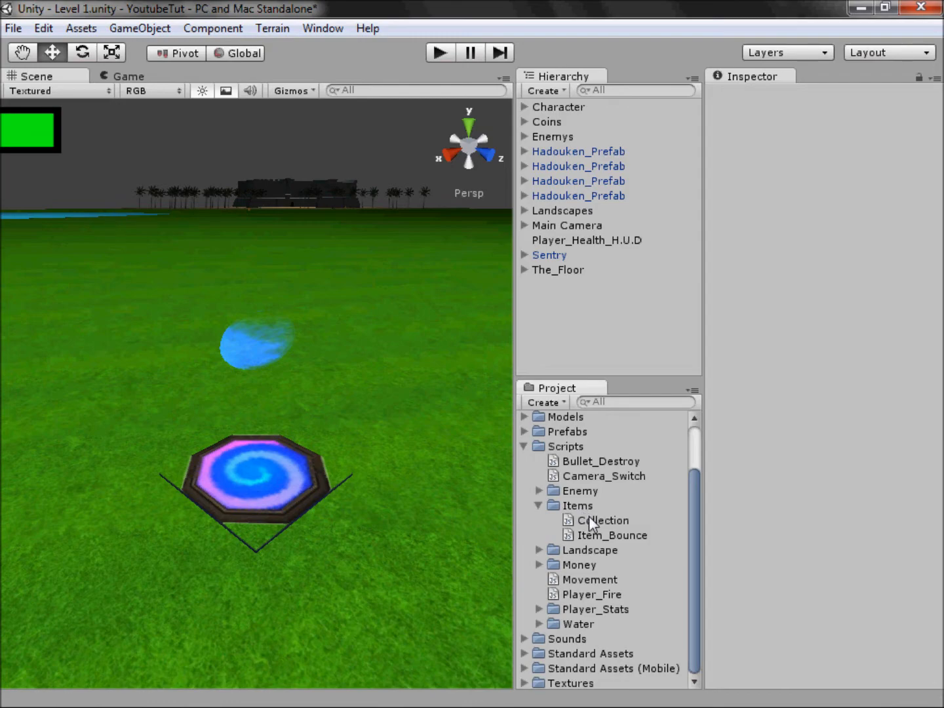
double_click(603, 520)
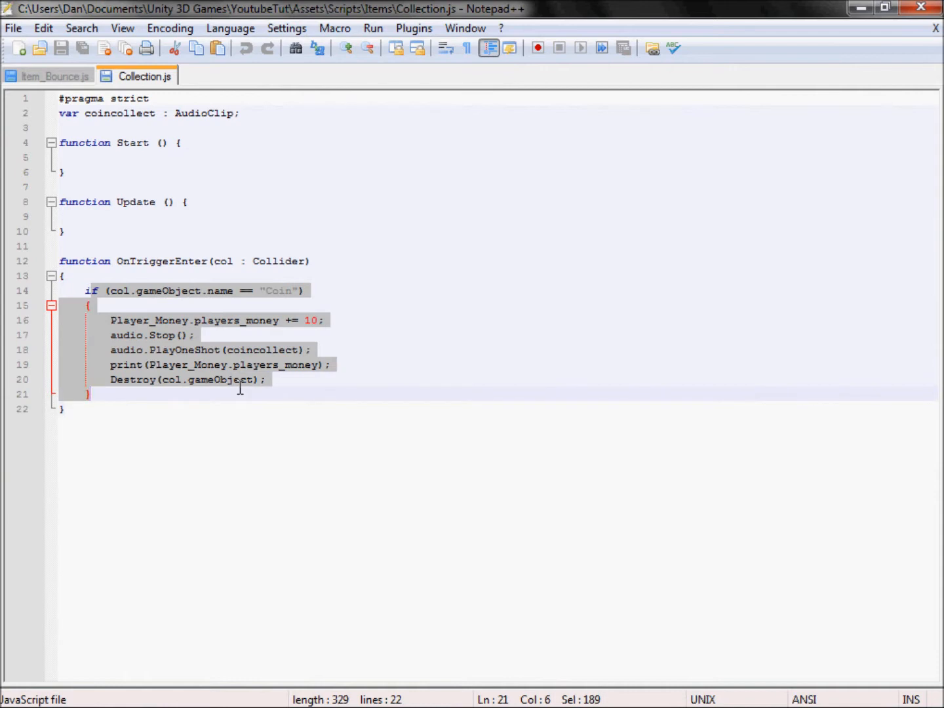
Step: Duplicate the Coin if-block and rename the duplicate coincollect variable to itemCollect
click(115, 334)
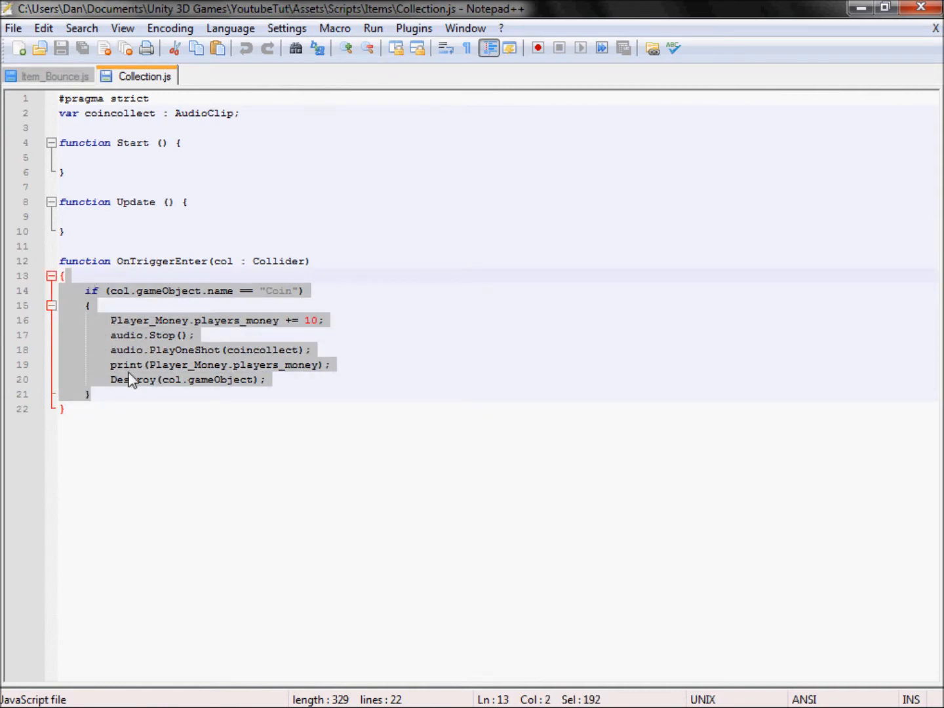
key(ctrl+v)
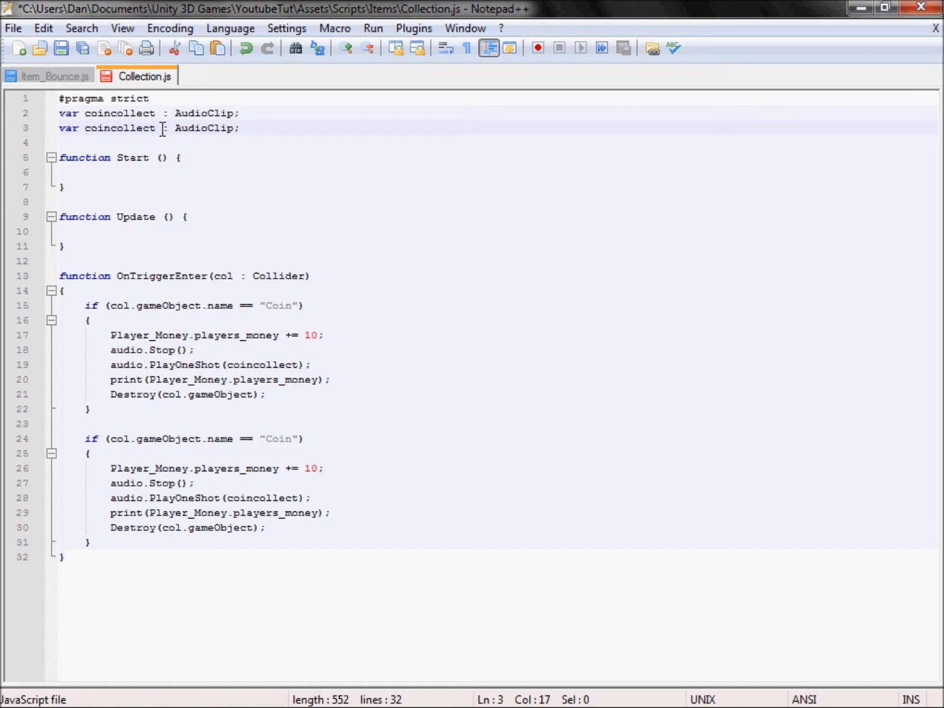
double_click(120, 128)
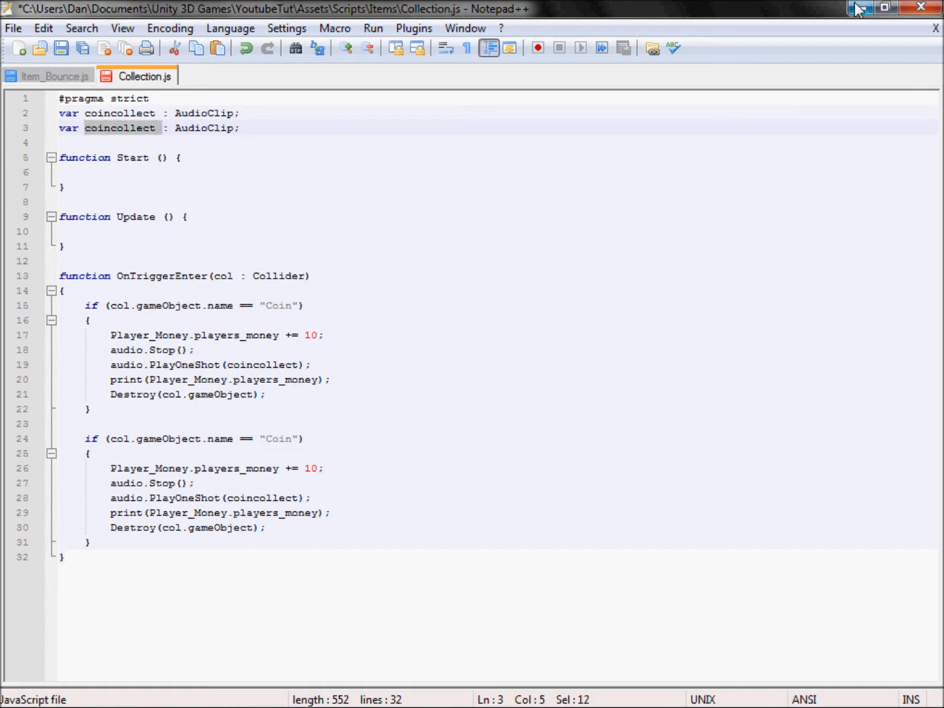
text(itemCo)
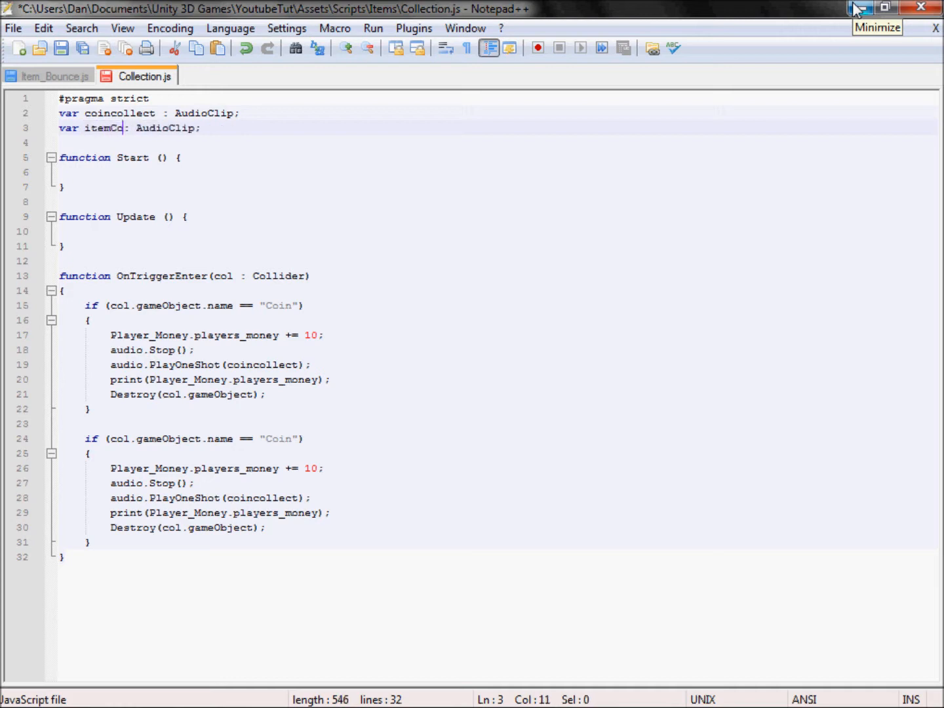
text(llect)
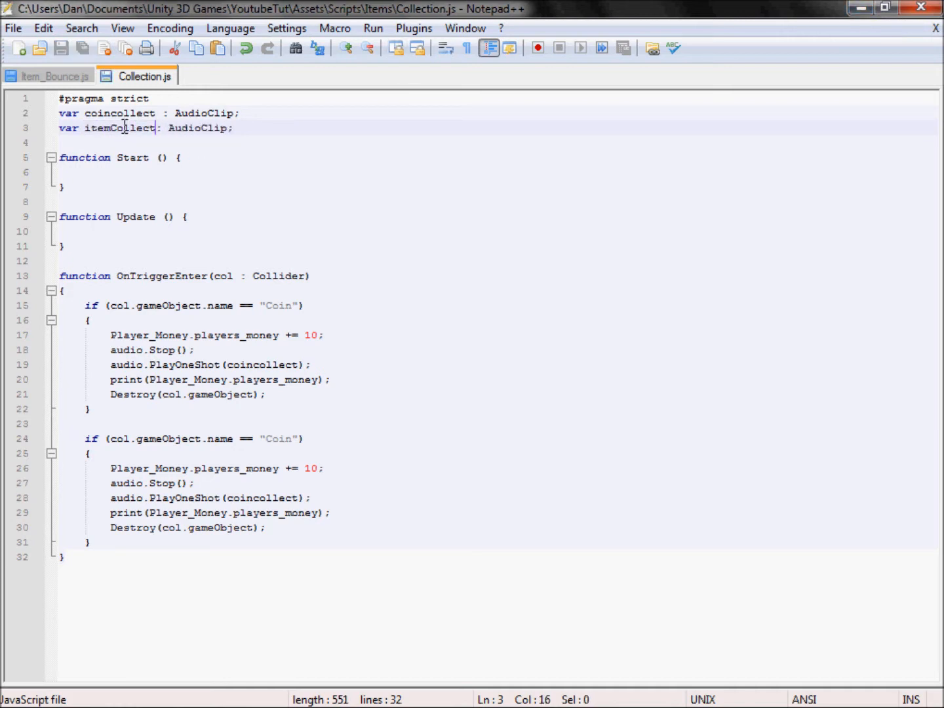
double_click(119, 128)
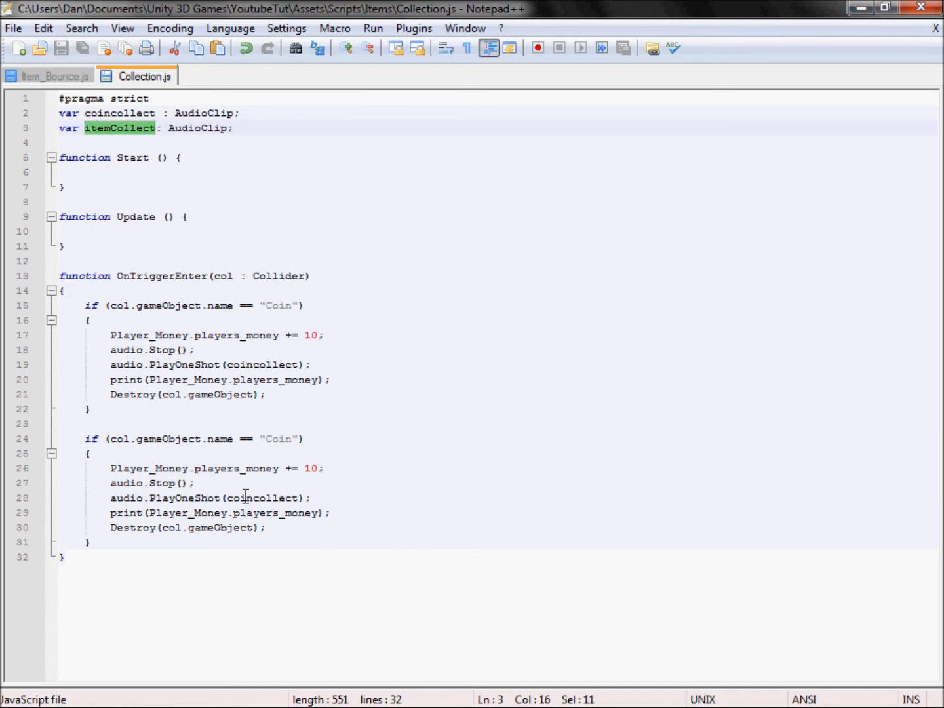
text(itemCollect)
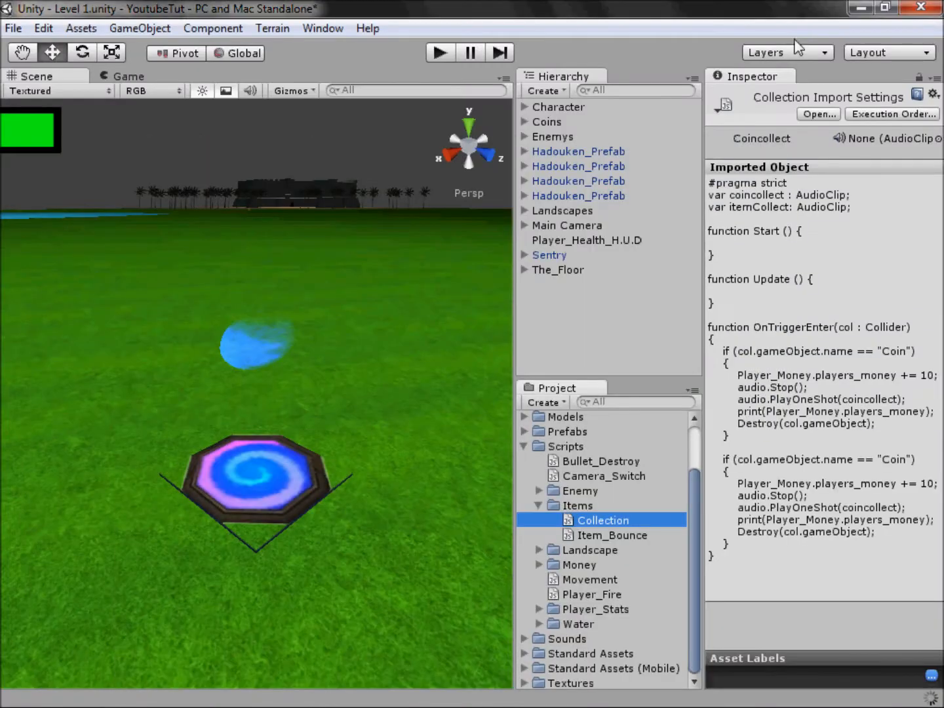
Step: Expand the first Hadouken_Prefab and select Hadouken_Collect to check its exact name
click(523, 151)
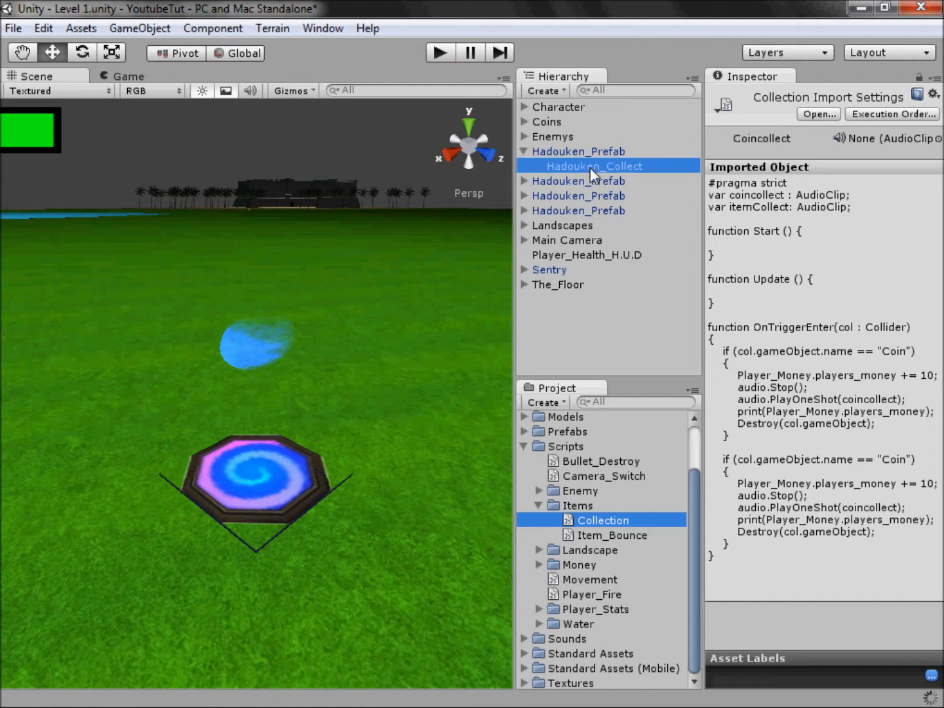
click(594, 166)
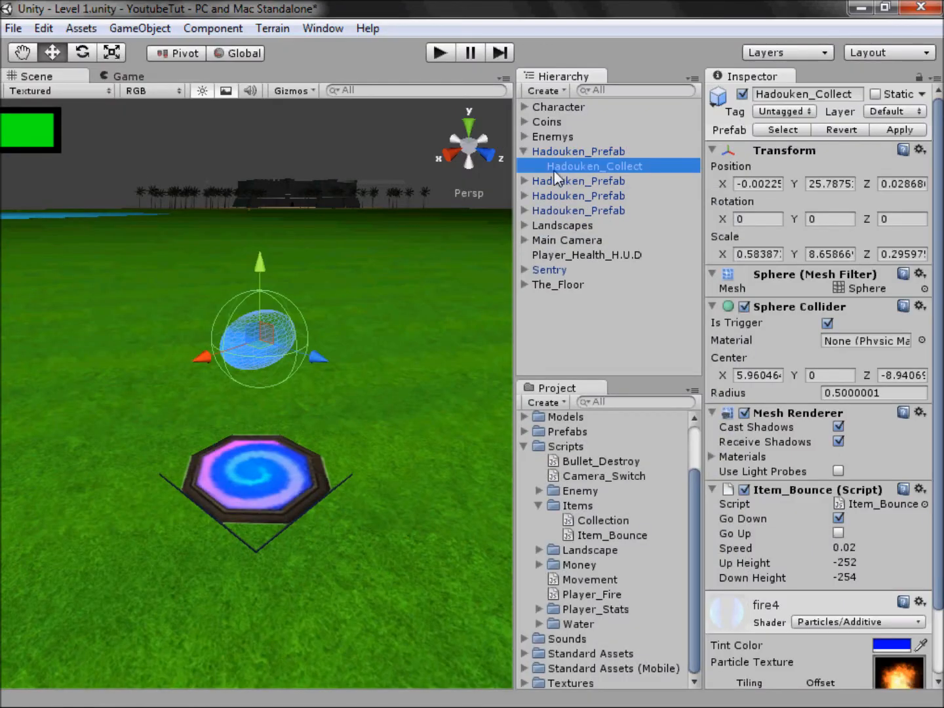
double_click(593, 166)
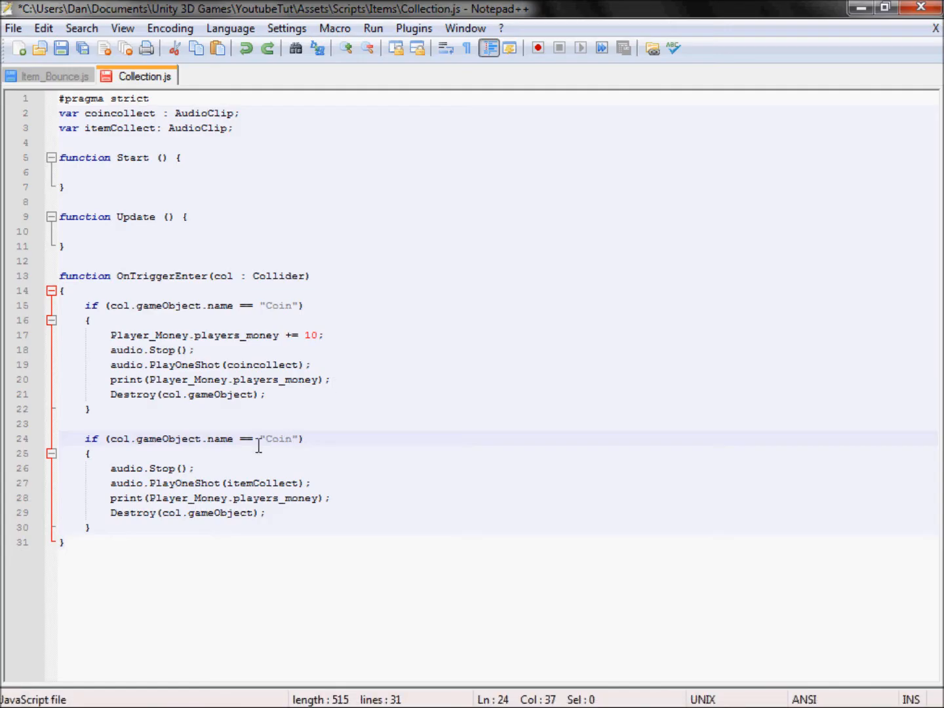
Step: Make the second if check "Hadouken_Collect" and delete its print statement
text(Hadouken_Collect)
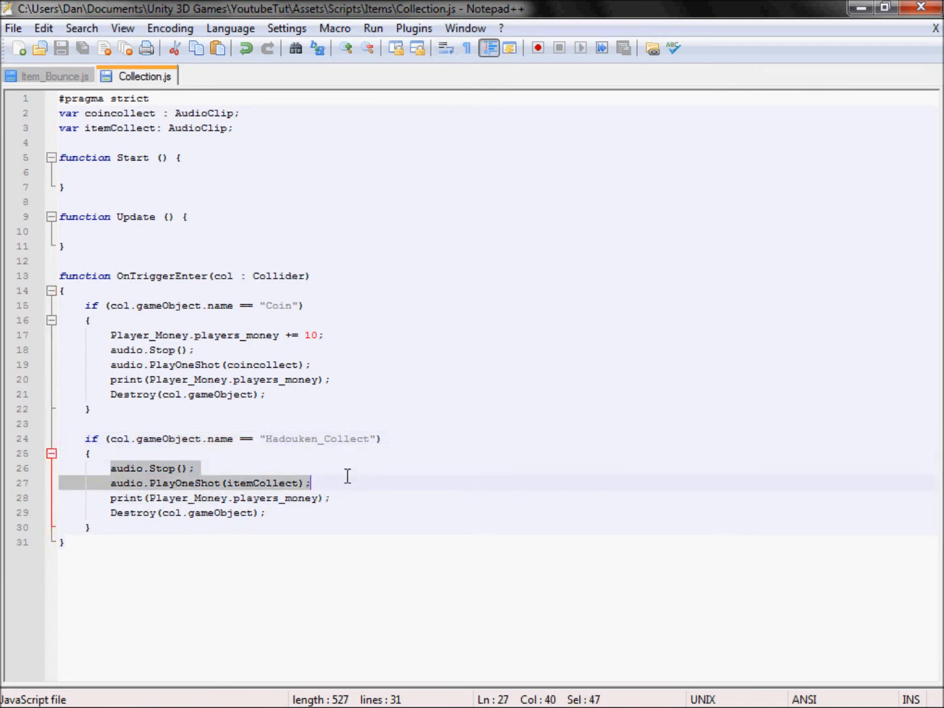
click(341, 497)
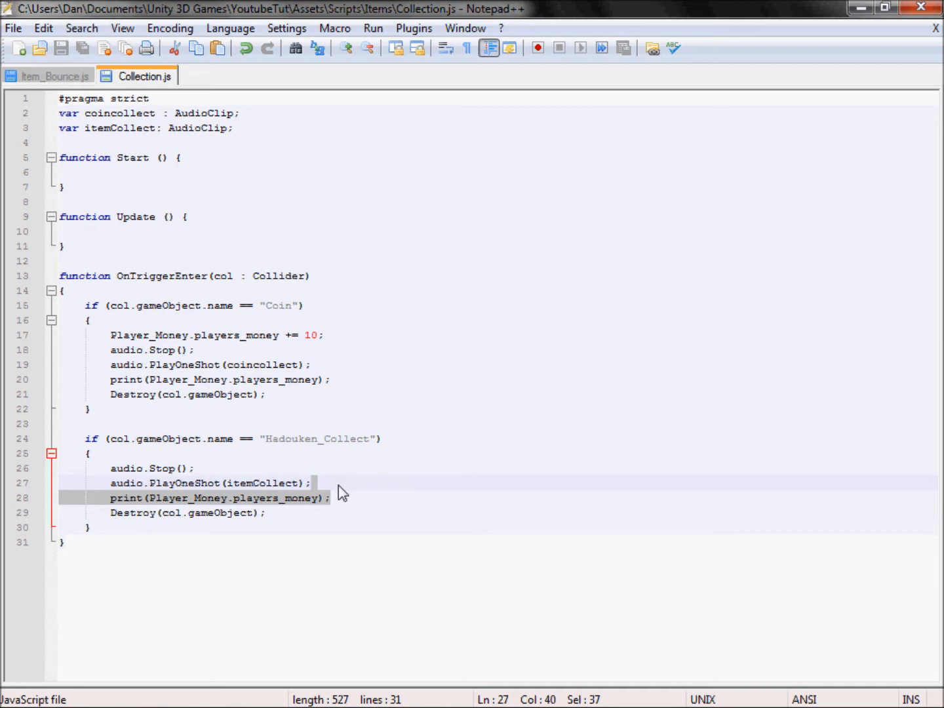
key(Delete)
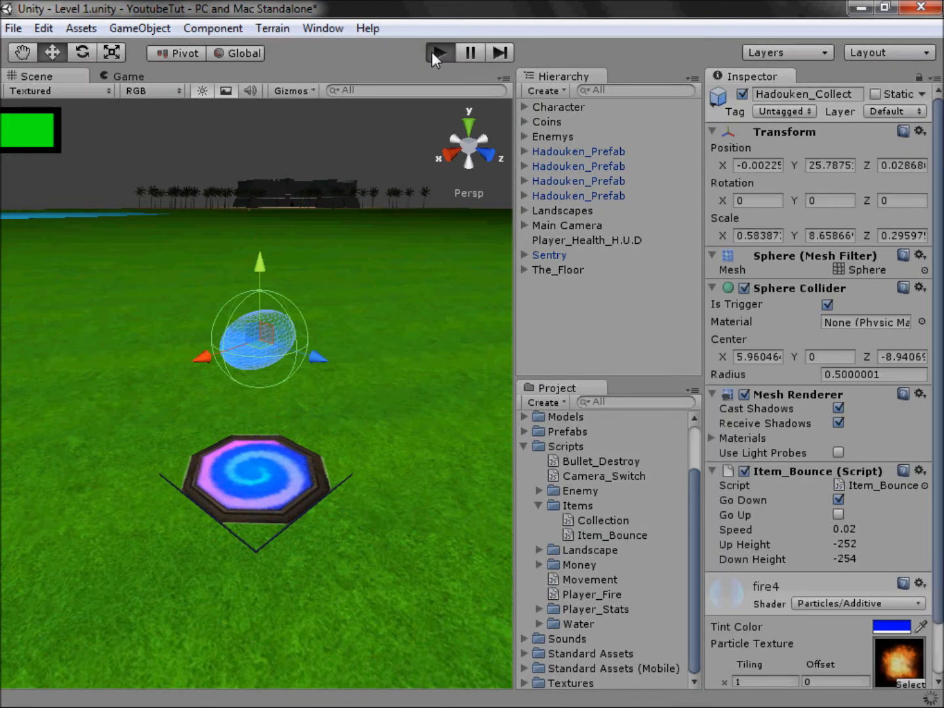
Step: Test-play the level, confirm Character's Collection script uses Item_Collect, then test-play again
click(439, 52)
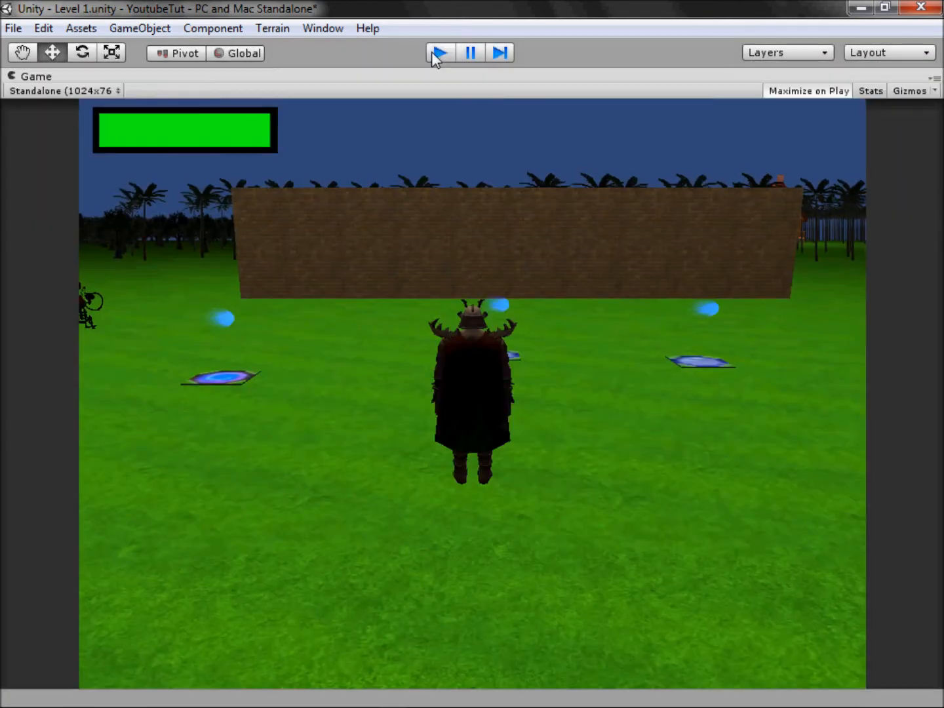
click(439, 52)
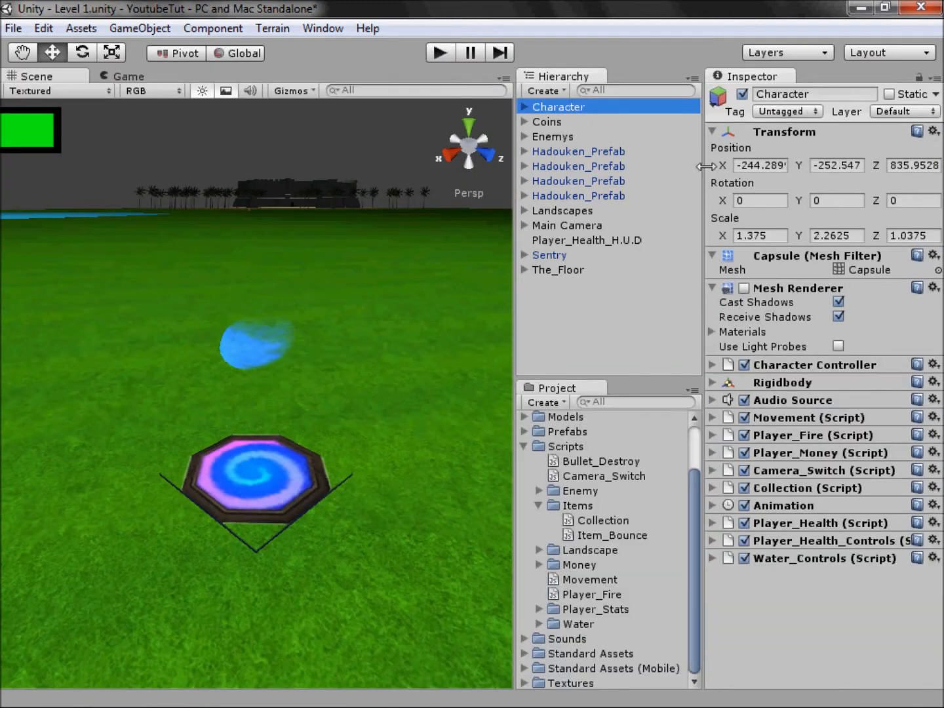
click(713, 487)
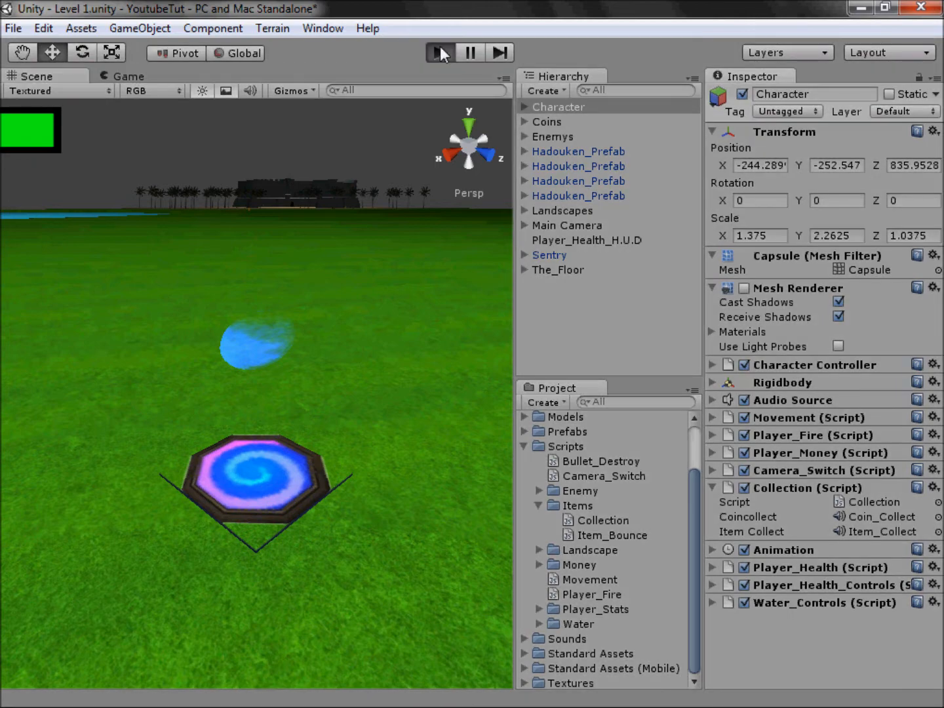
click(439, 53)
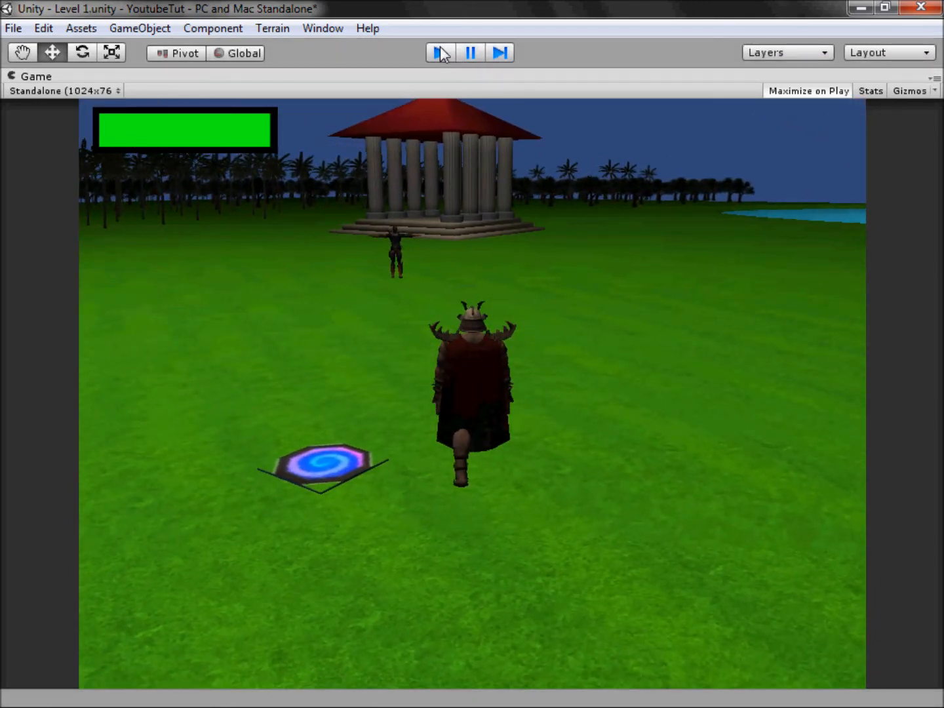
click(439, 52)
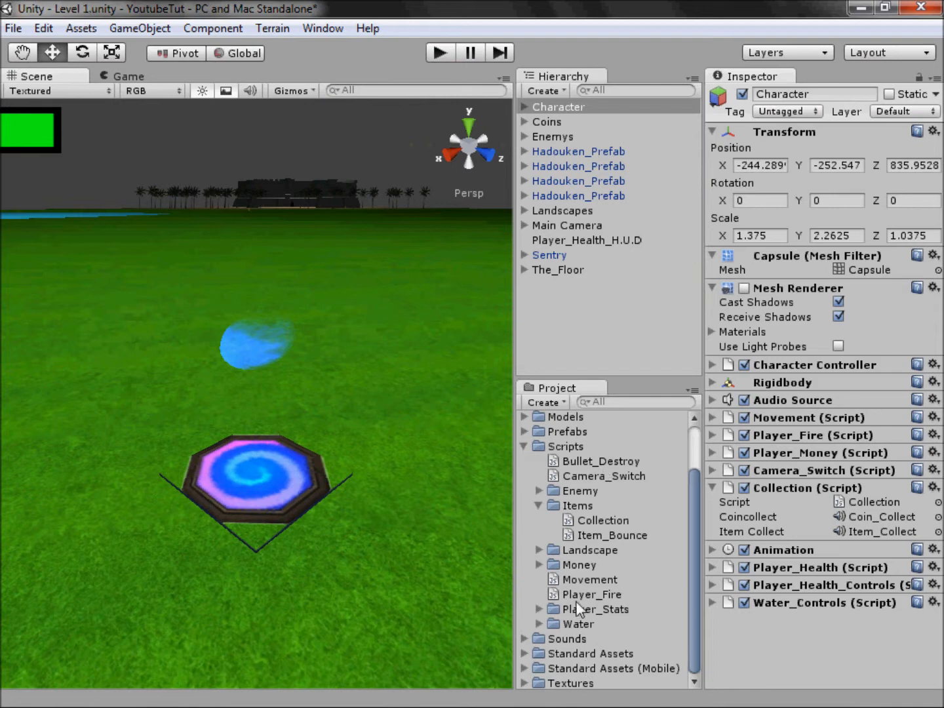
click(523, 431)
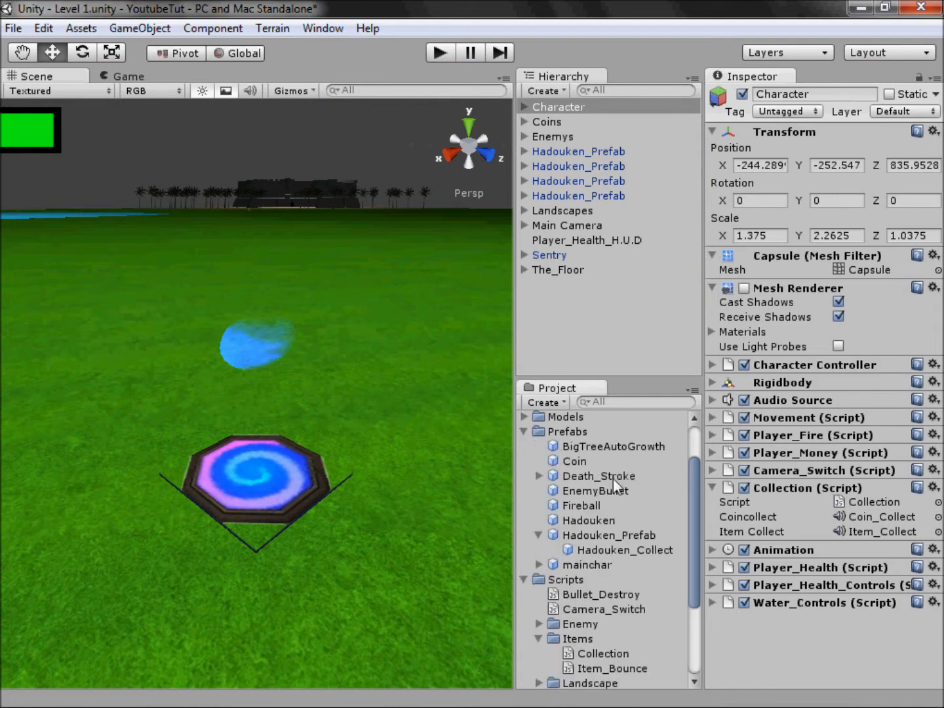
click(589, 519)
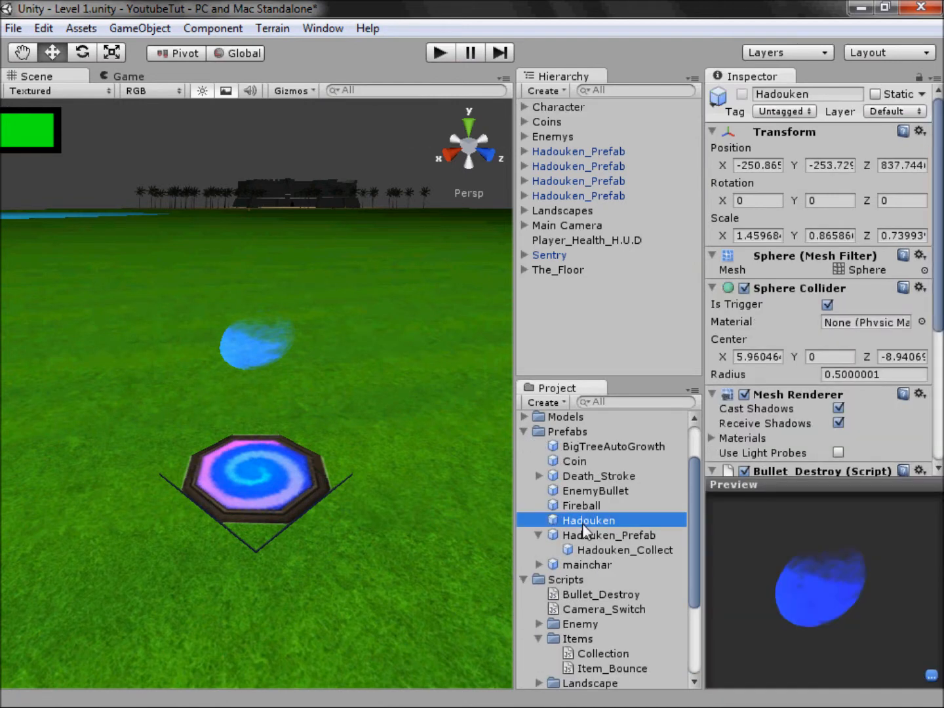
mouse_move(648, 503)
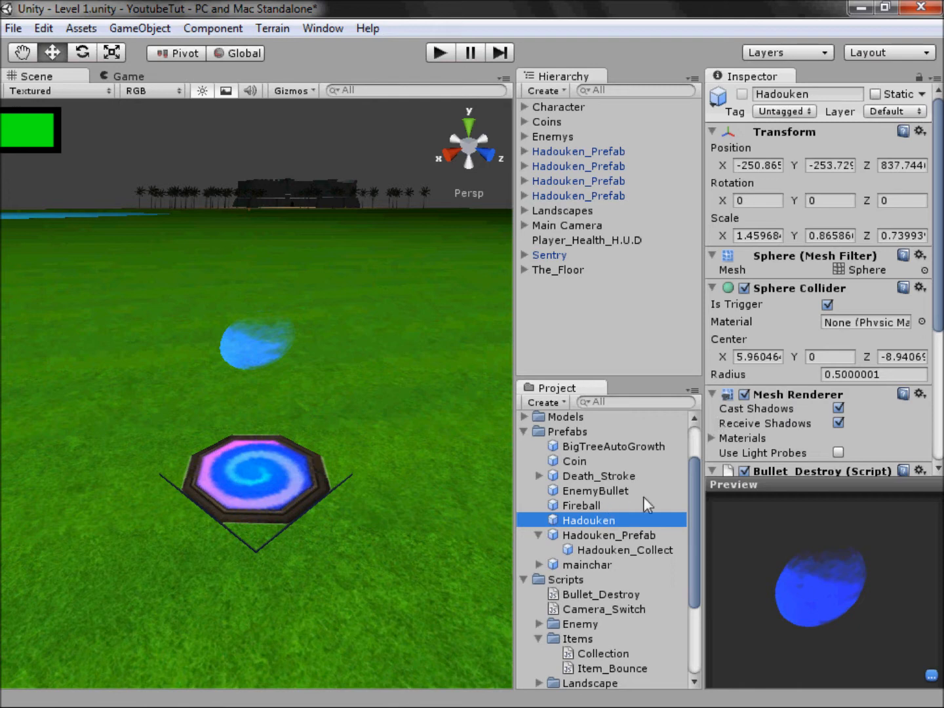
click(827, 303)
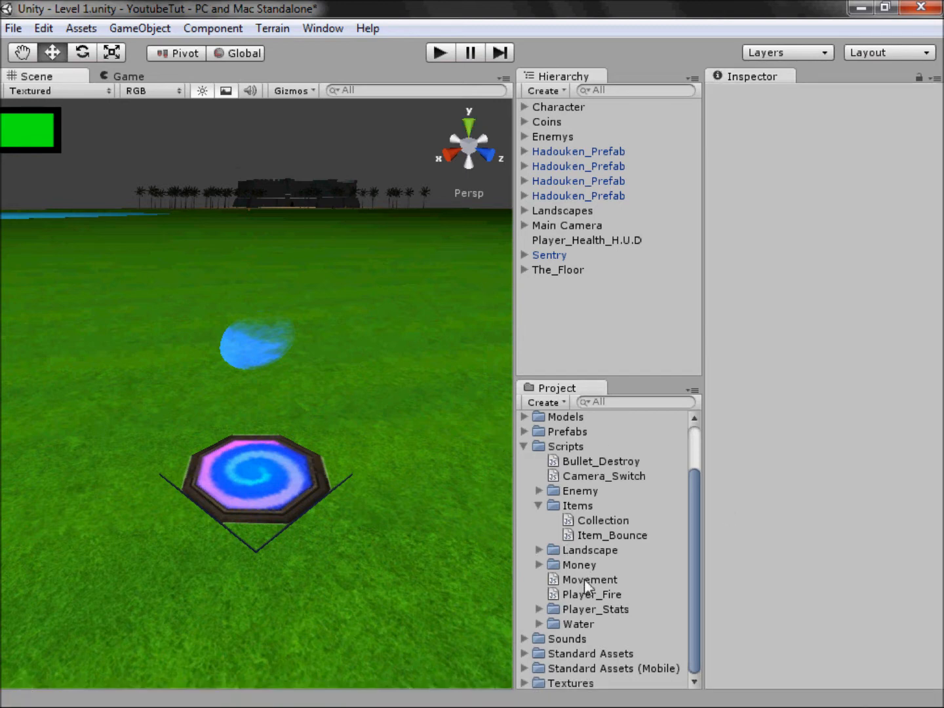
mouse_move(585, 597)
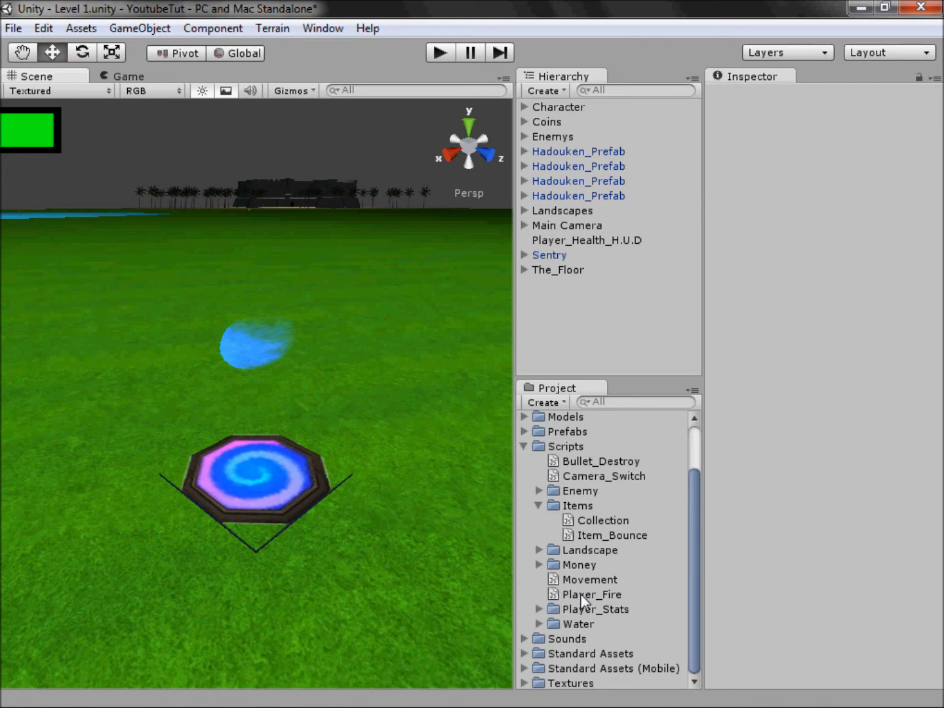
Step: Open the Player_Fire script in Notepad++ for editing
click(591, 594)
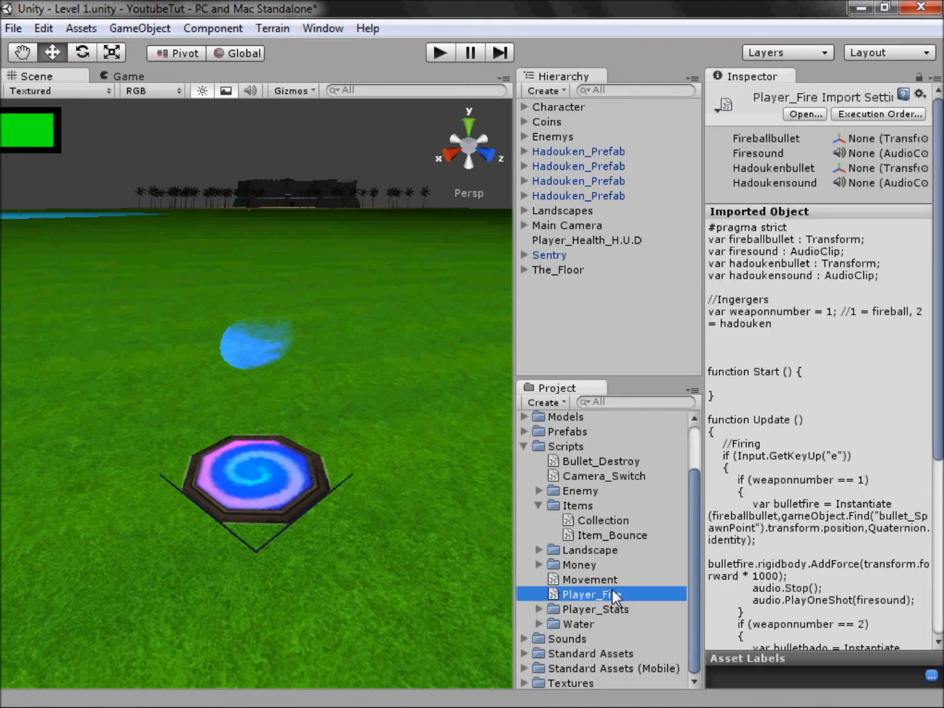
double_click(592, 593)
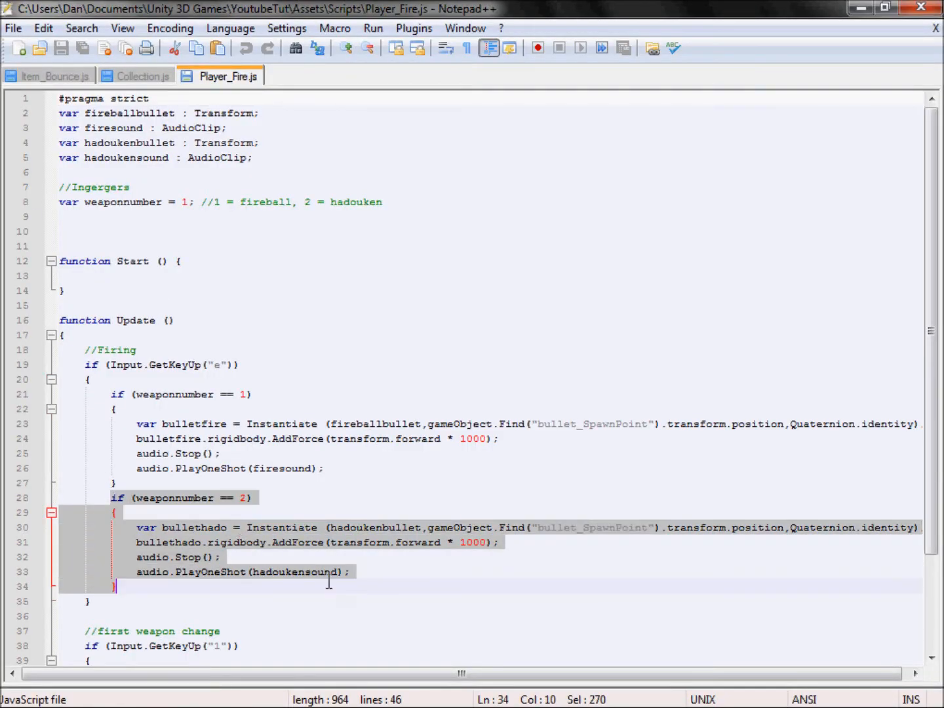
click(157, 542)
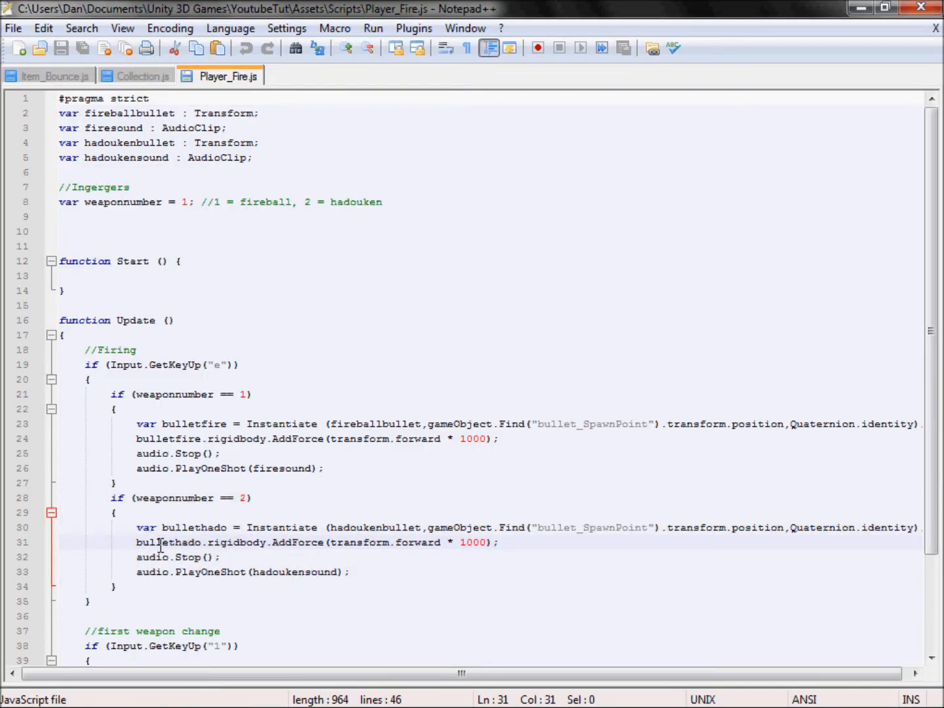
mouse_move(140, 67)
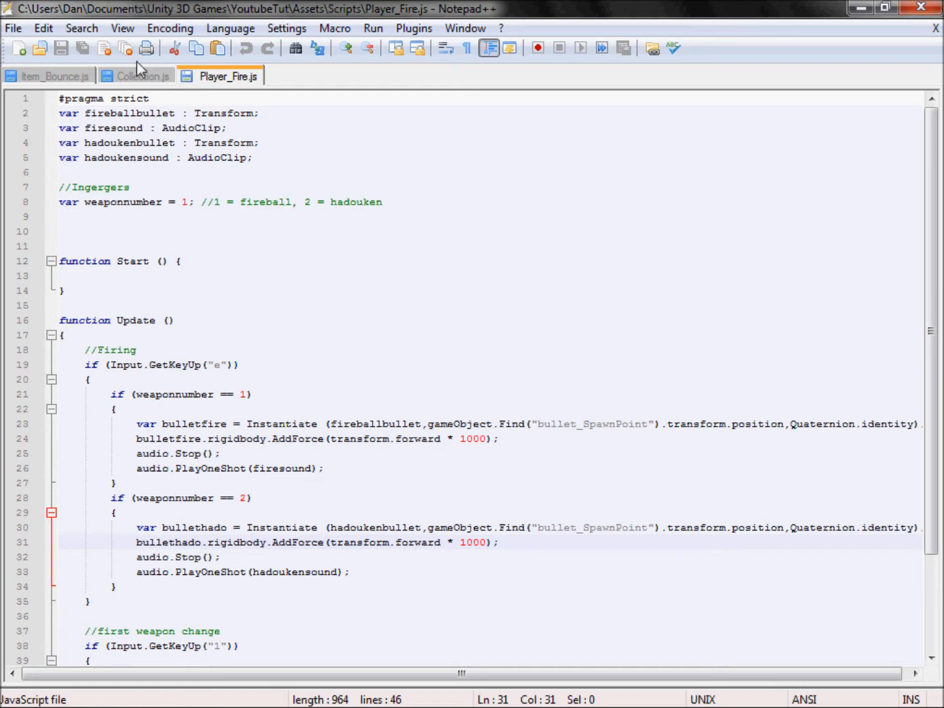
mouse_move(184, 189)
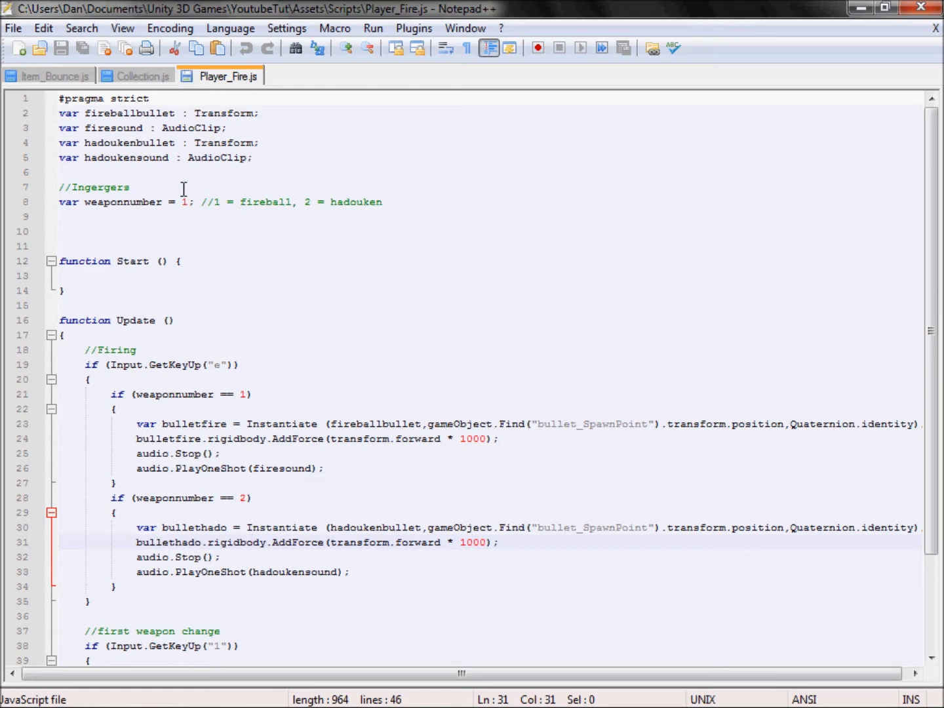
Step: Below the weaponnumber declaration, type '//Unlocks' and 'var hadoukenUnlocked ='
click(426, 217)
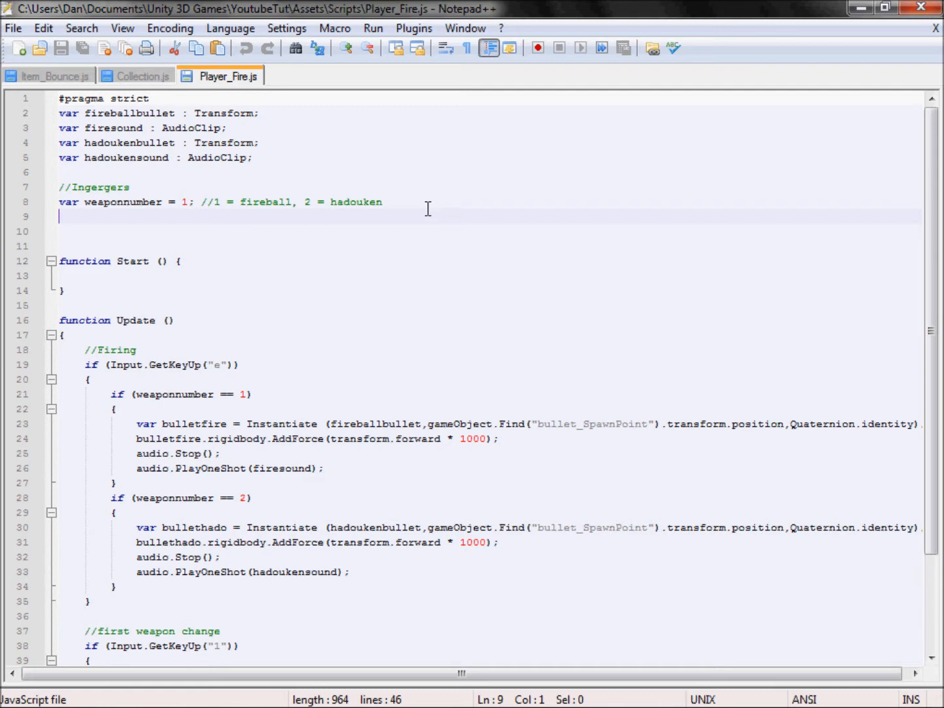
text(//)
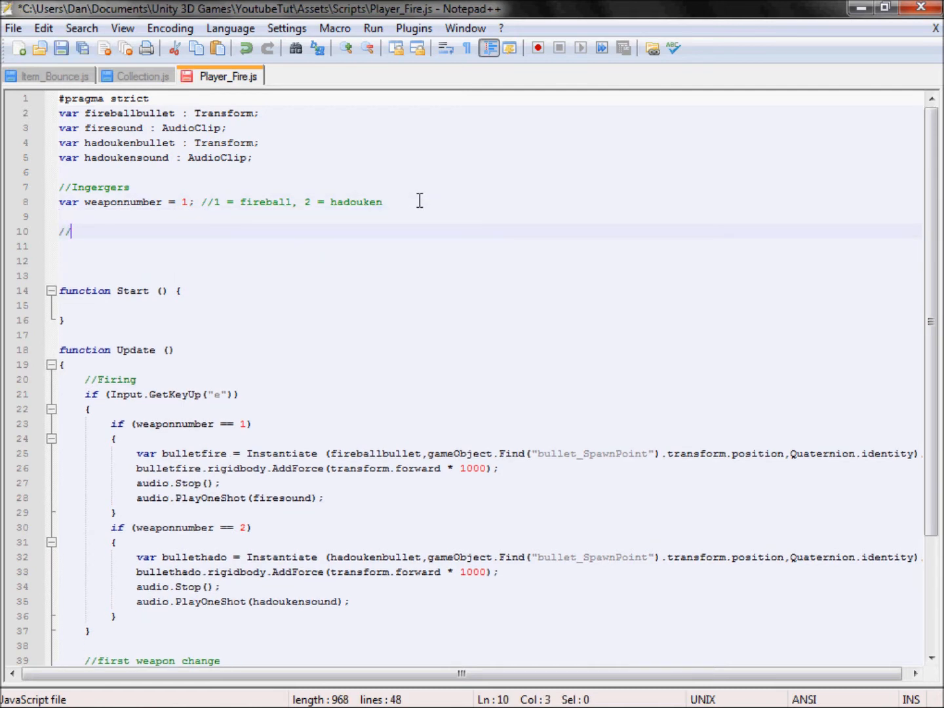
text(Unlocks)
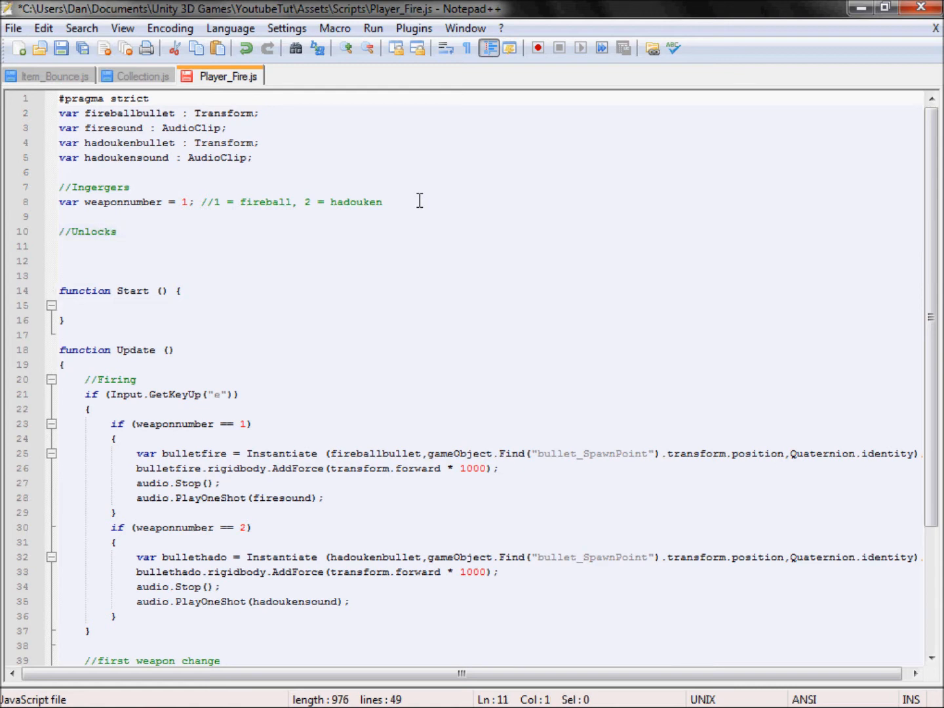
text(var)
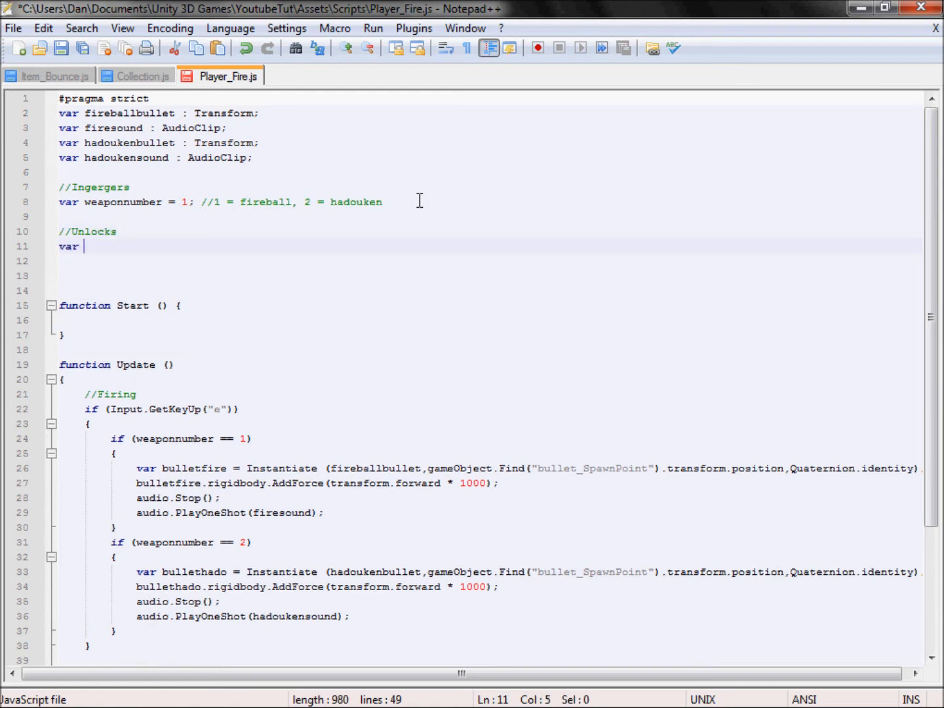
text(h)
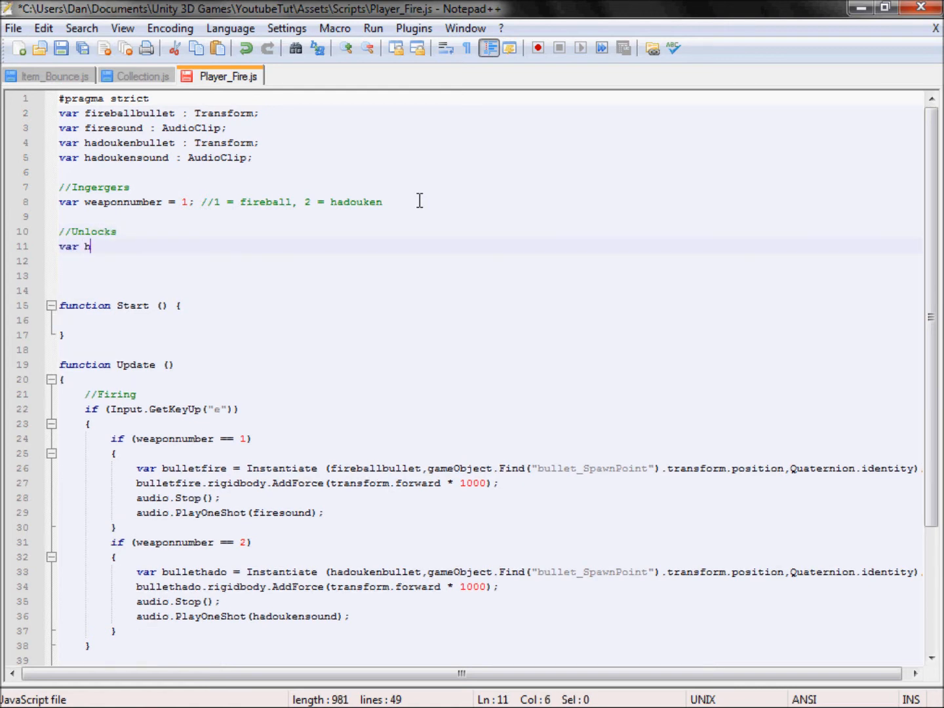
text(adouken)
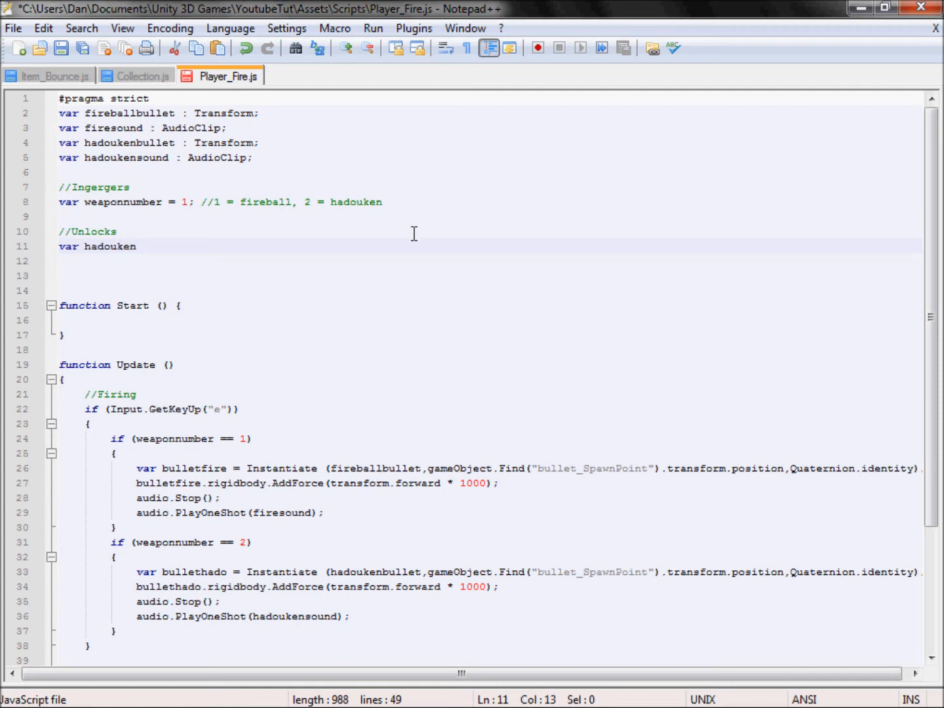
mouse_move(727, 169)
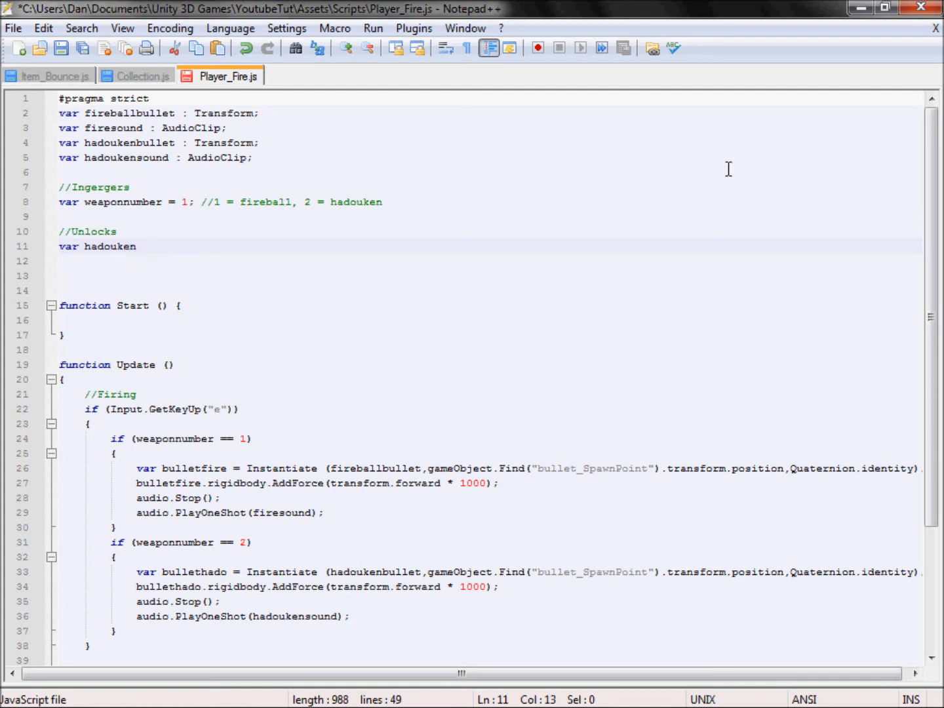
text(Unlocked =)
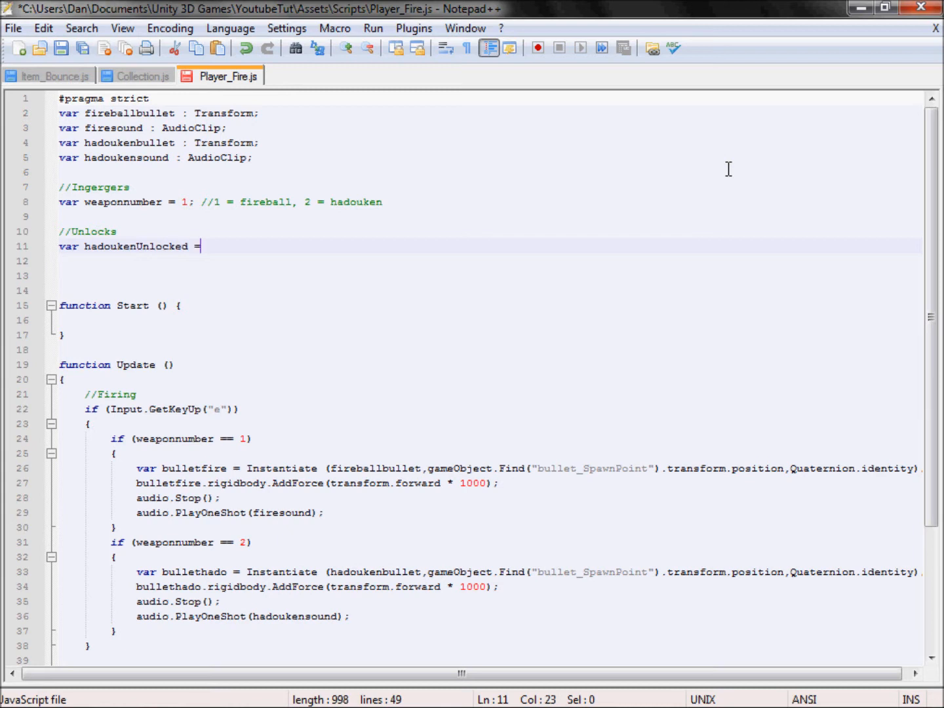
Step: Initialize hadoukenUnlocked to false and begin an if condition on hadoukenUnlocked
text(false;)
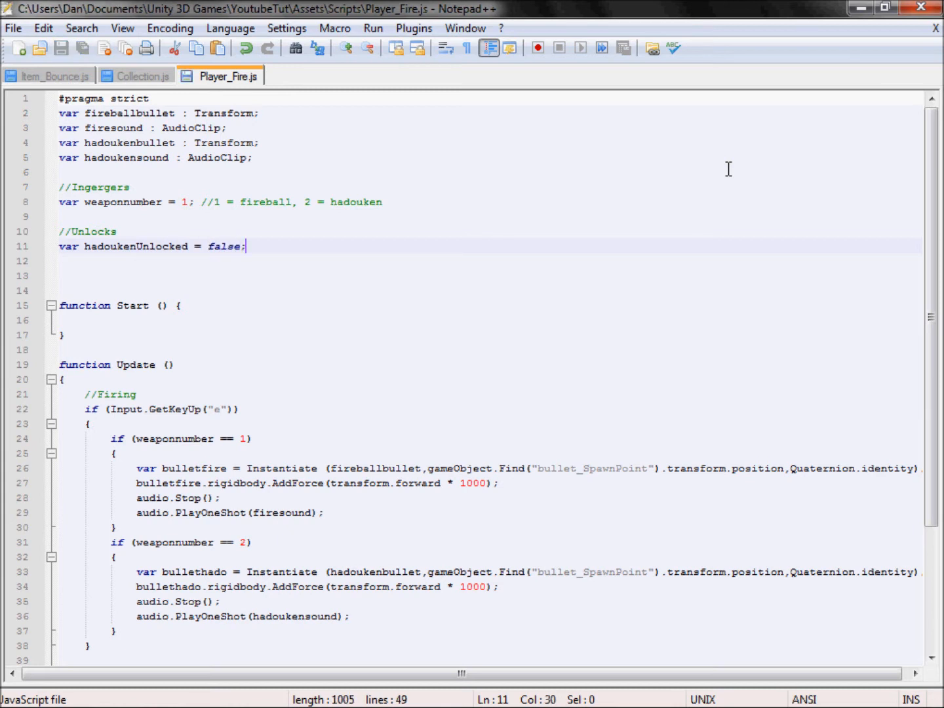
mouse_move(136, 531)
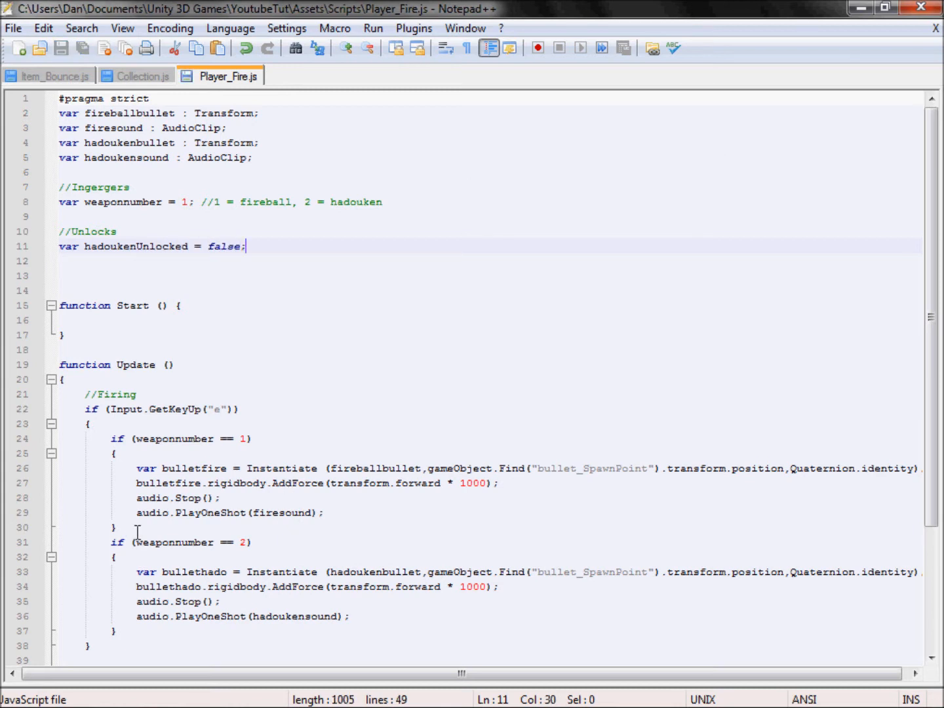
click(186, 542)
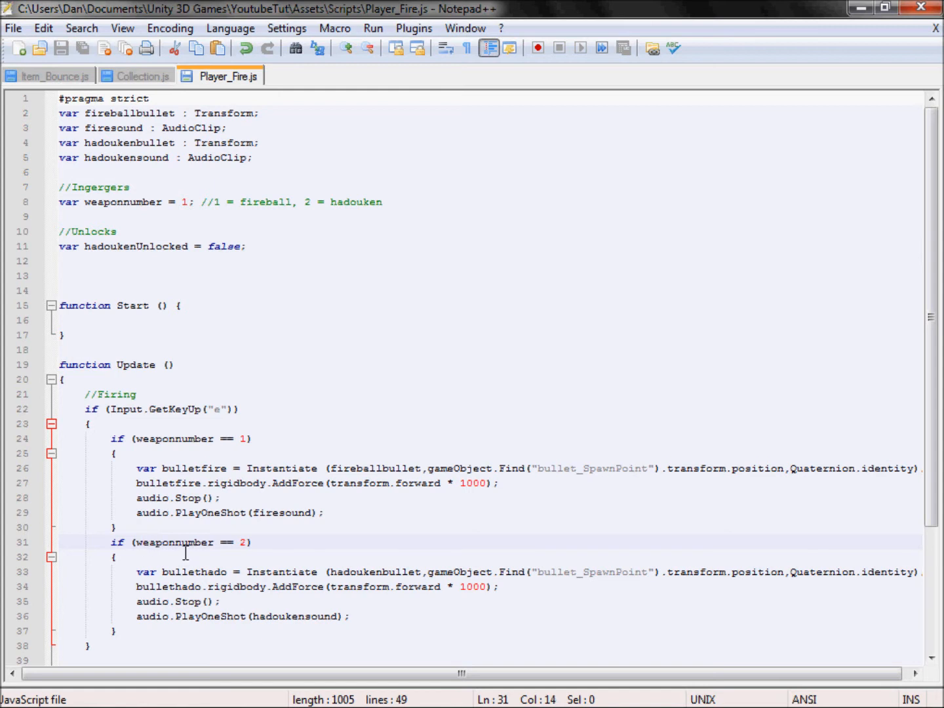
text(if ()
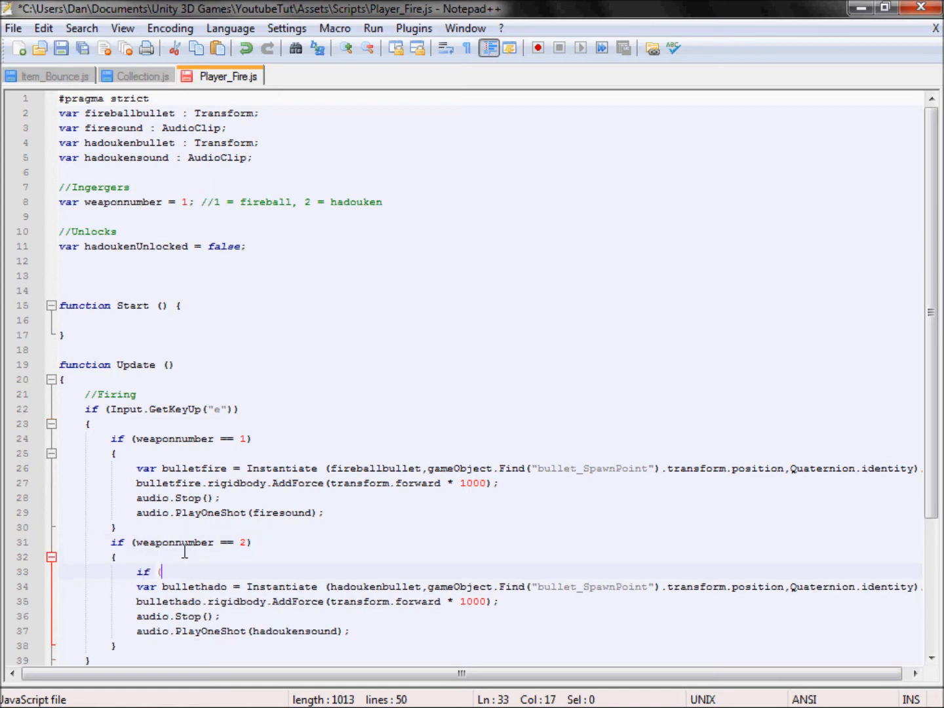
double_click(135, 247)
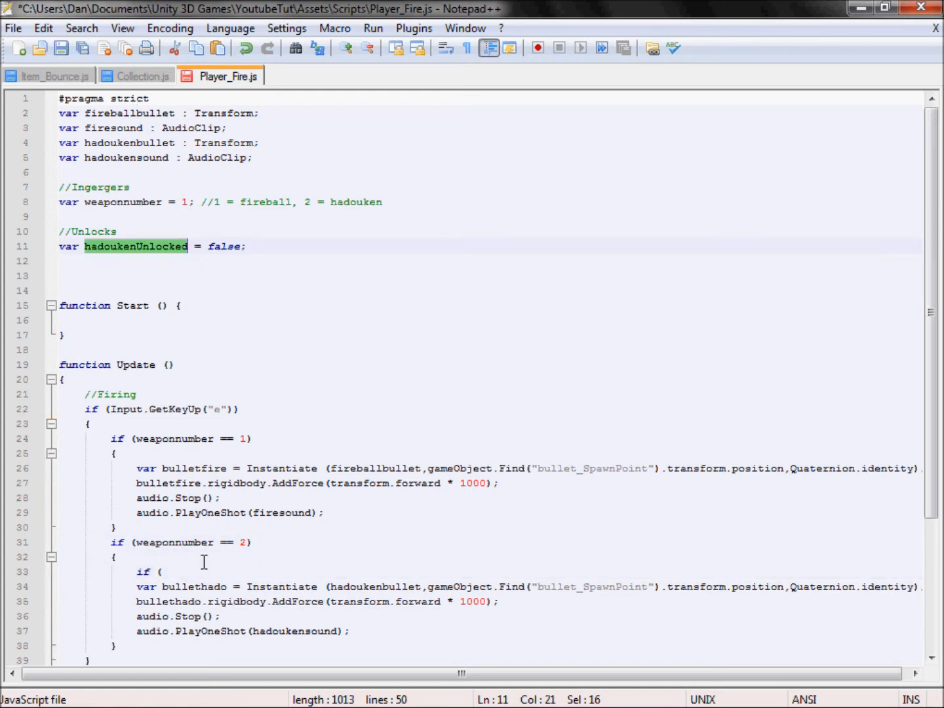
text(hadoukenUnlocked ==)
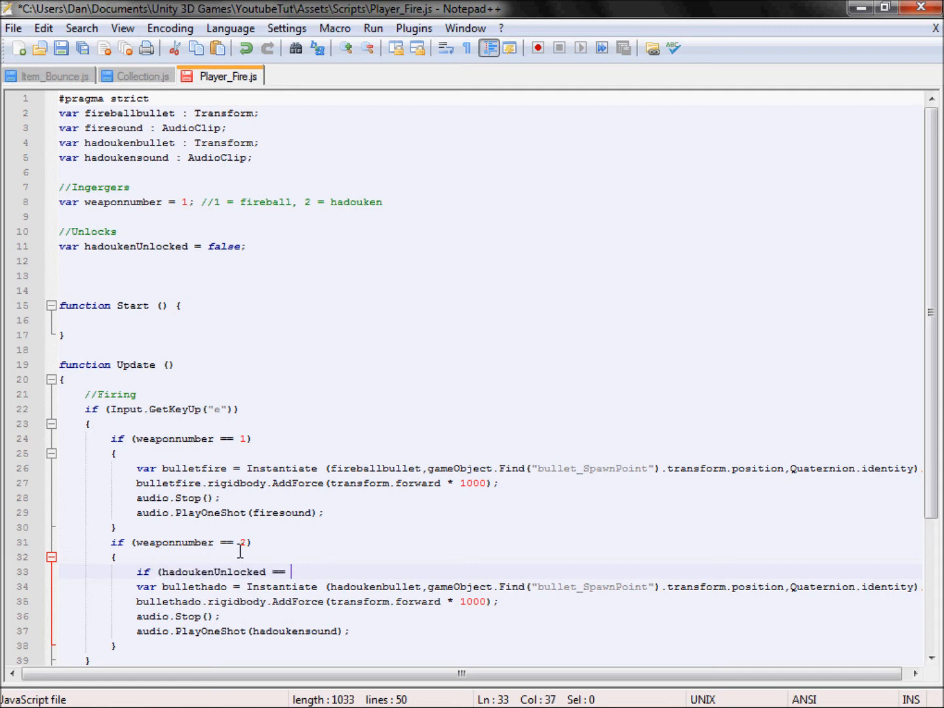
Step: Complete 'if (hadoukenUnlocked == true)' with braces enclosing the weapon 2 firing code
text(true))
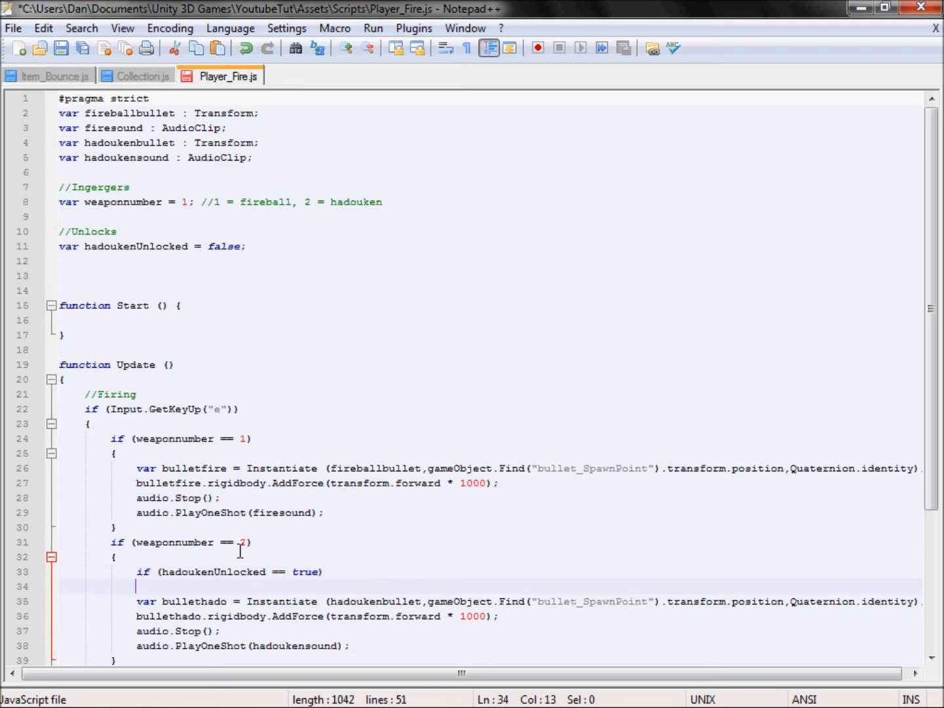
text(()
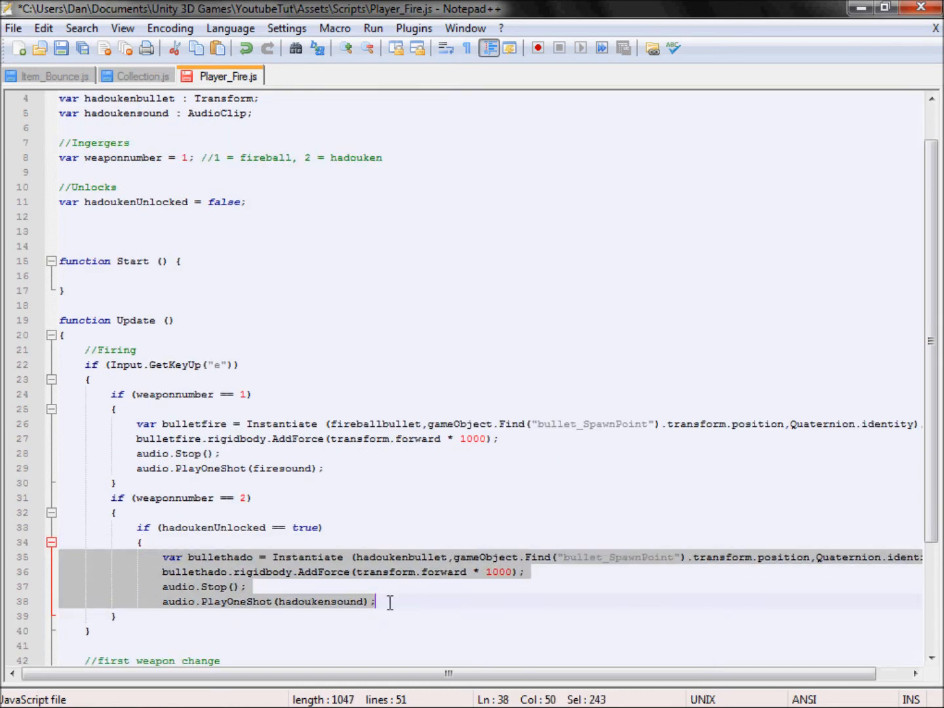
click(390, 601)
text(})
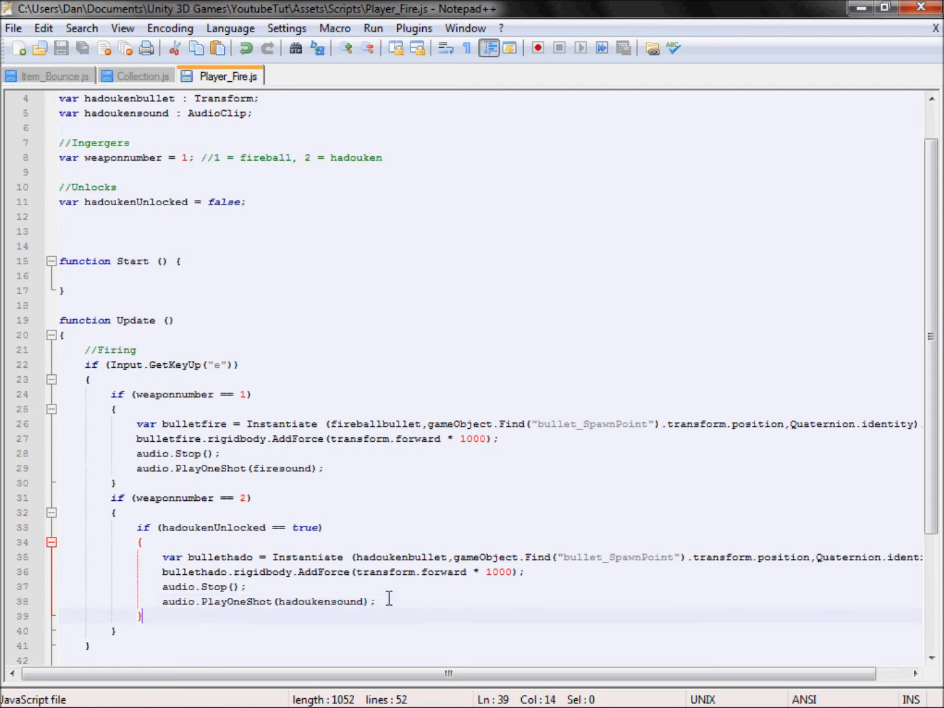
scroll(up, 3)
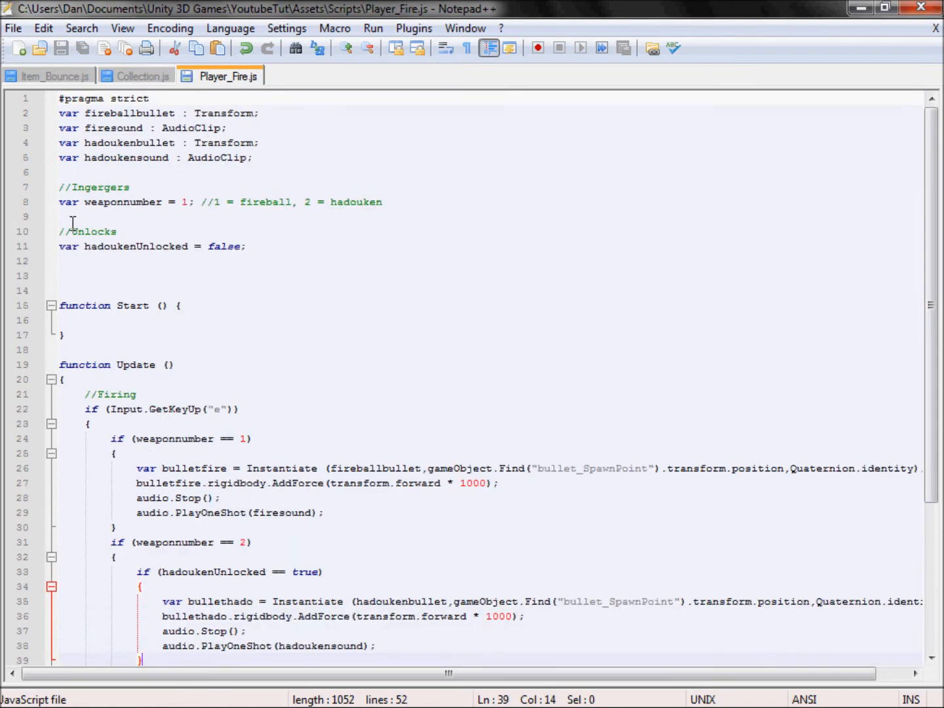
Step: Review Collection.js's Hadouken_Collect handler, then return to Player_Fire.js's hadoukenUnlocked declaration
click(137, 76)
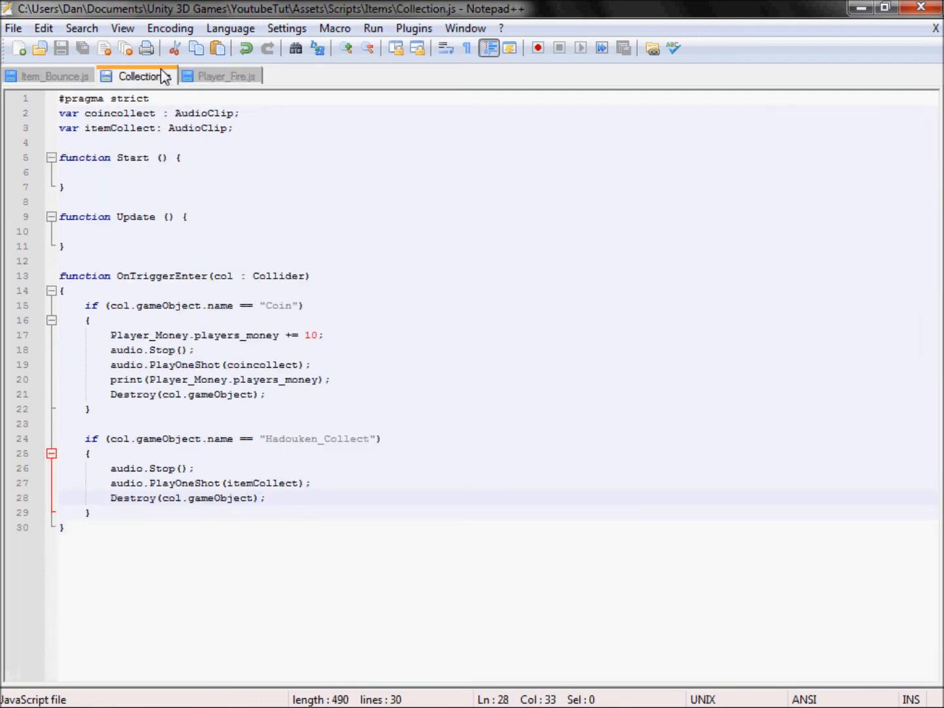
click(226, 75)
text(var hadoukenUnlocked = false;)
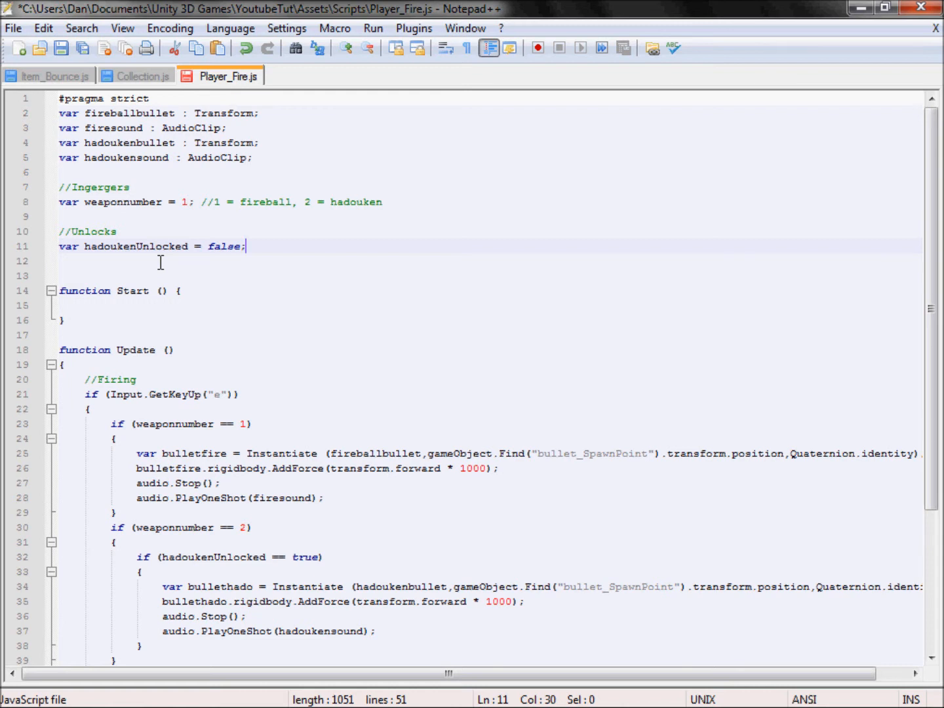
click(149, 245)
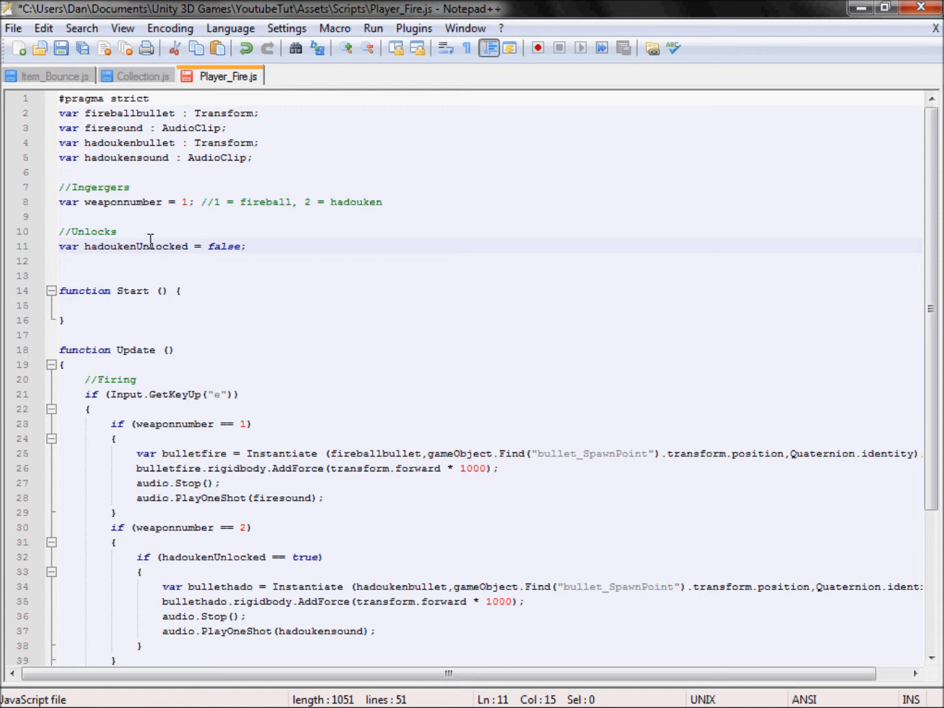
text(sta)
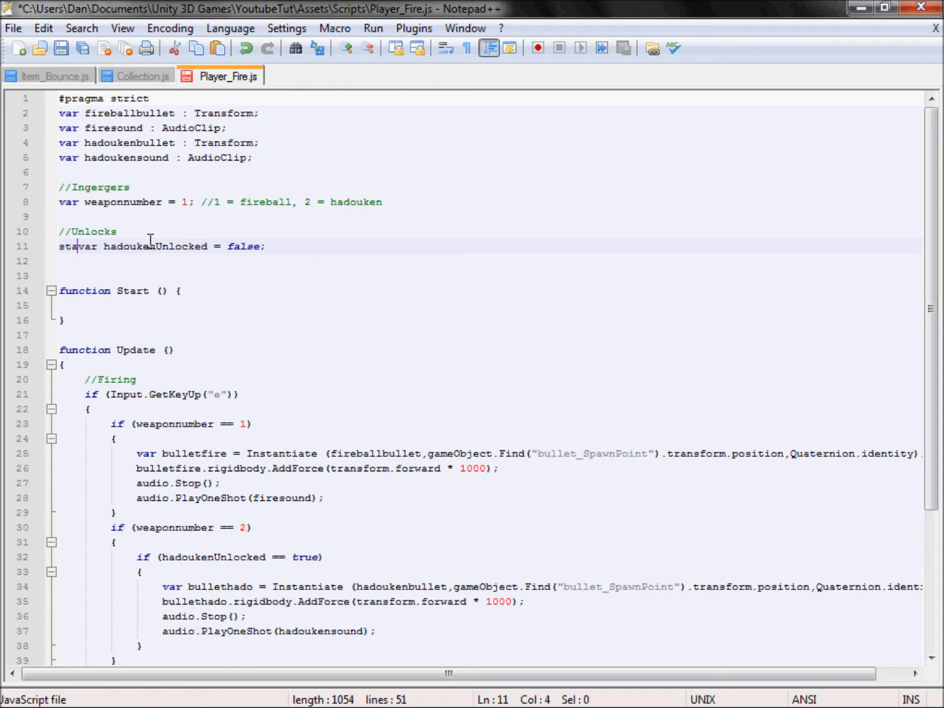
text(tic)
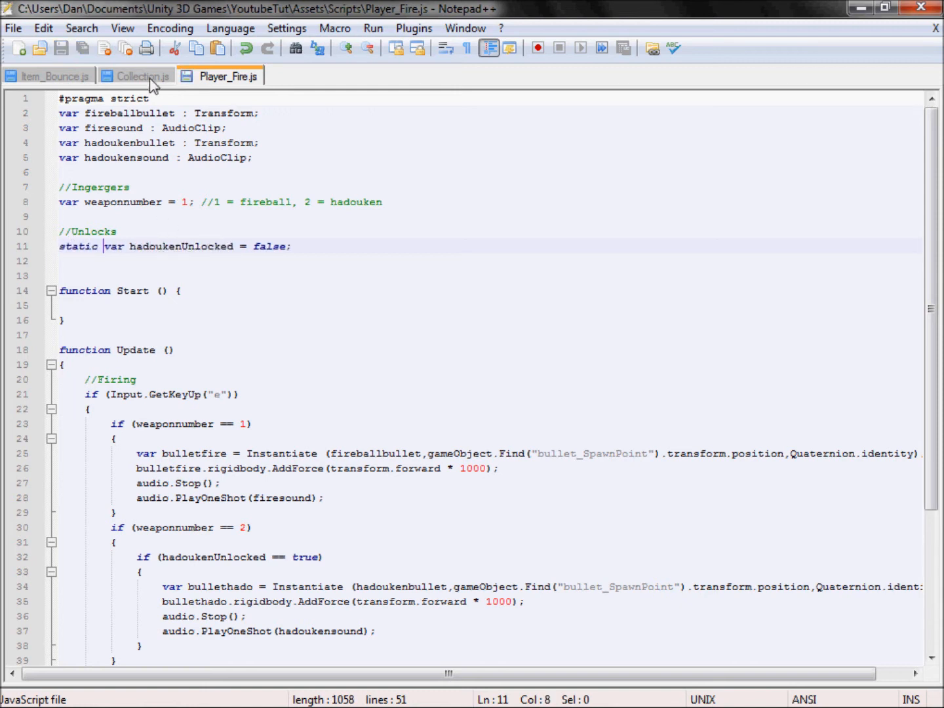
double_click(181, 246)
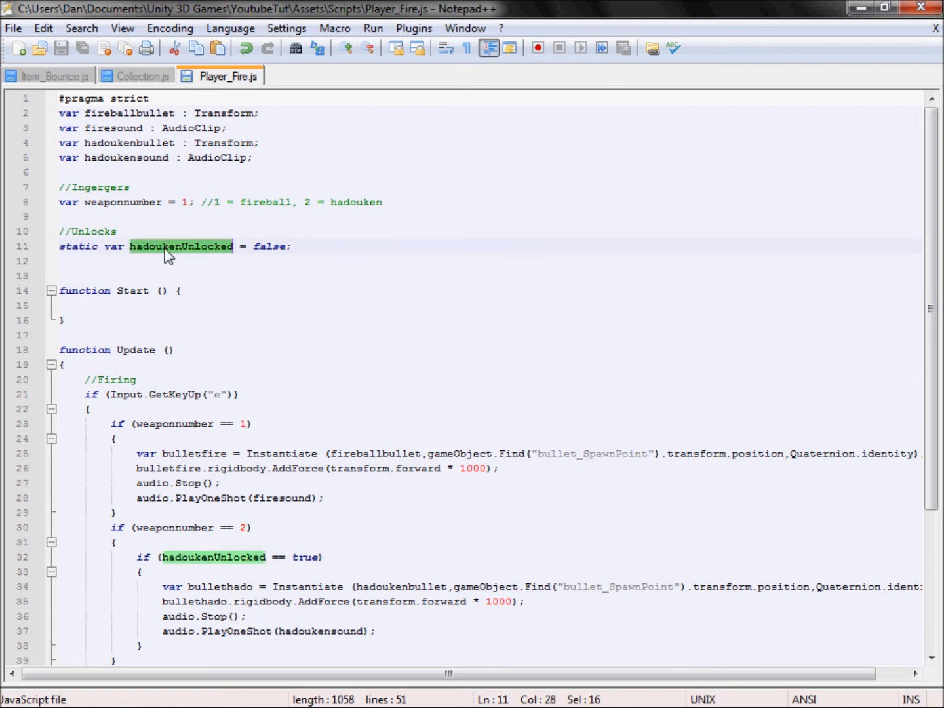
mouse_move(163, 98)
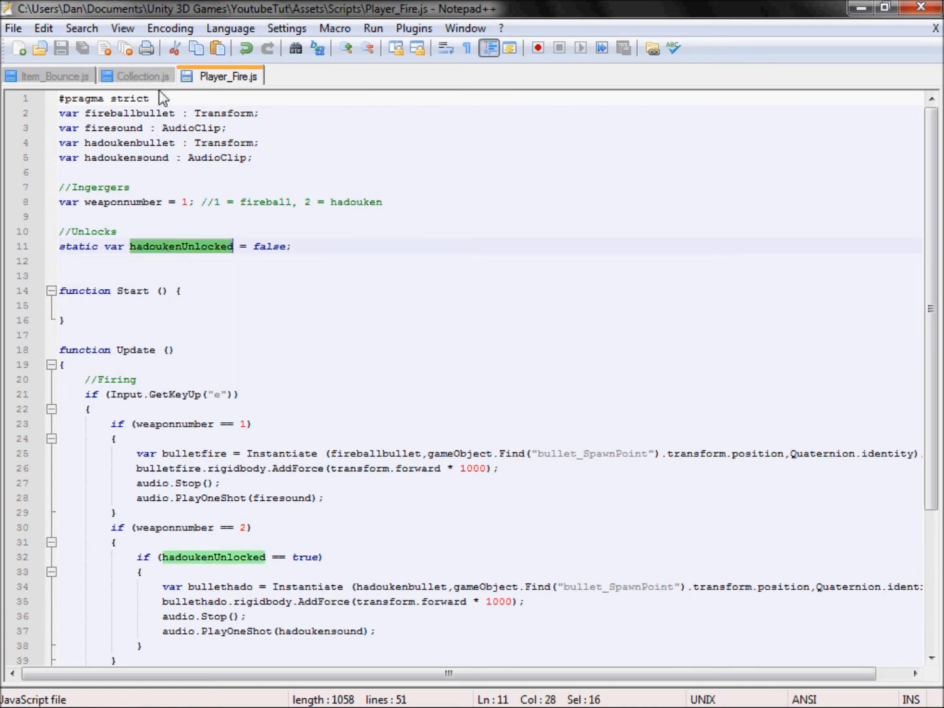
mouse_move(185, 261)
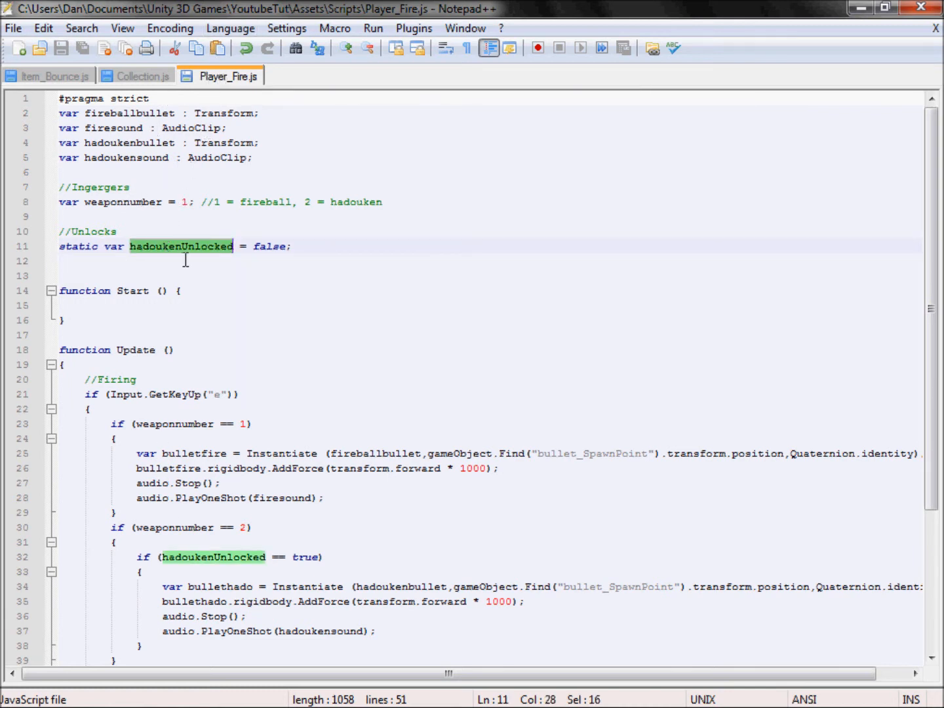
click(160, 557)
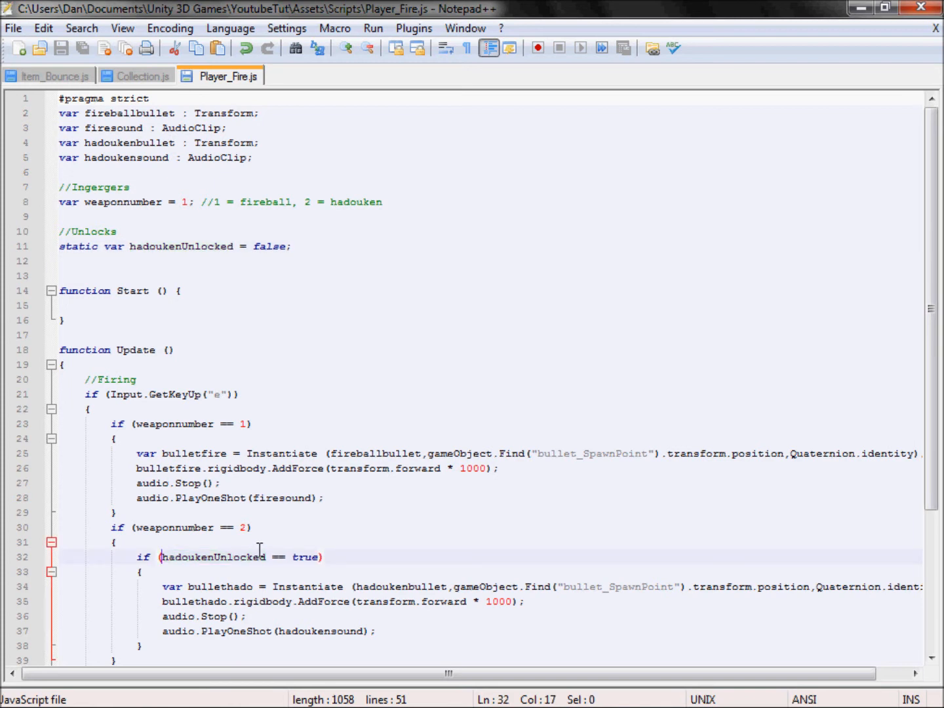
text(P)
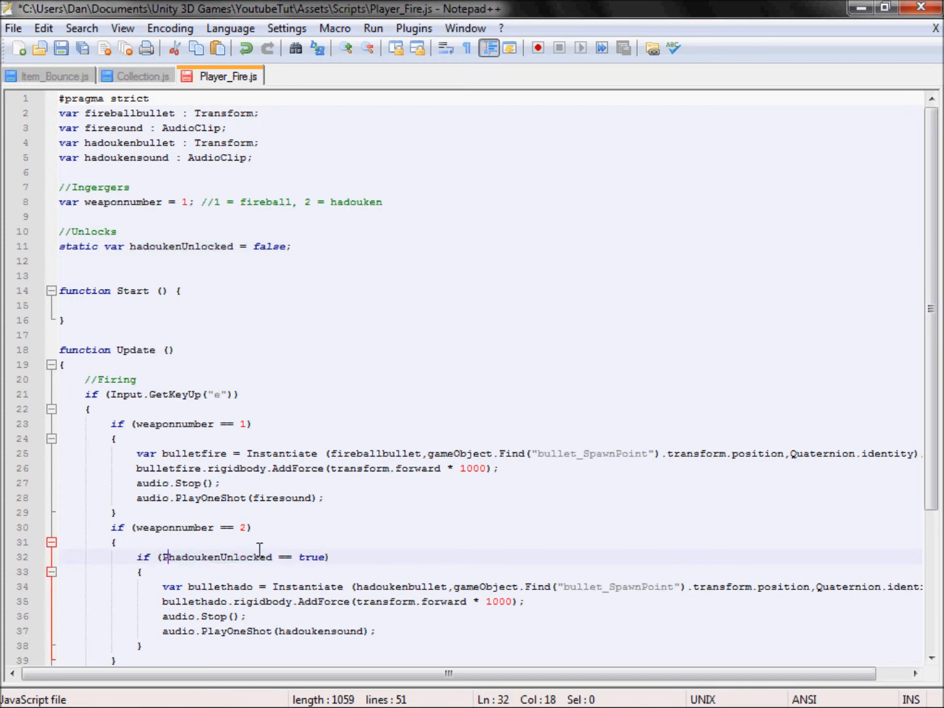
text(Player_Fire.)
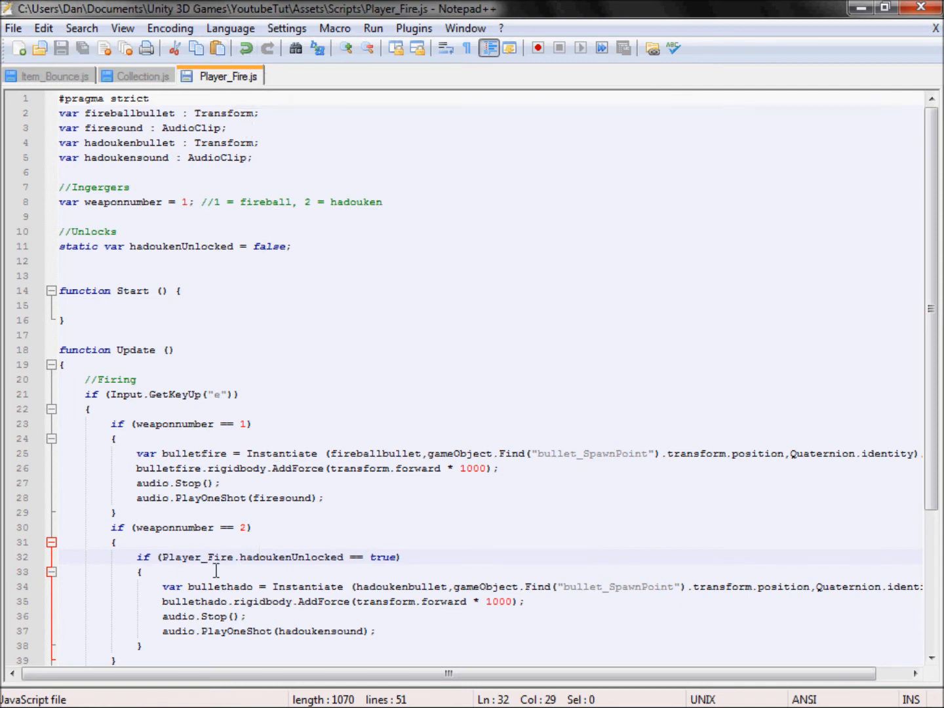
double_click(197, 557)
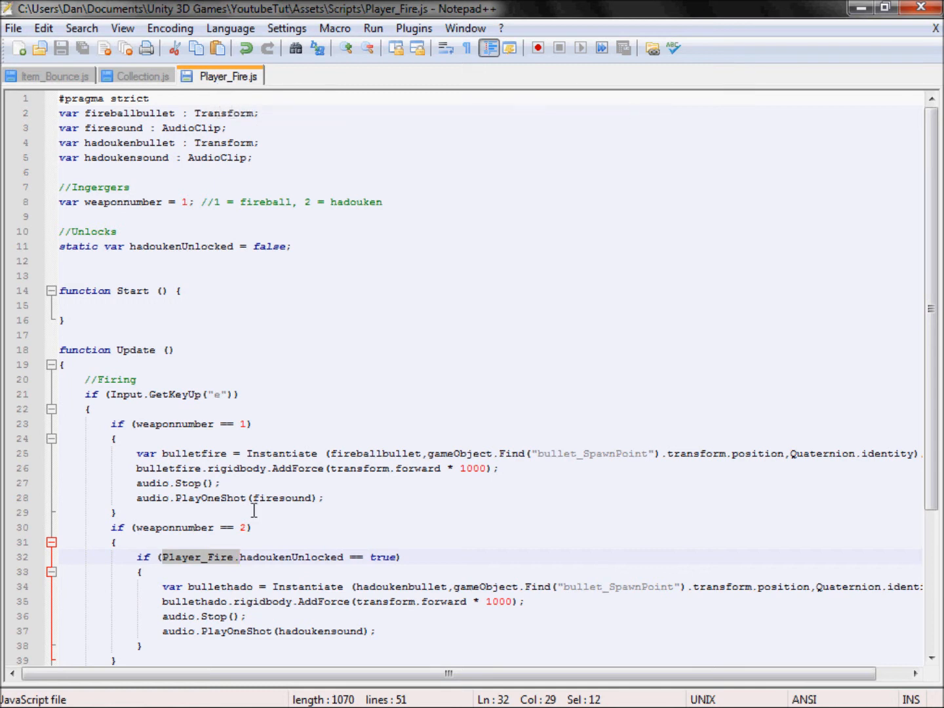
click(61, 260)
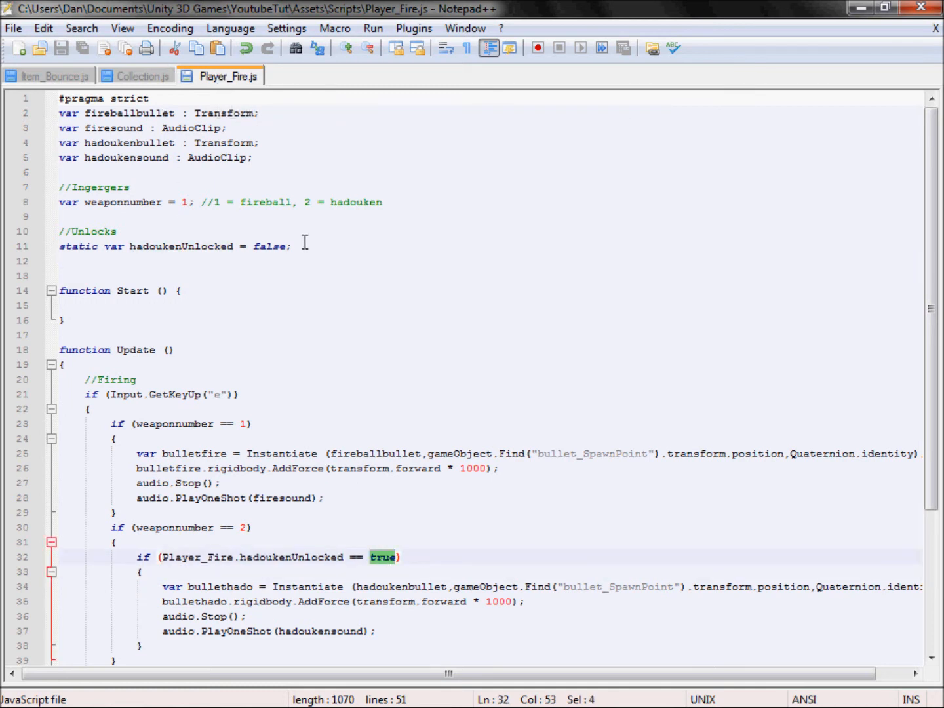
click(241, 245)
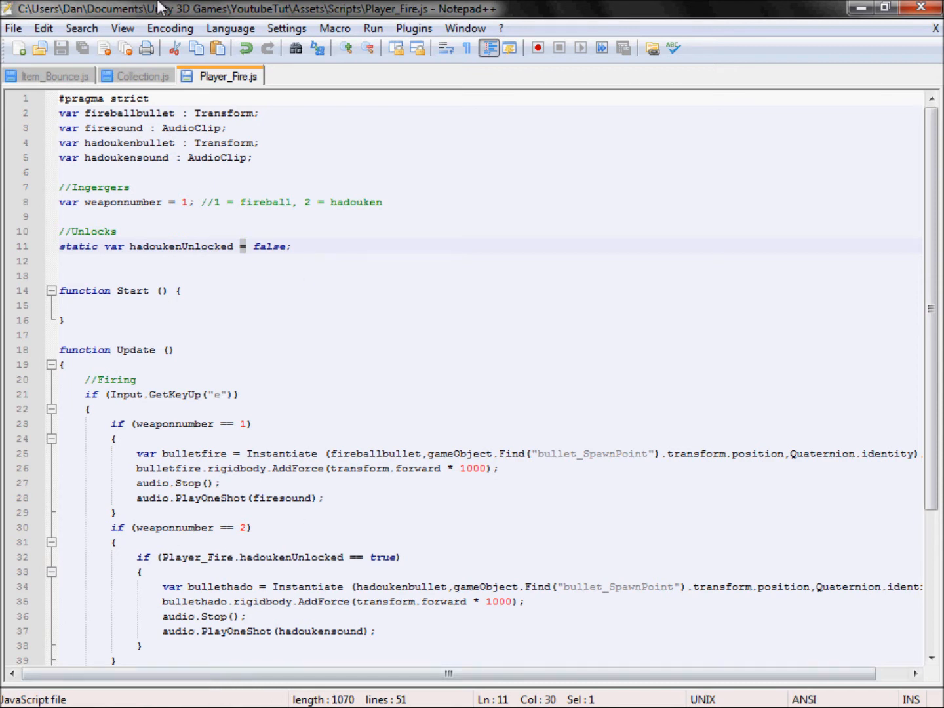
mouse_move(159, 559)
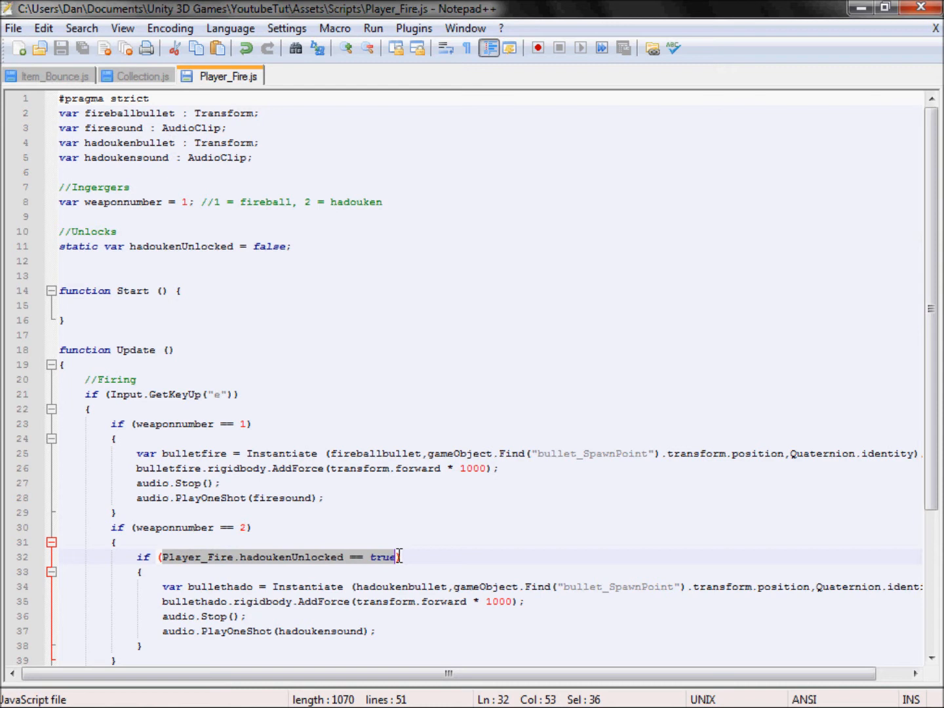
Step: Add 'Player_Fire.hadoukenUnlocked = true;' to Collection.js's Hadouken_Collect block
click(138, 76)
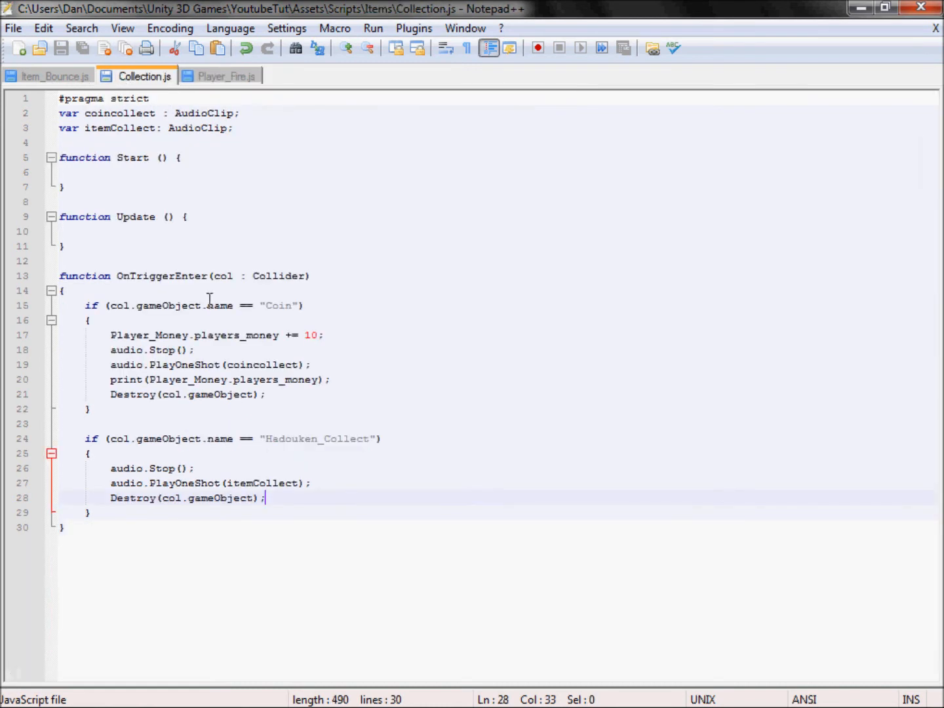
mouse_move(247, 470)
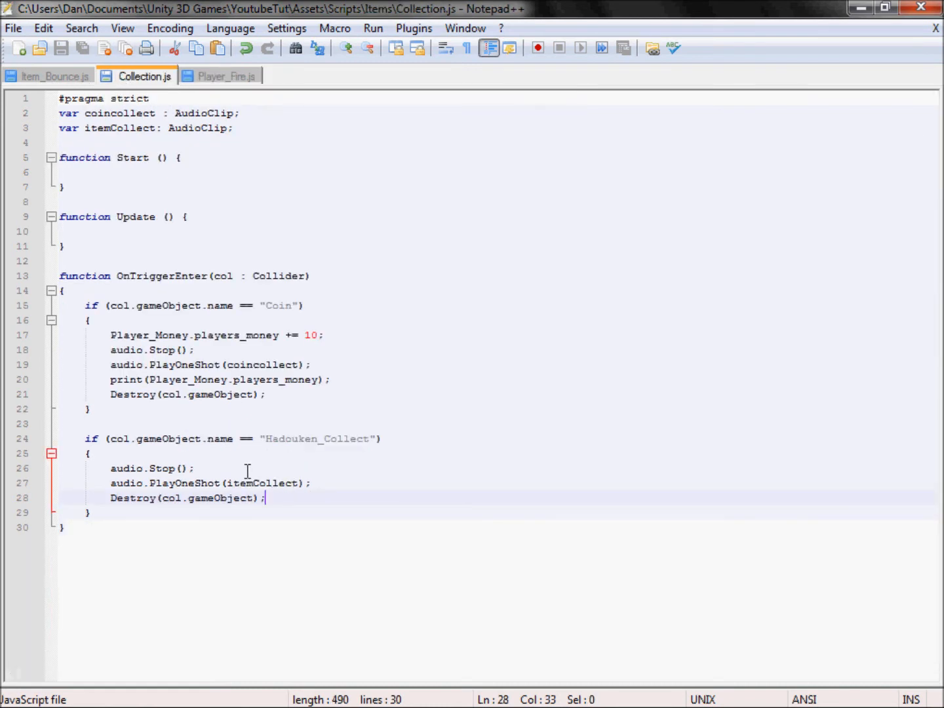
text(Player_Fire.hadoukenUnlocked == true)
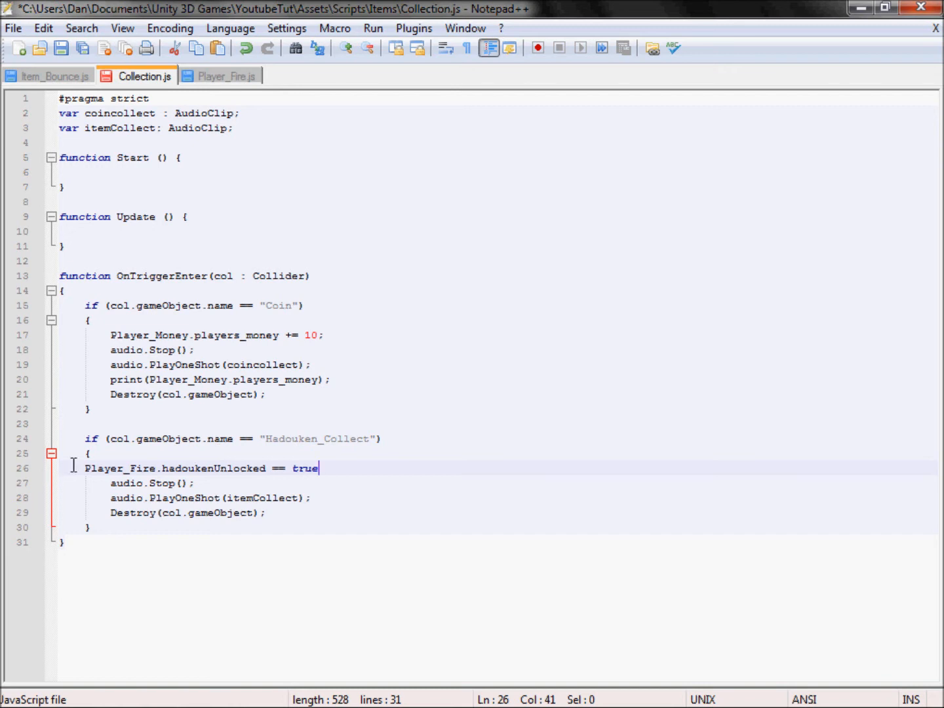
key(Backspace)
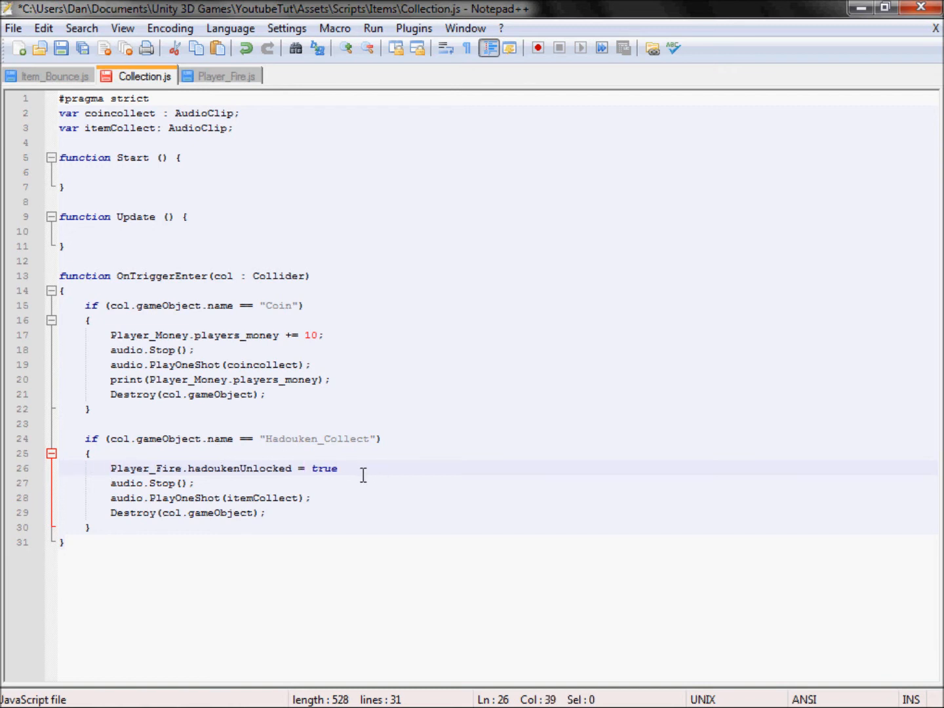
text(;)
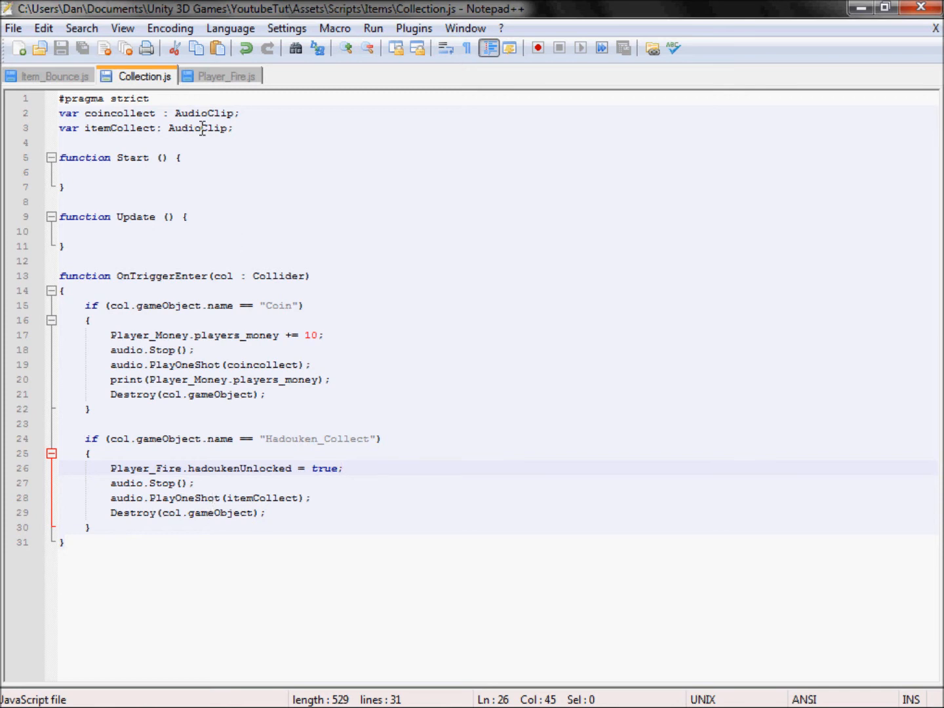
click(225, 75)
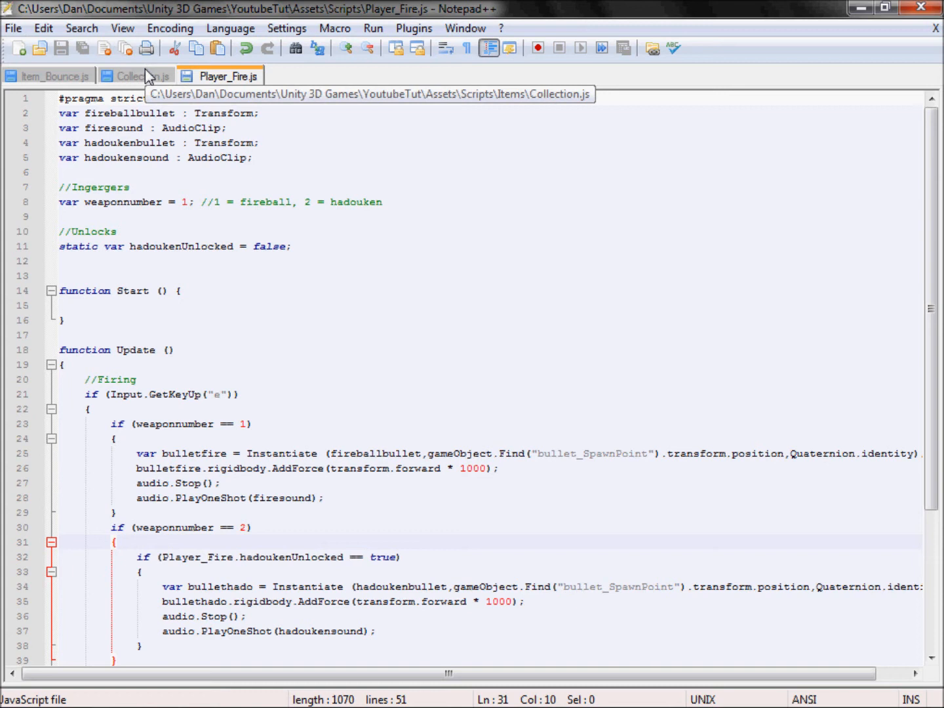
mouse_move(141, 72)
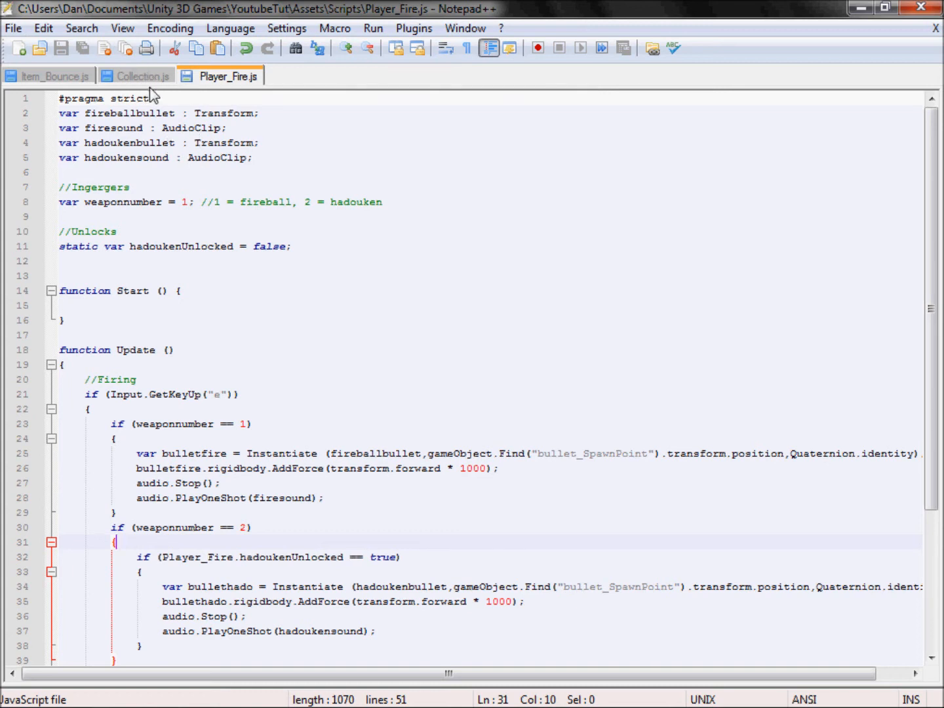
click(137, 75)
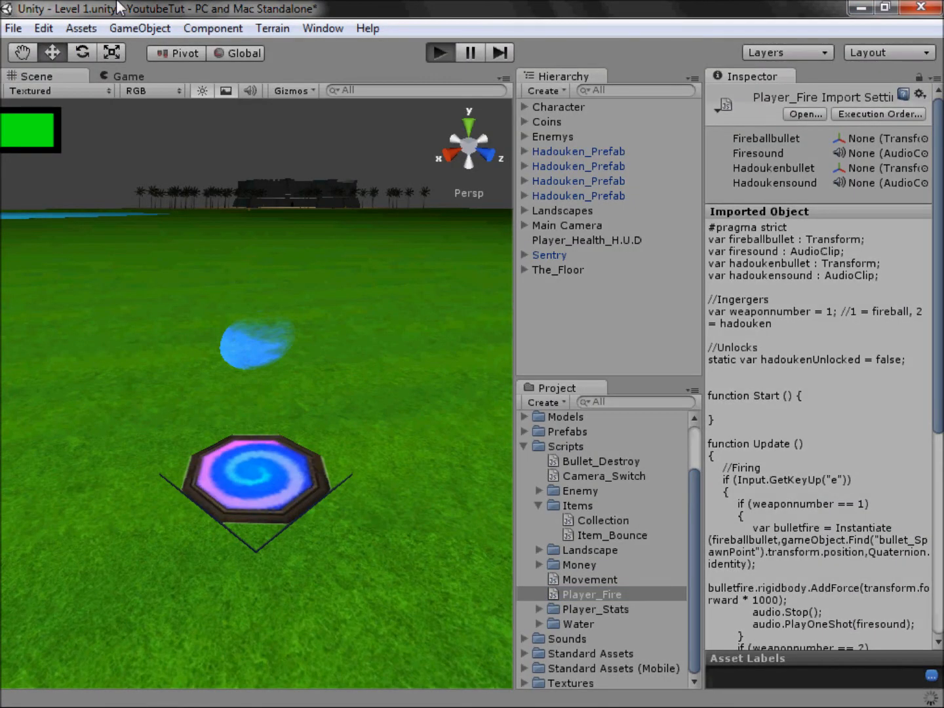
click(438, 52)
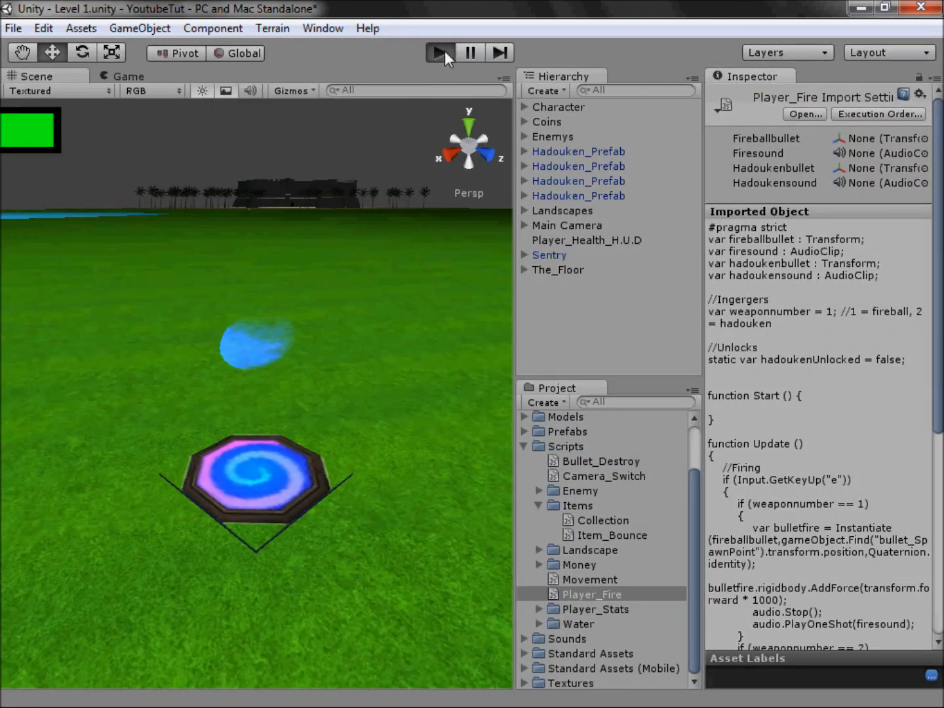
click(439, 53)
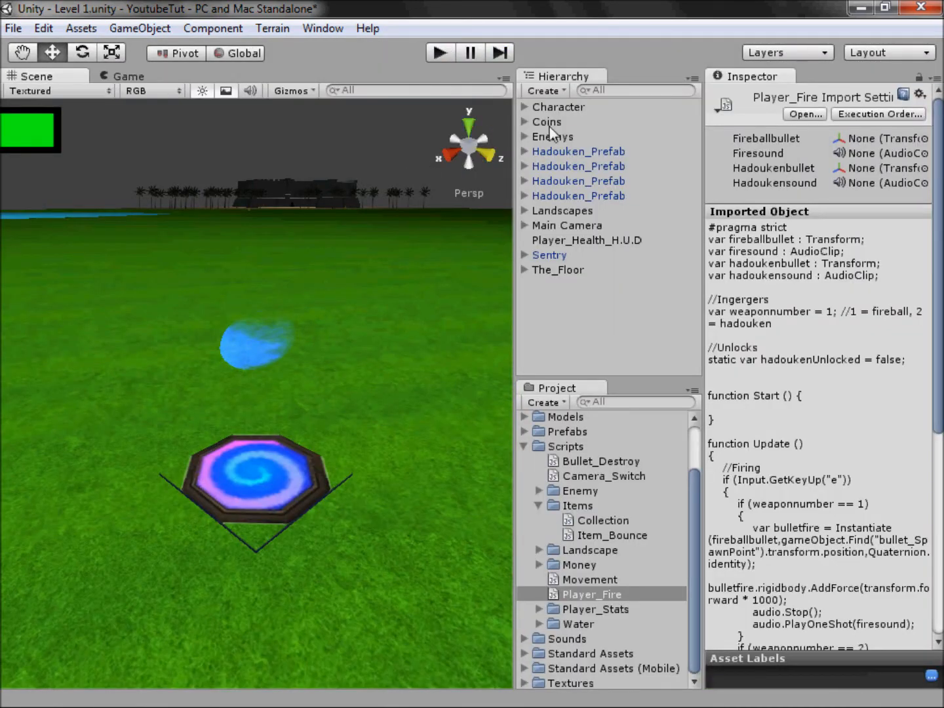
mouse_move(575, 118)
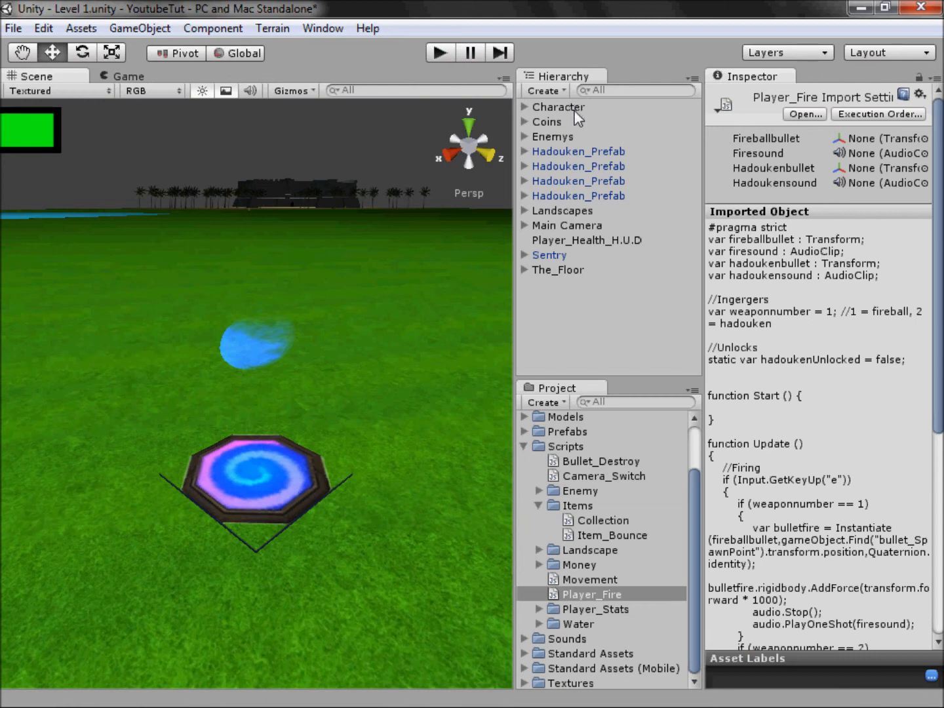
mouse_move(567, 105)
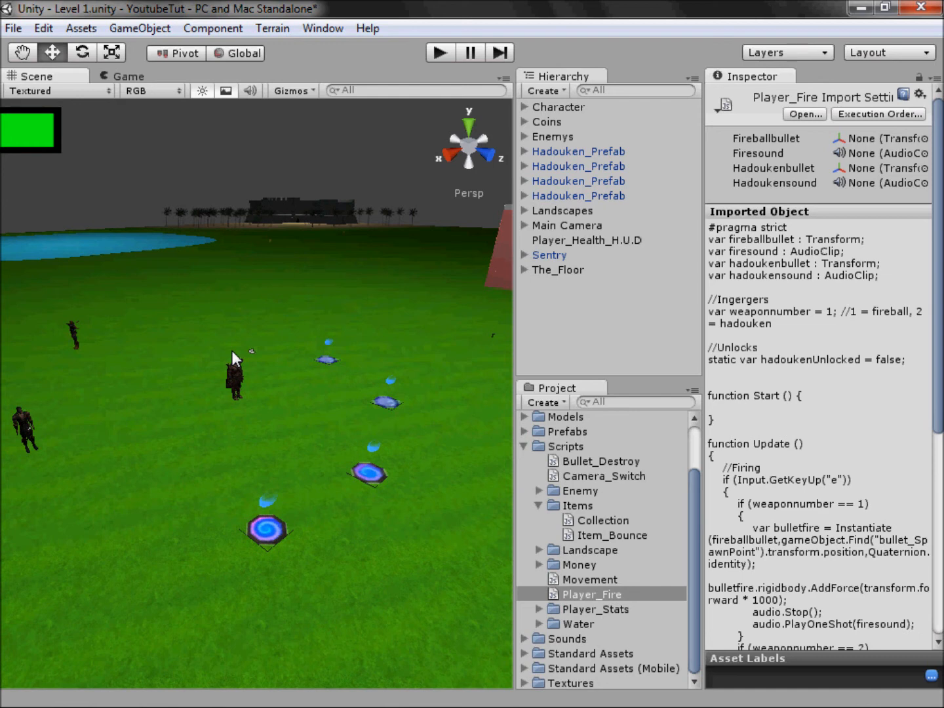
mouse_move(308, 367)
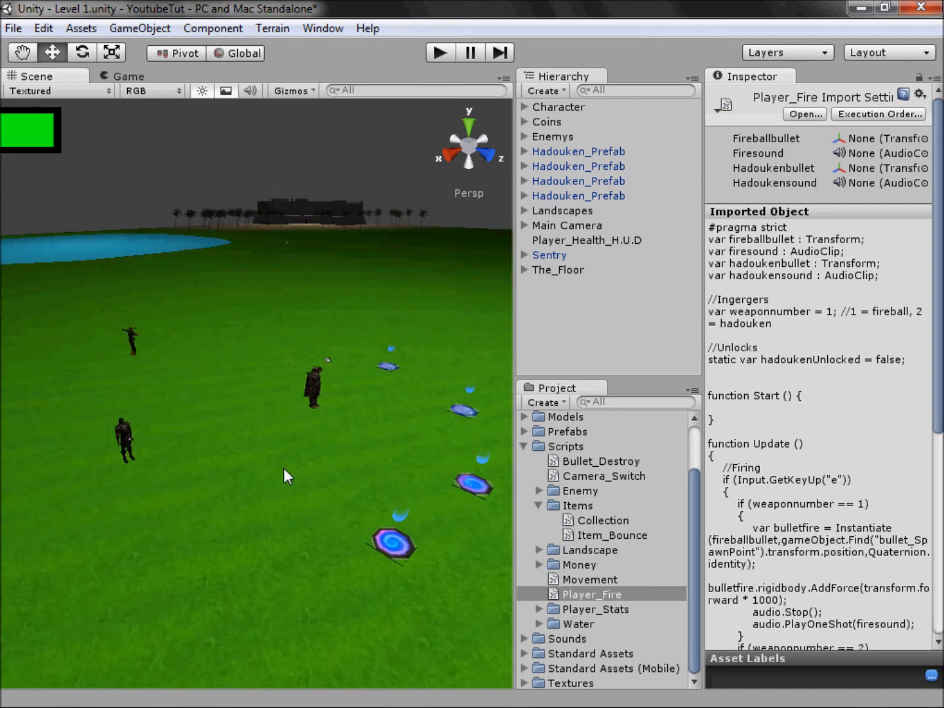
mouse_move(362, 398)
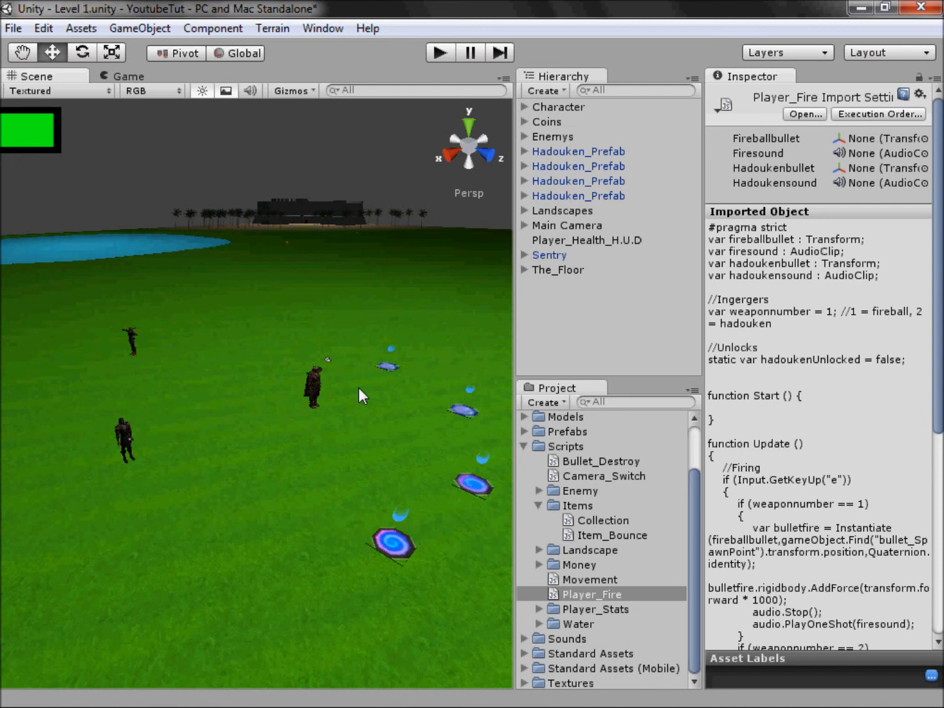
Step: Delete three extra Hadouken_Prefab pads, then view Player_Fire.js in Notepad++
click(577, 166)
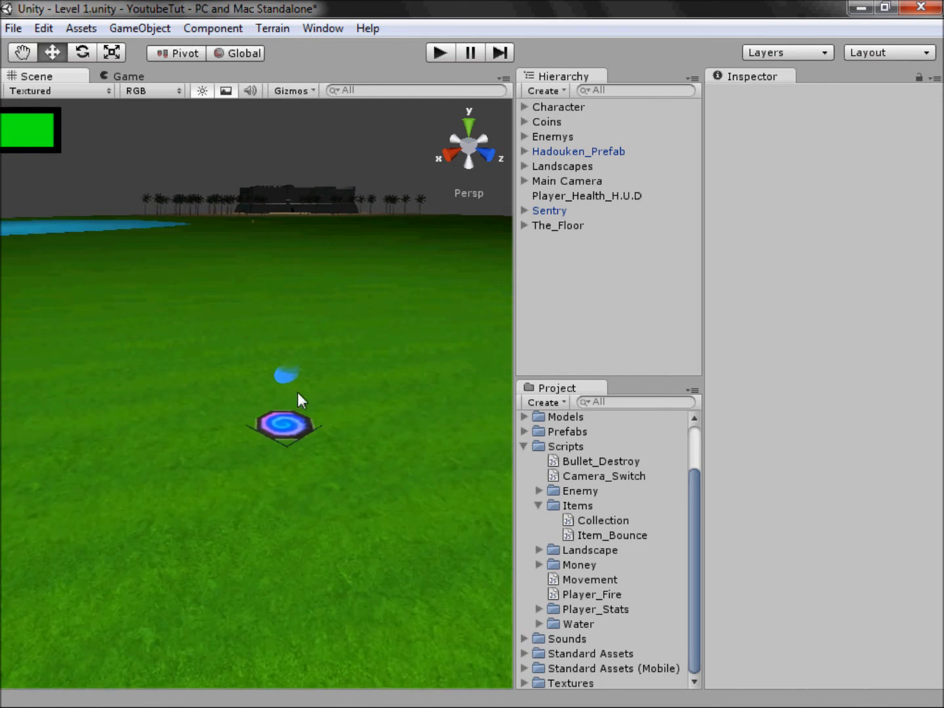
mouse_move(271, 447)
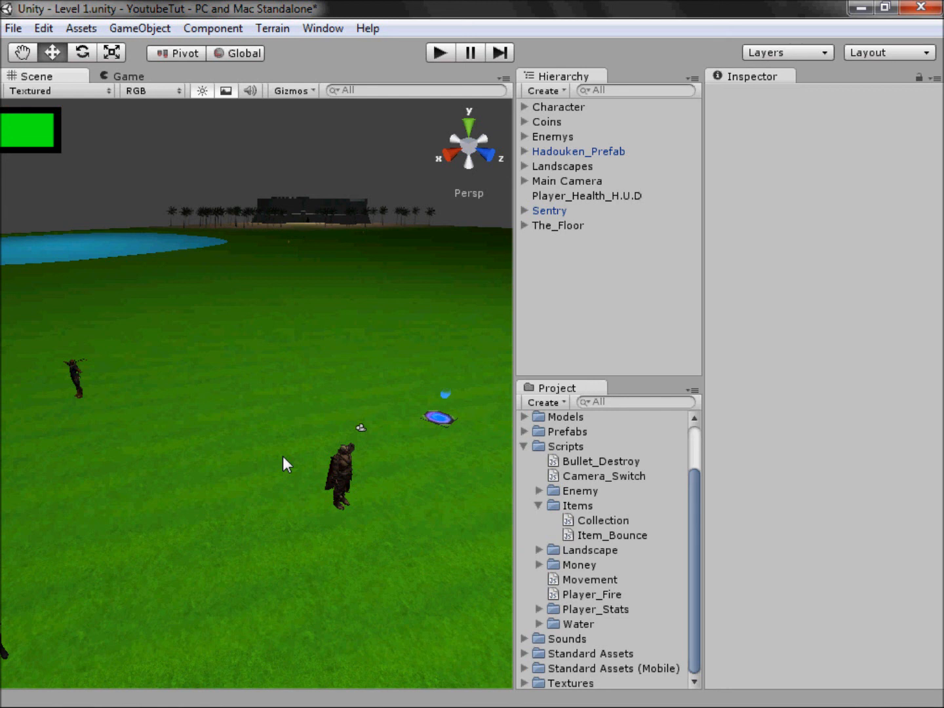
mouse_move(311, 316)
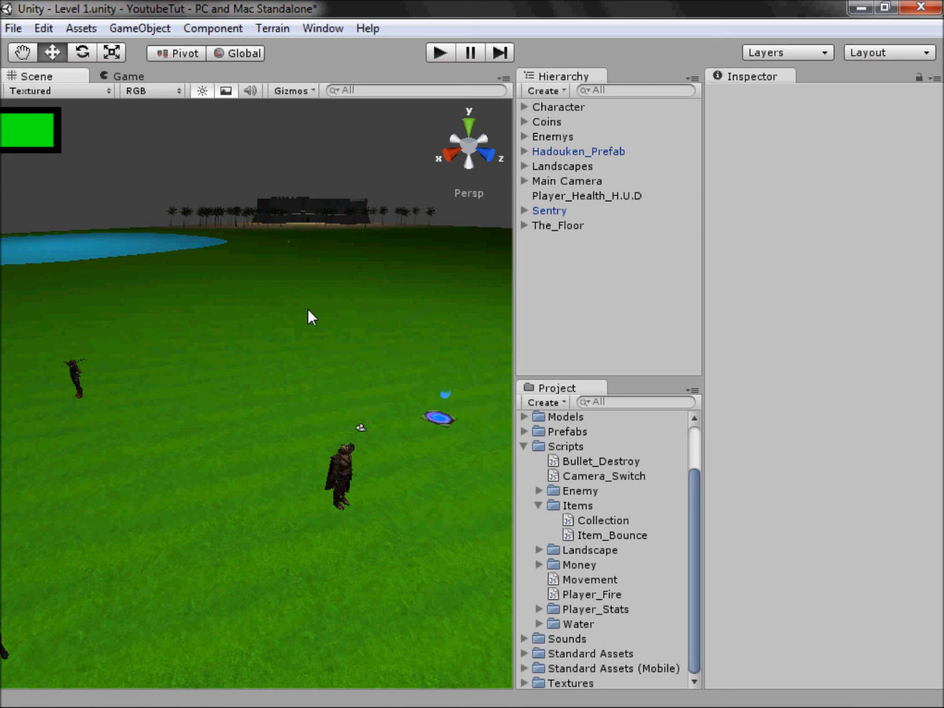
mouse_move(621, 615)
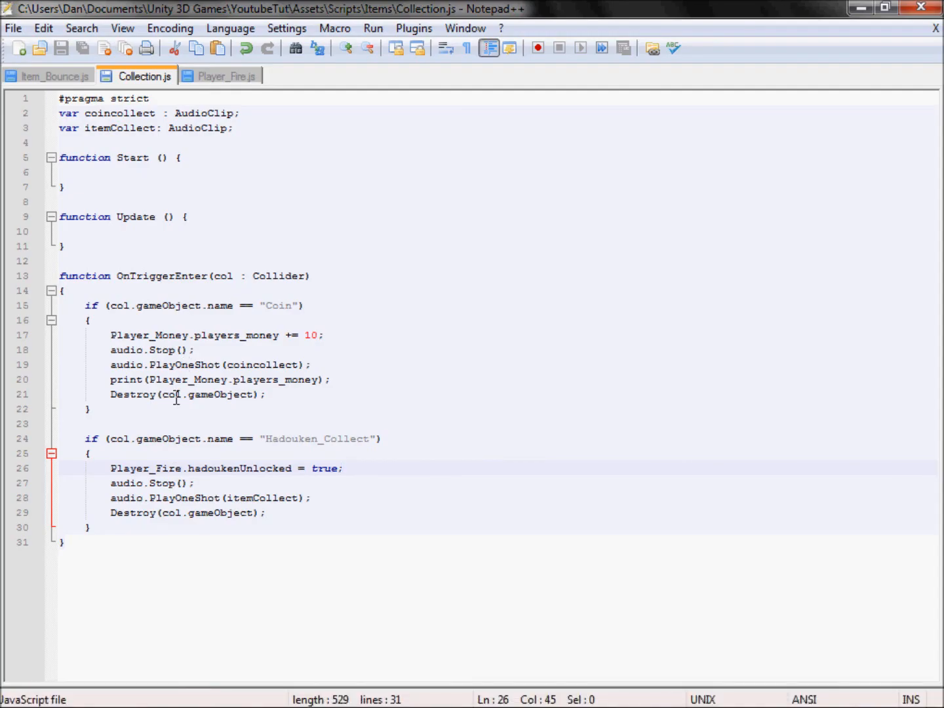
click(226, 76)
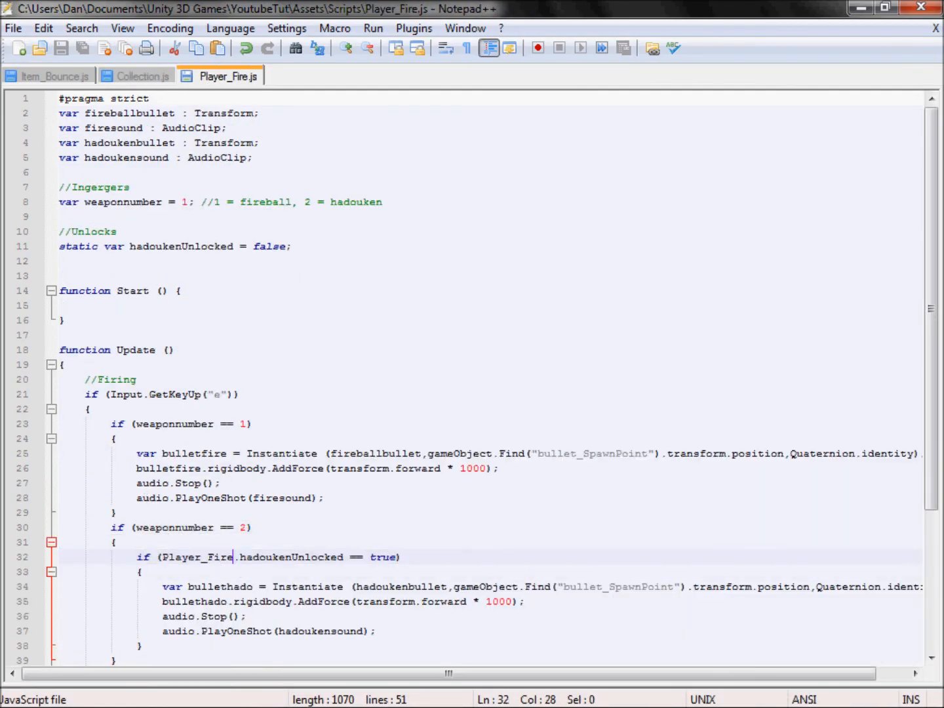